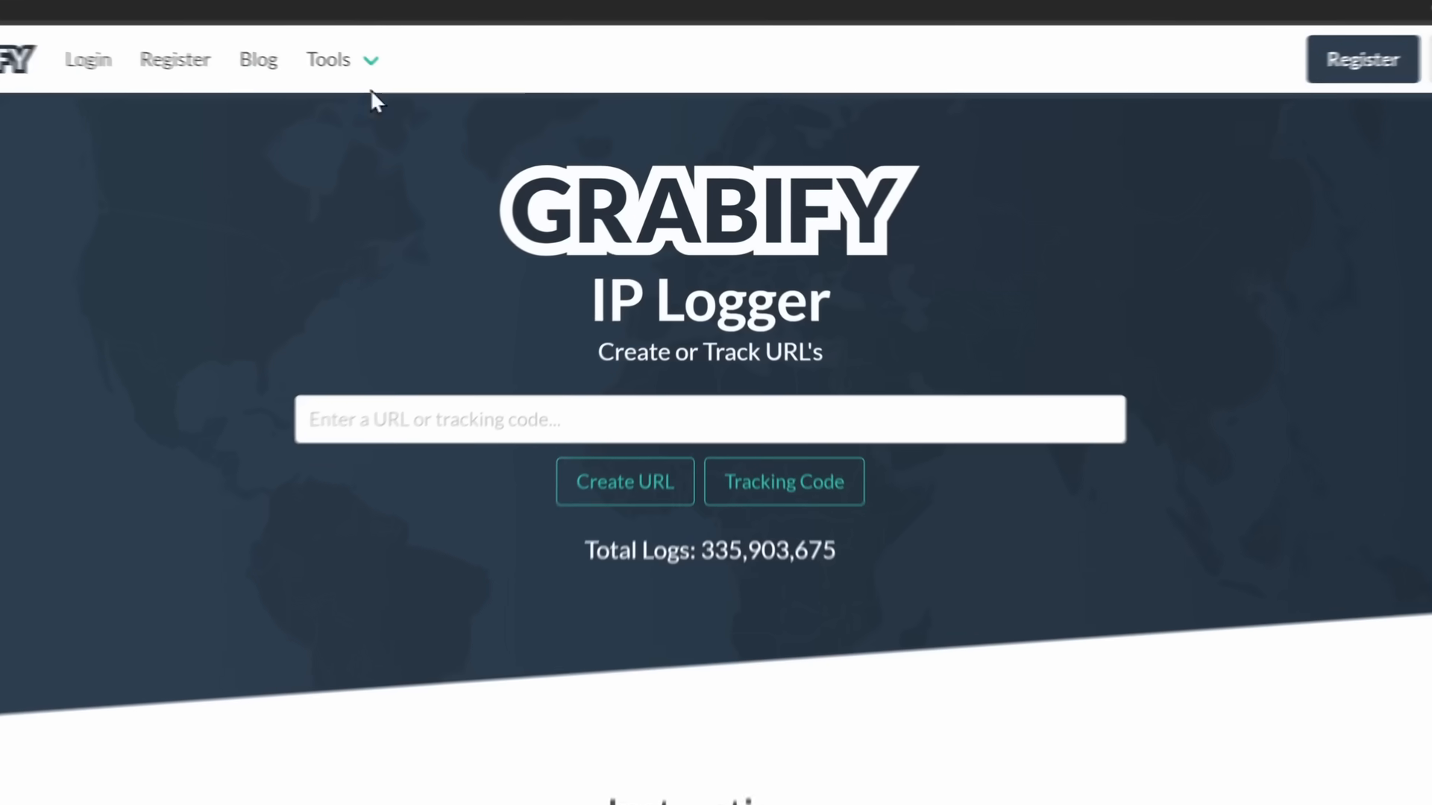
Step: Create an Invisible Image Logger link in Grabify and copy the new short URL
click(327, 58)
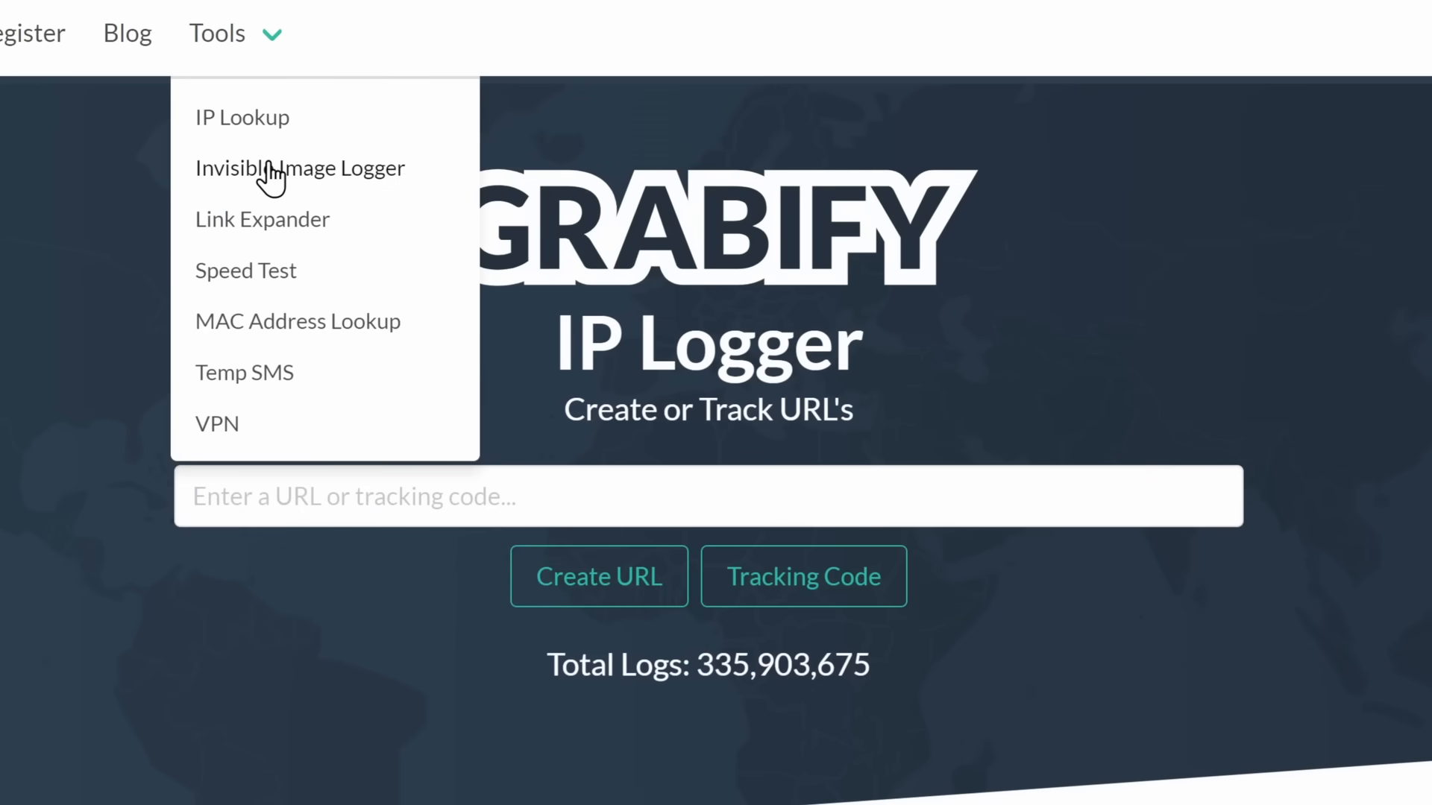
click(300, 169)
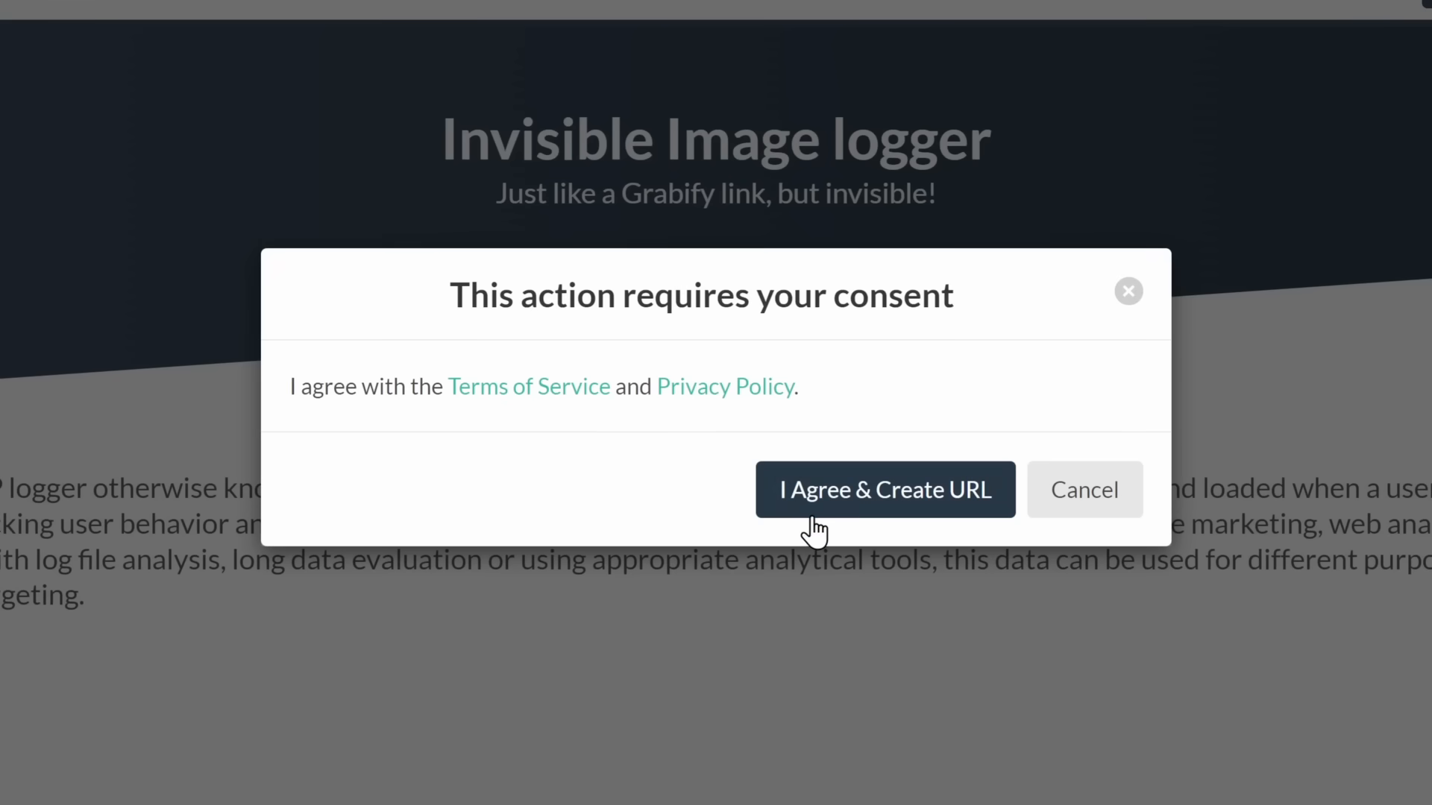
click(885, 489)
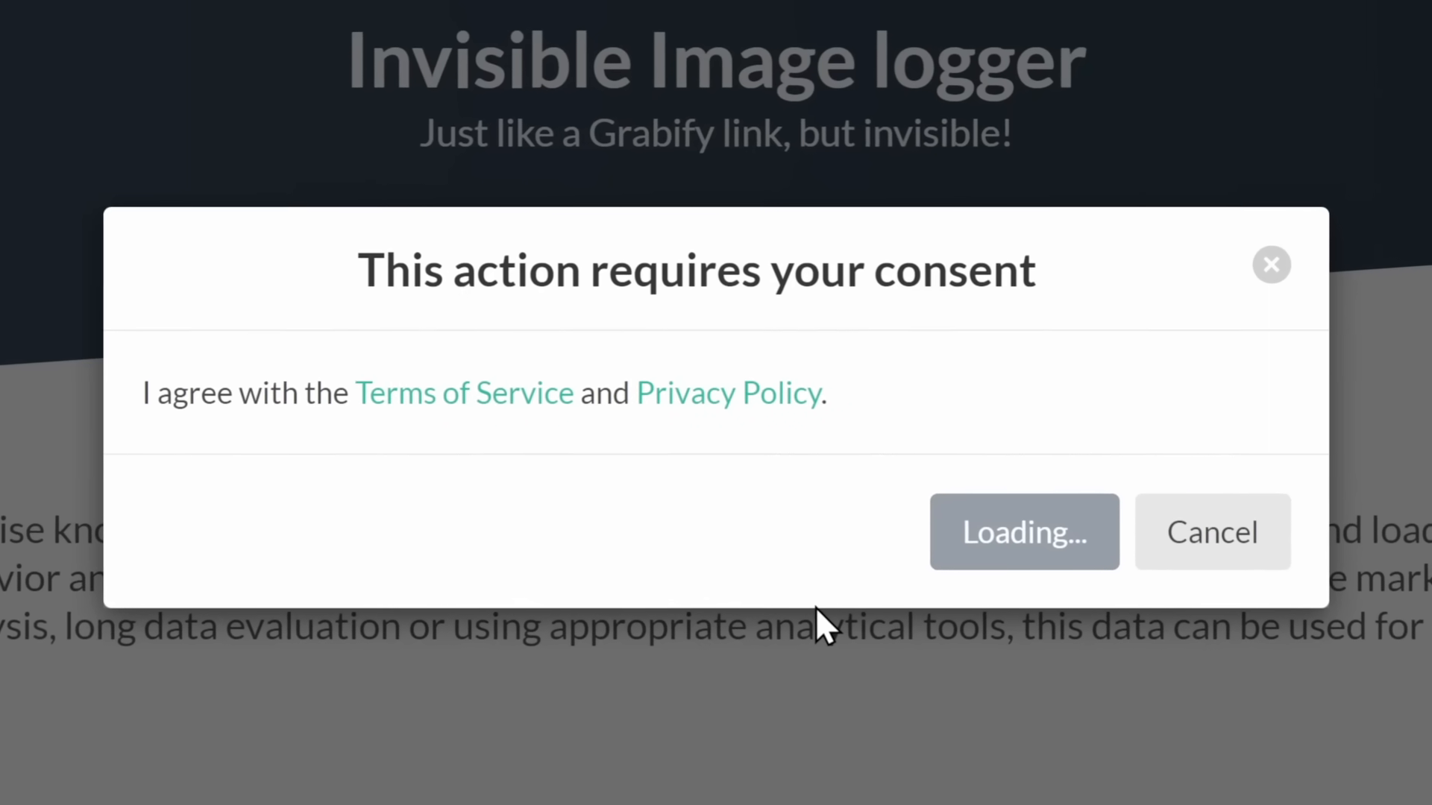
click(1023, 531)
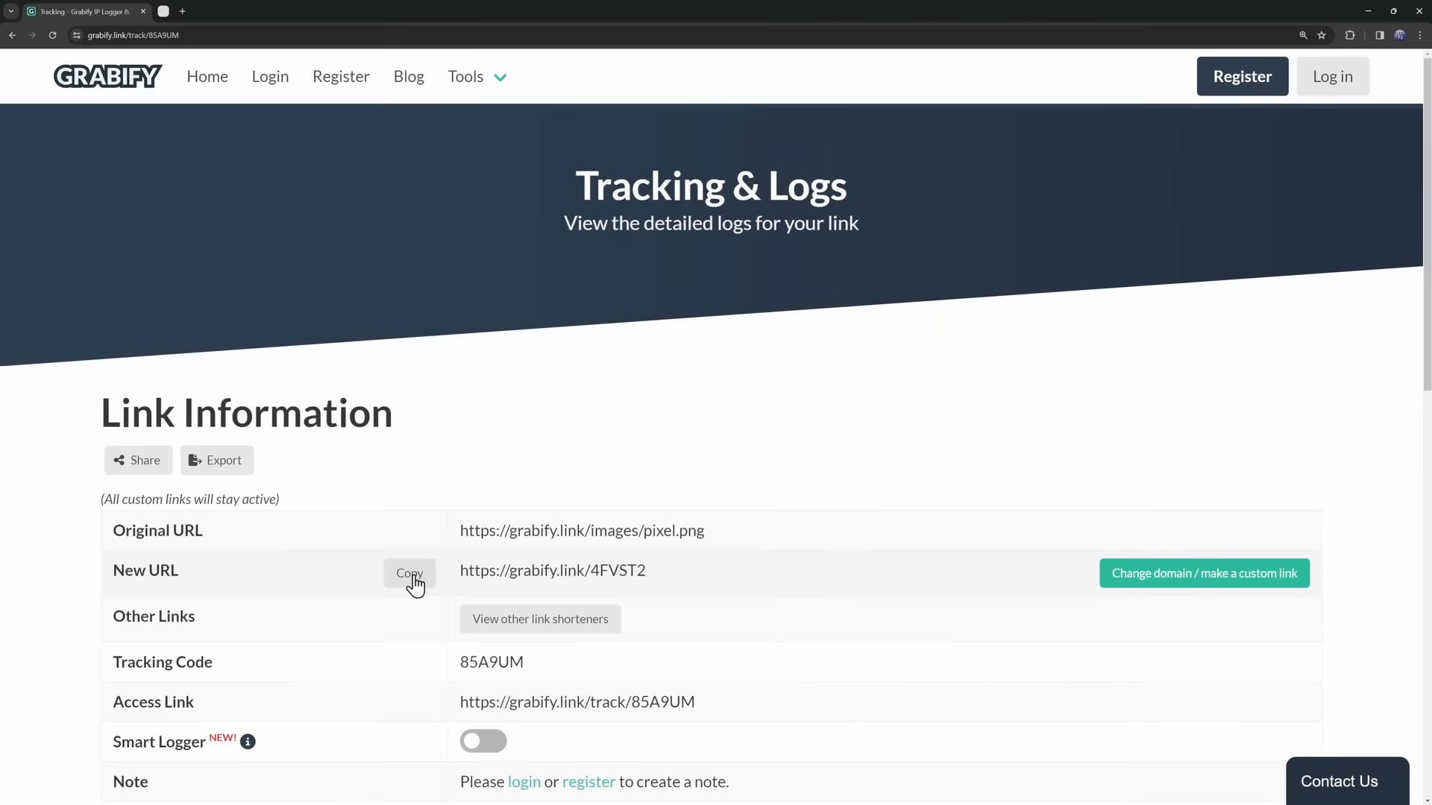
Step: Switch to the chat conversation where the tracking link is sent
key(alt+tab)
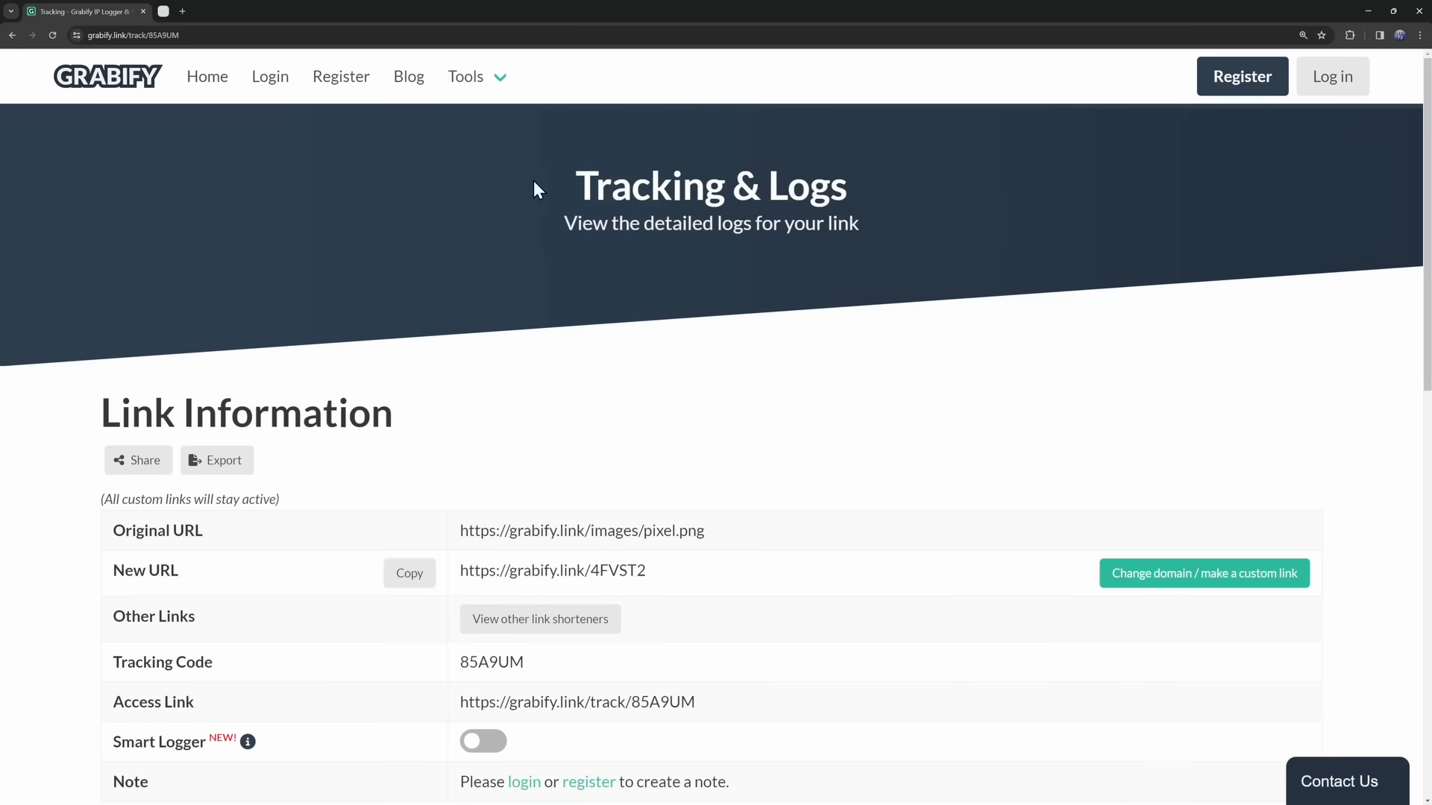
scroll(down, 3)
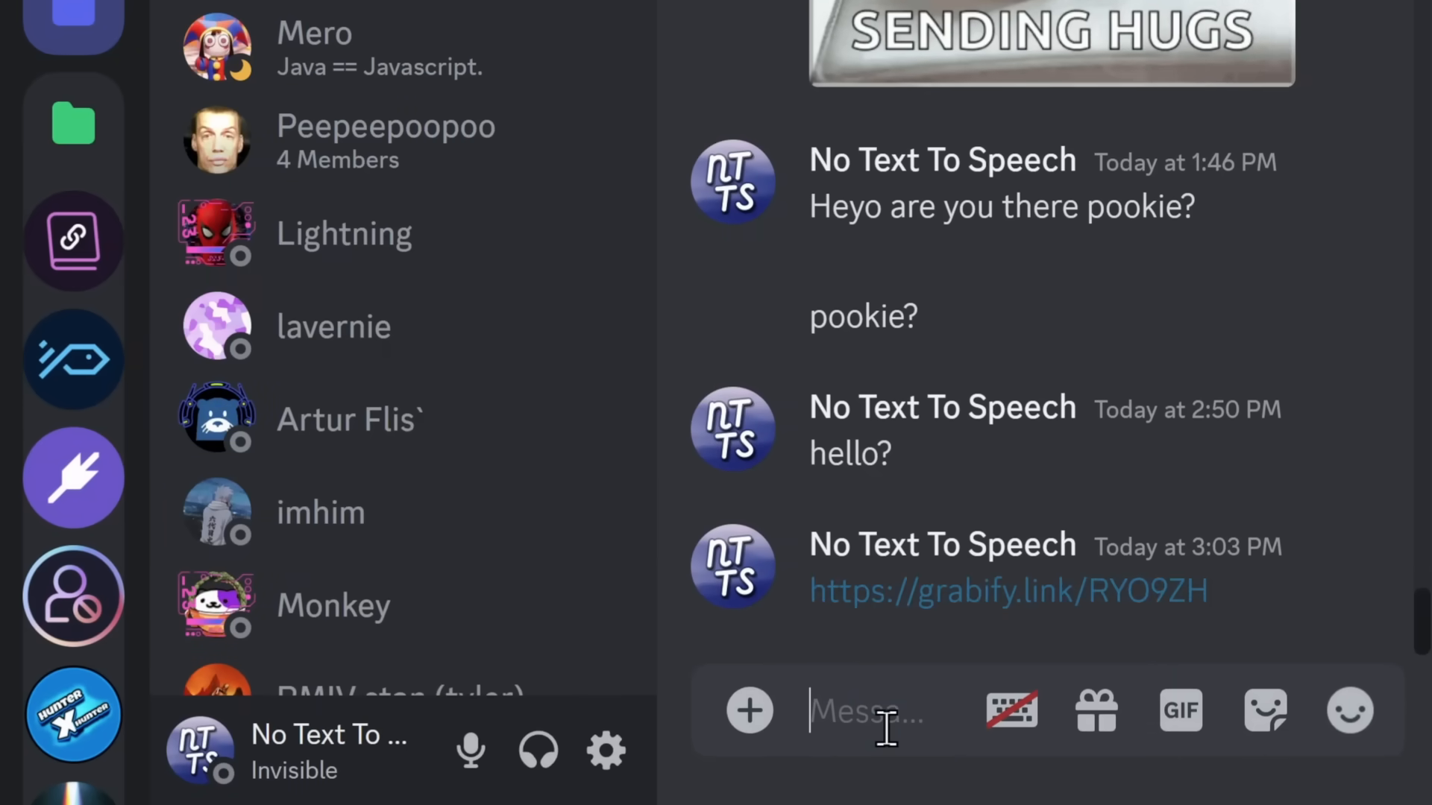
Step: Reload the Grabify tracking page and review the two logged visits in Results
click(1007, 591)
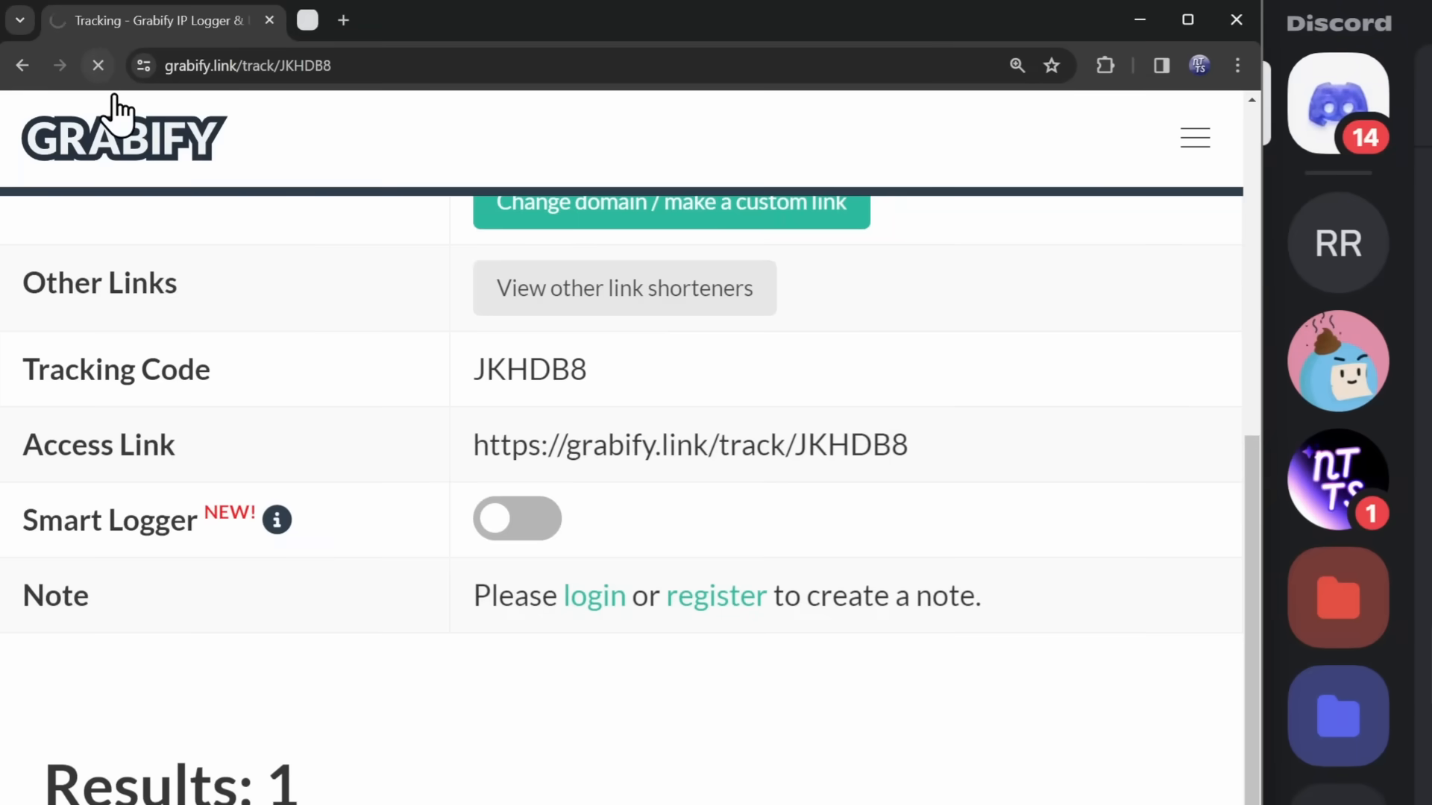
scroll(down, 3)
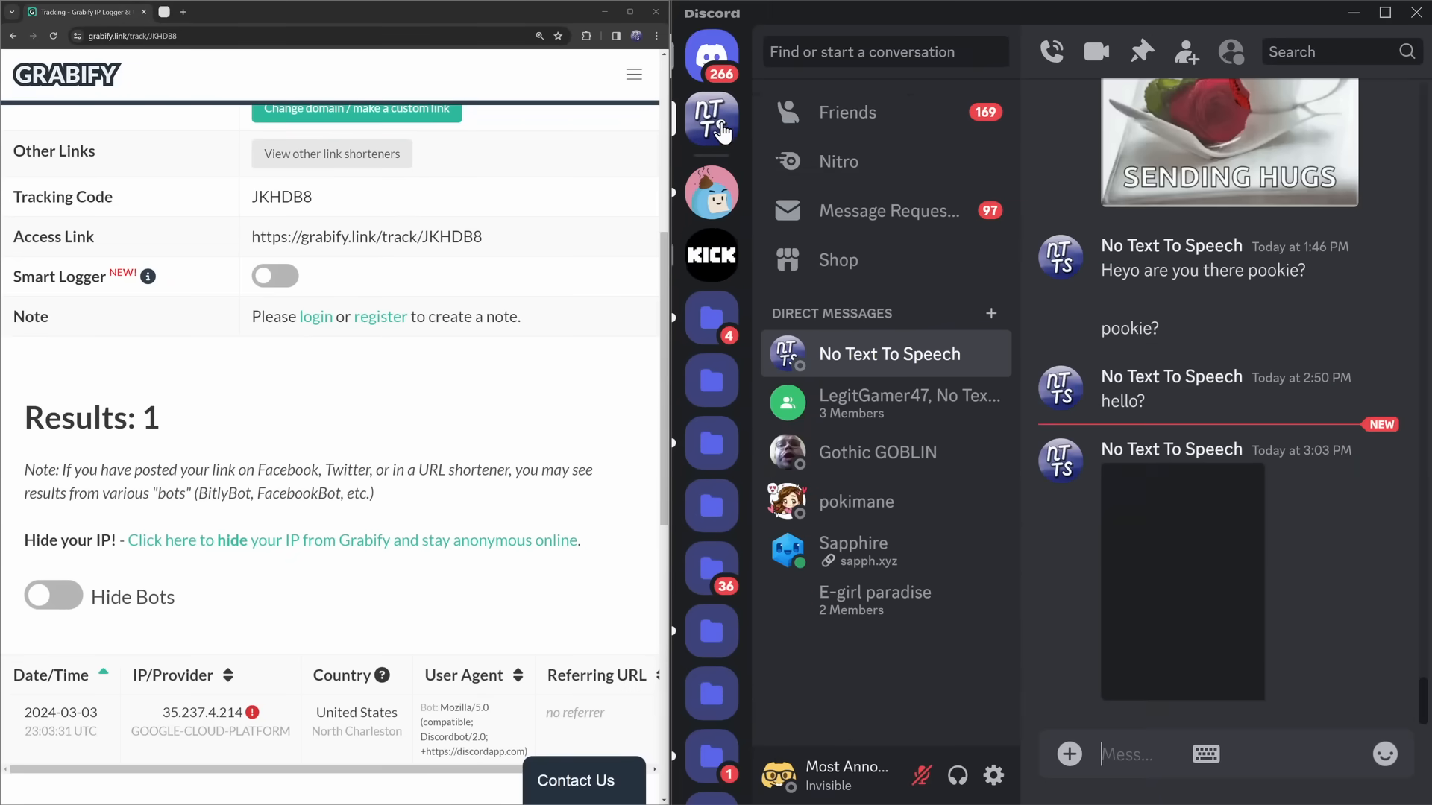
scroll(up, 3)
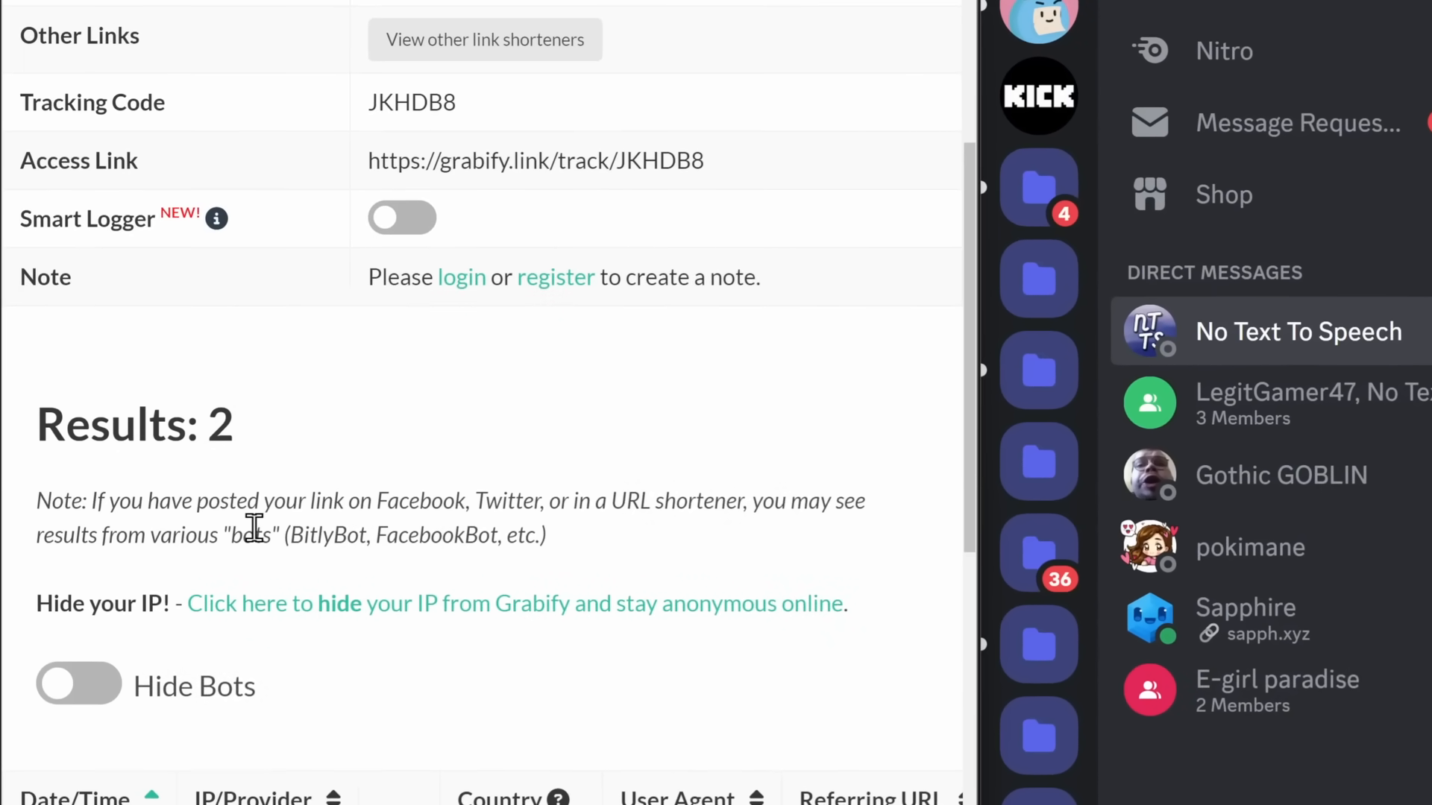
scroll(down, 3)
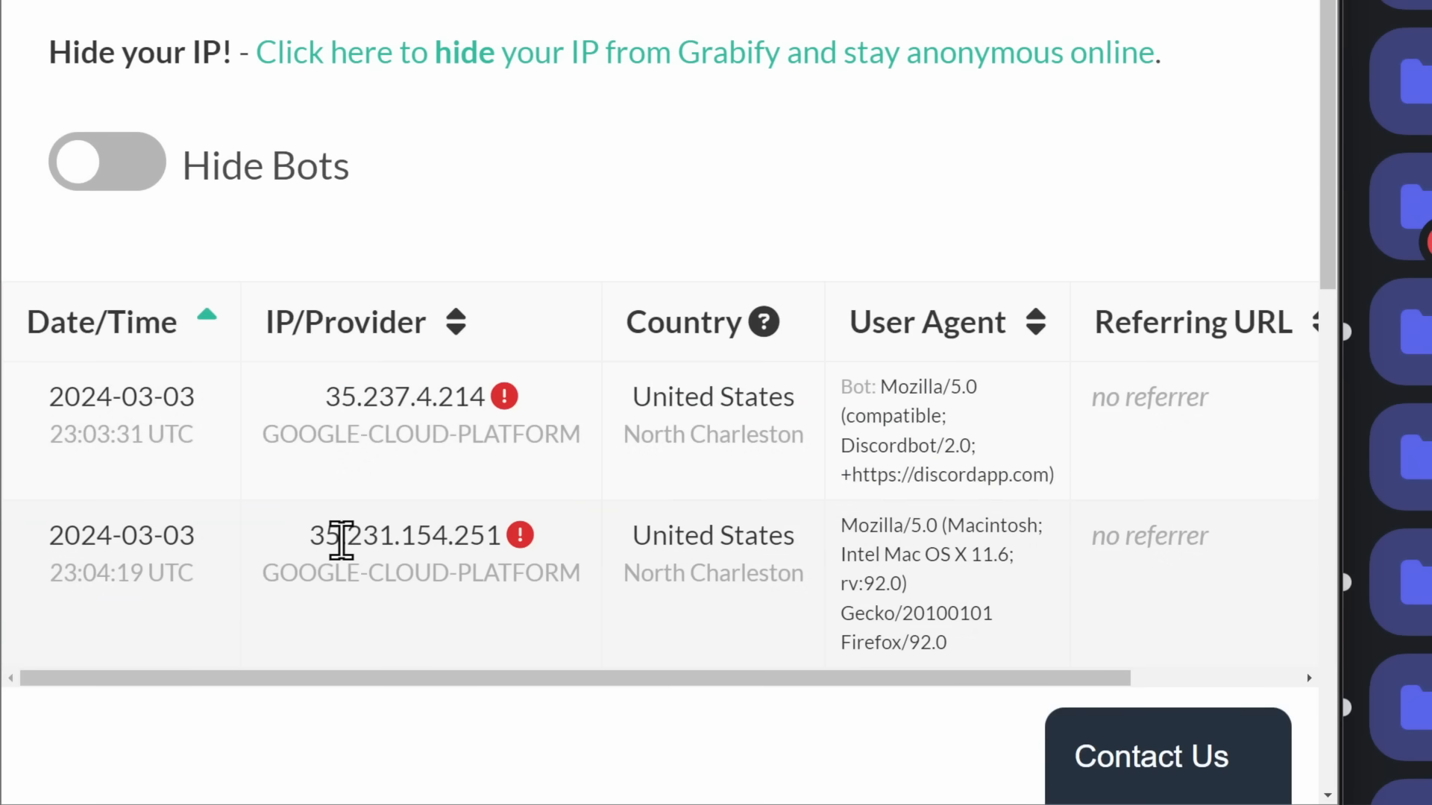
mouse_move(377, 580)
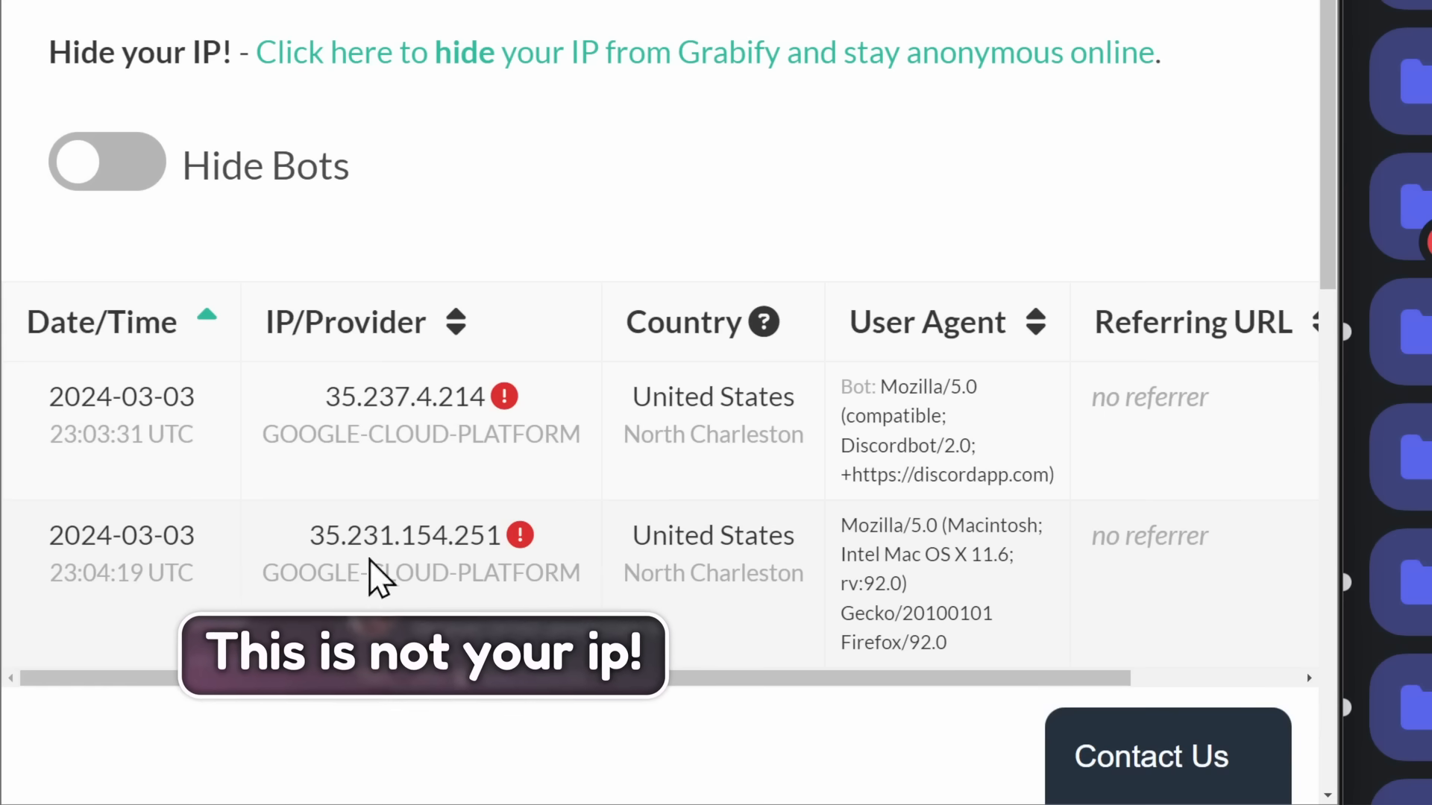
mouse_move(931, 603)
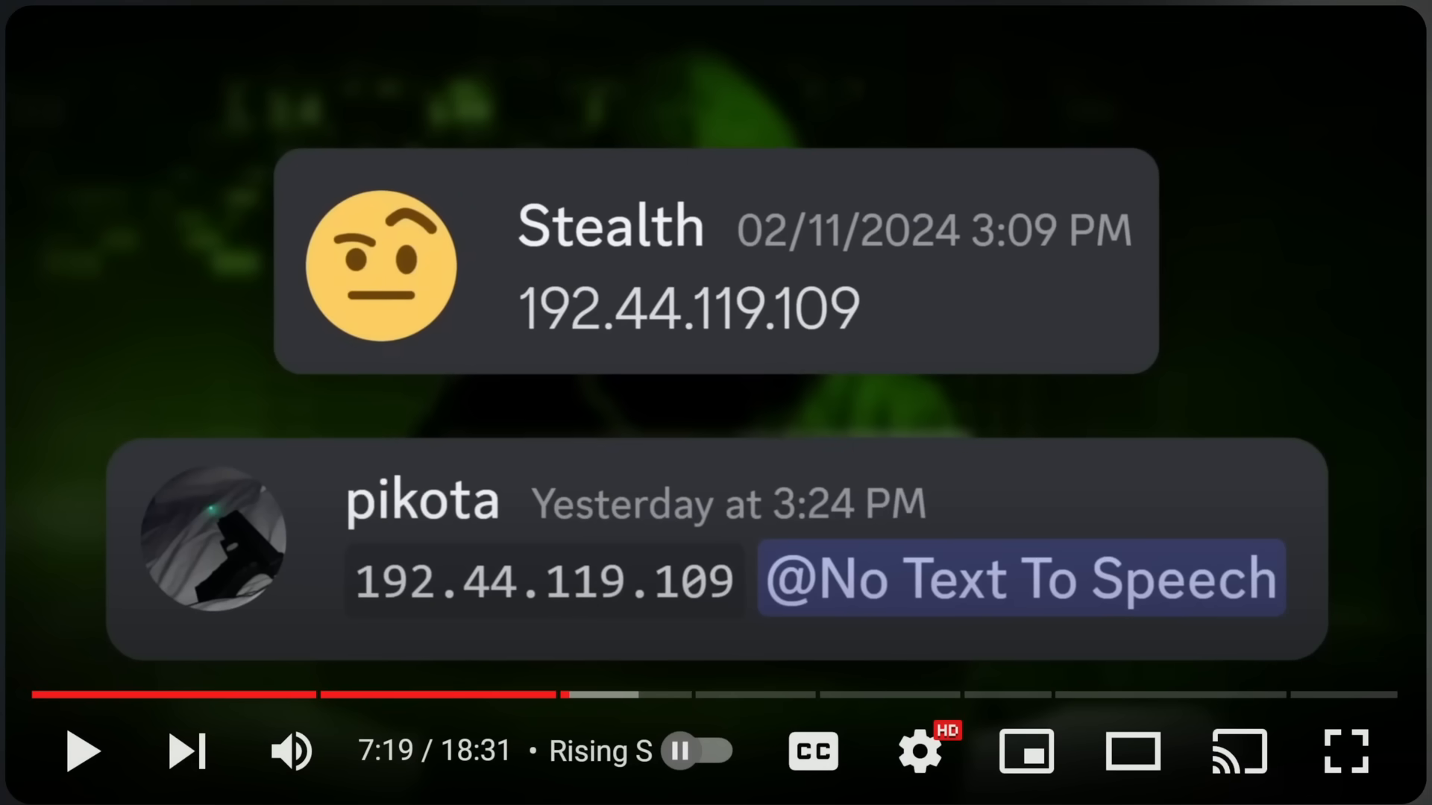
click(1344, 751)
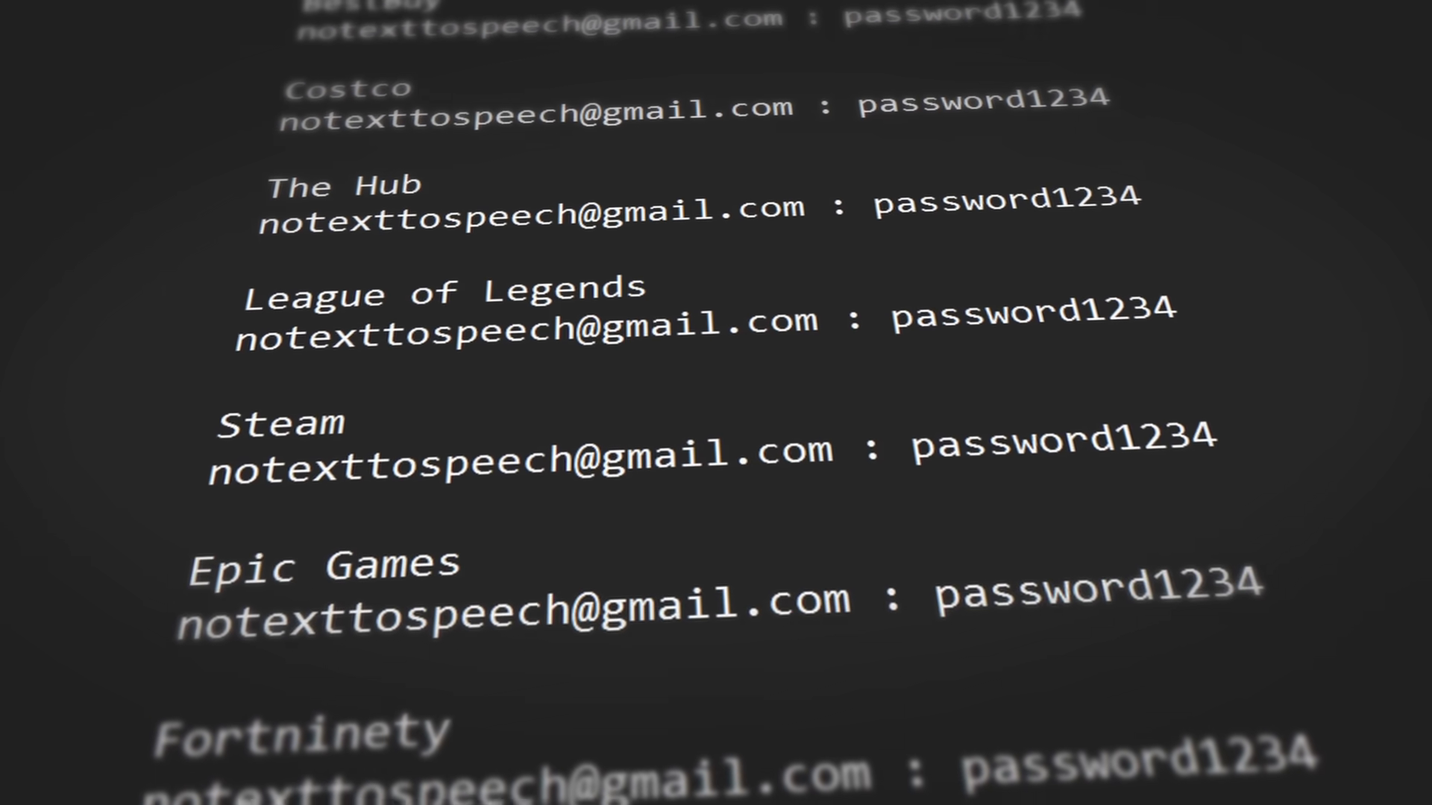
scroll(down, 3)
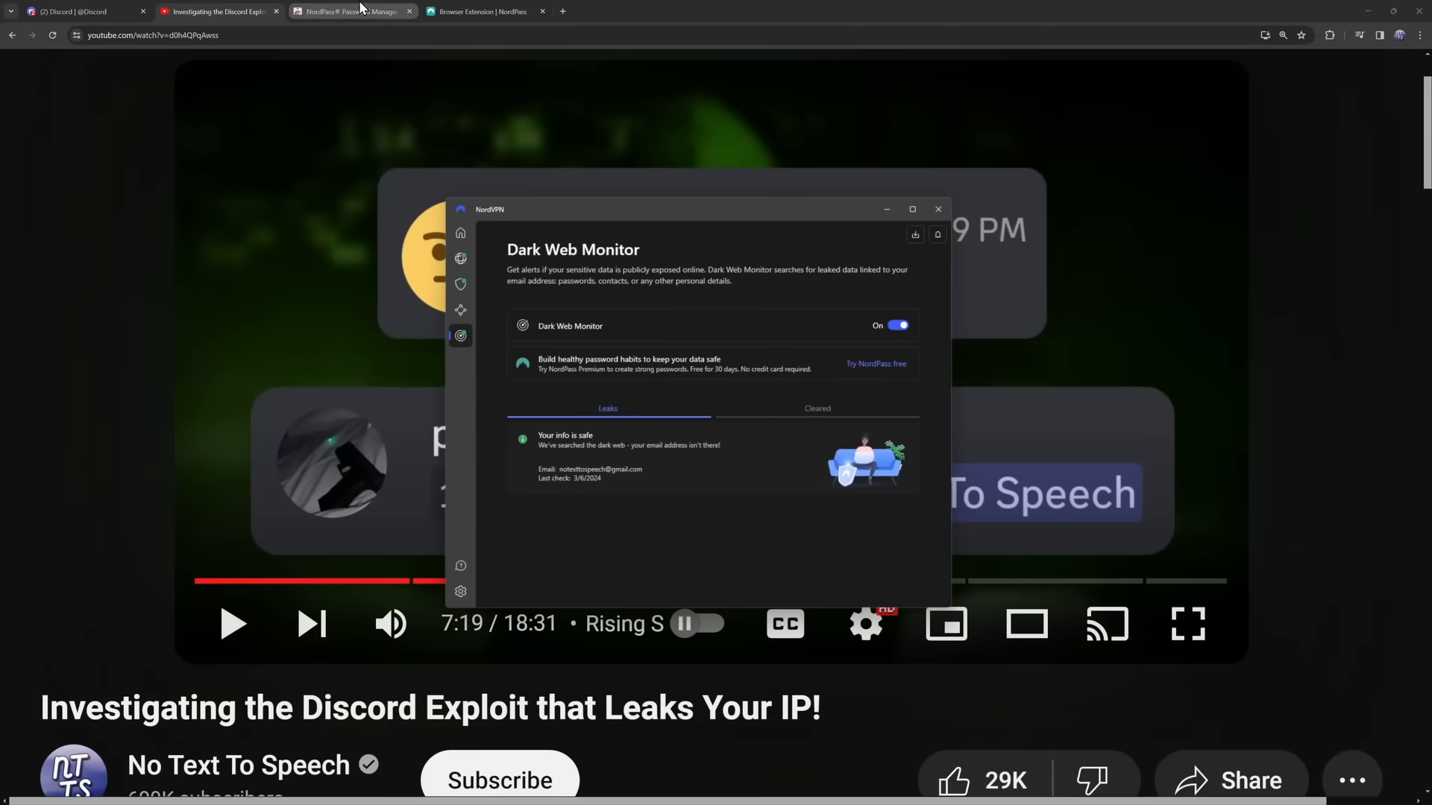
click(352, 11)
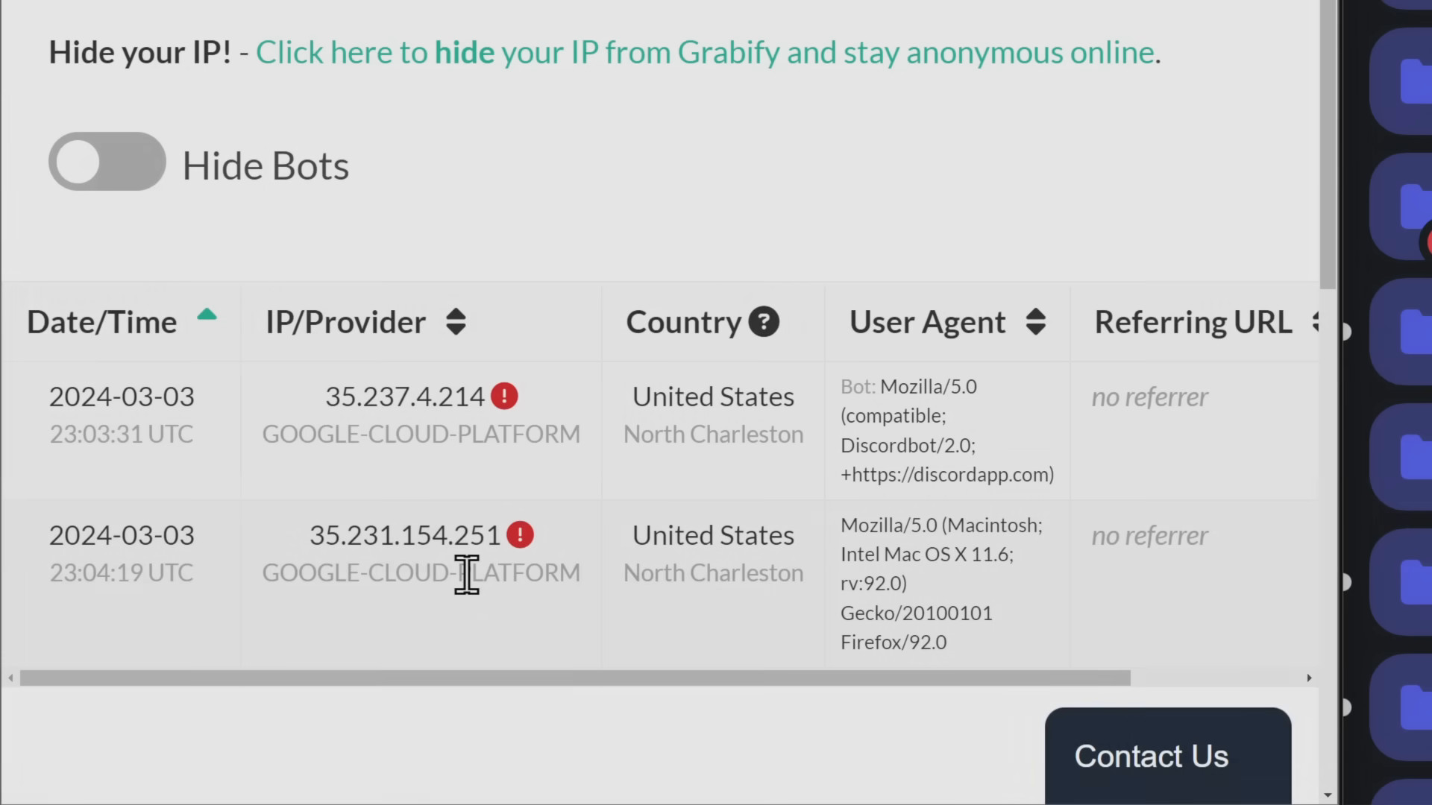
scroll(up, 3)
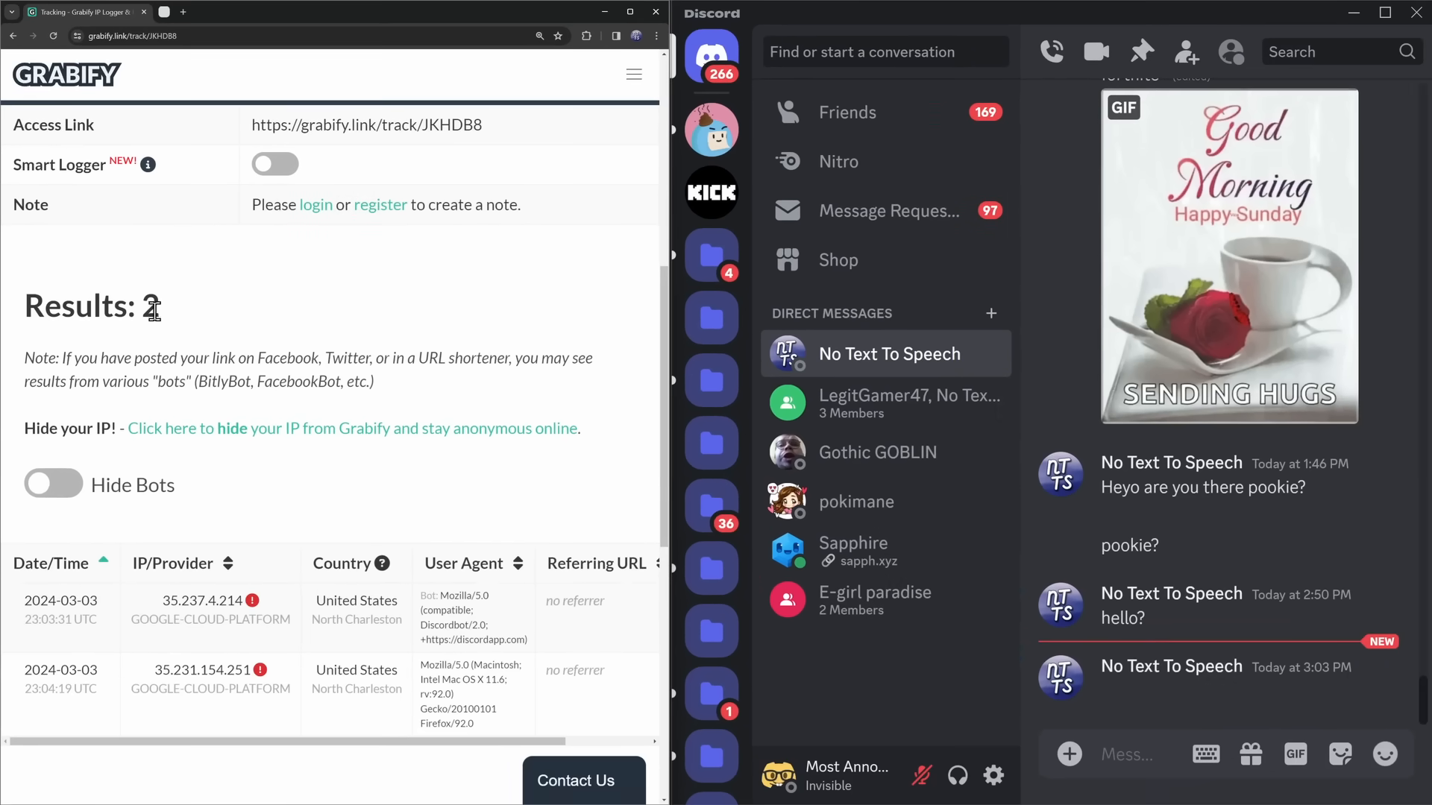
mouse_move(1125, 699)
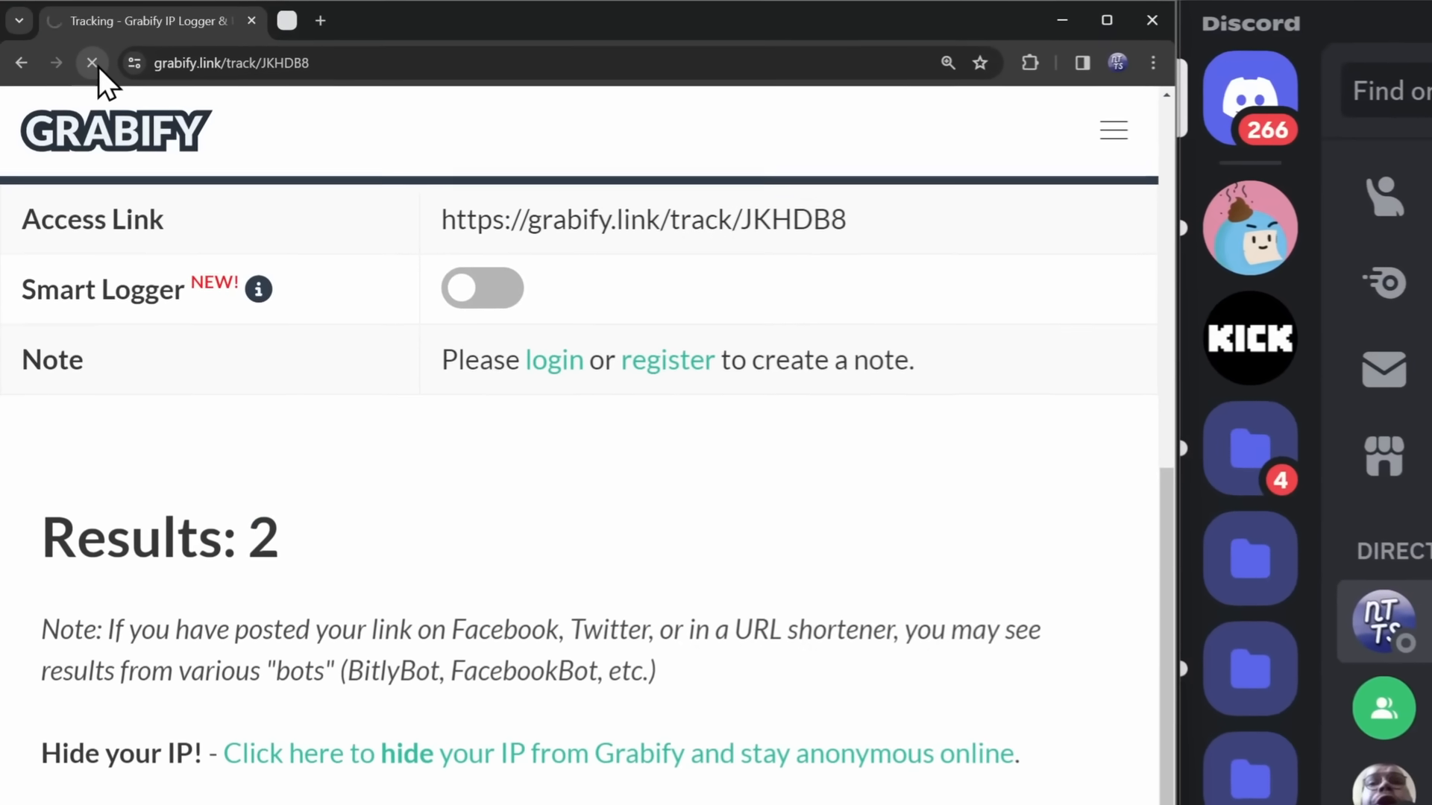
click(91, 62)
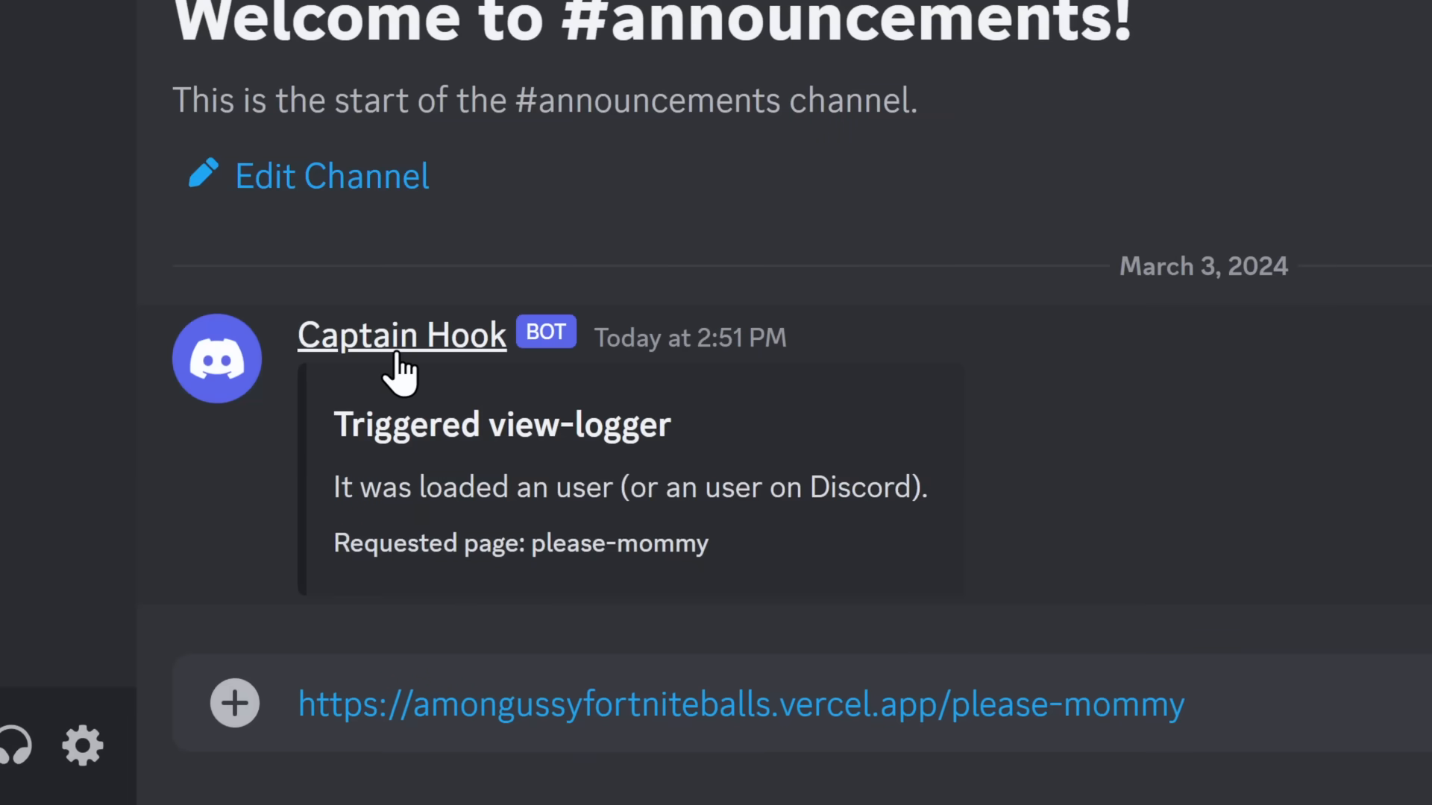
double_click(618, 542)
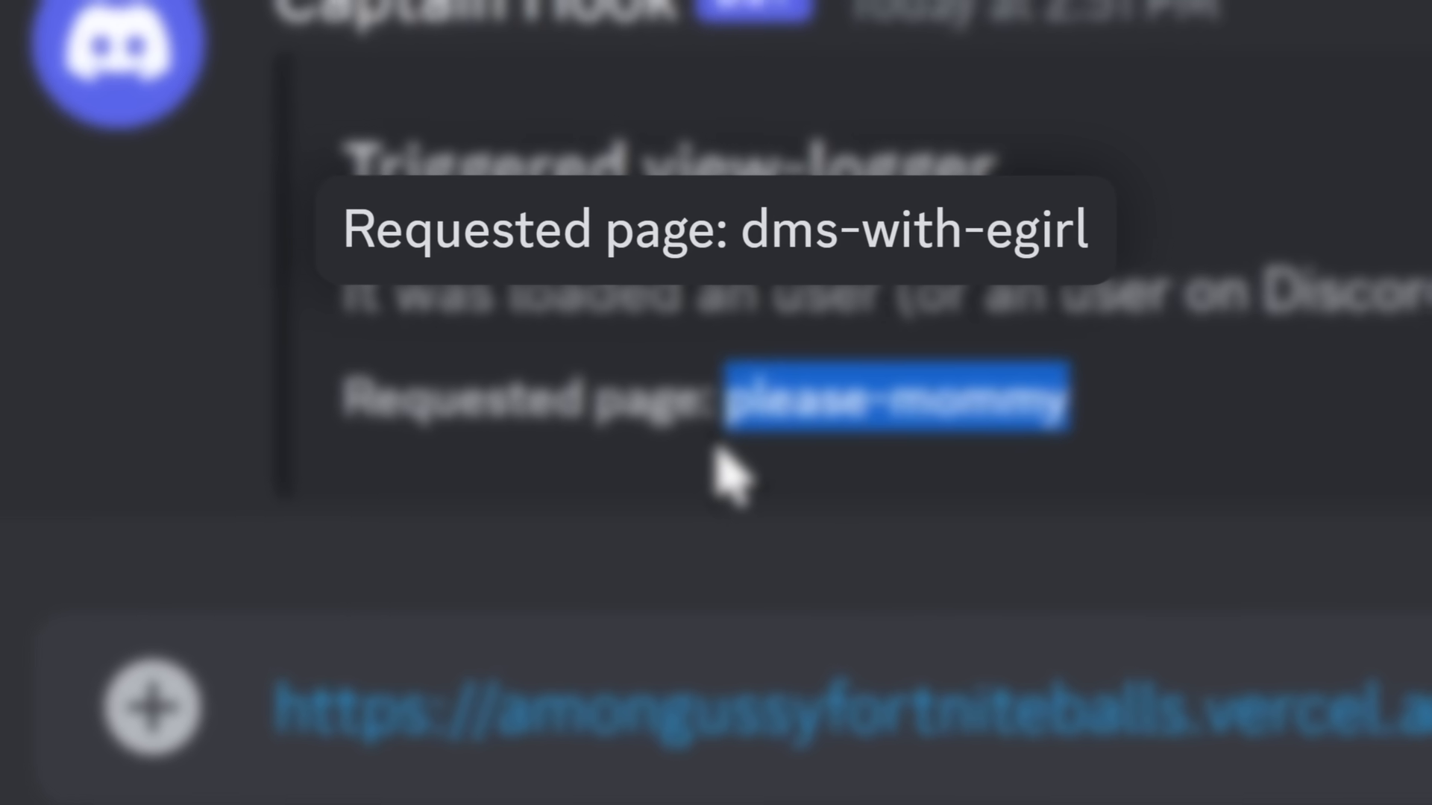
scroll(down, 3)
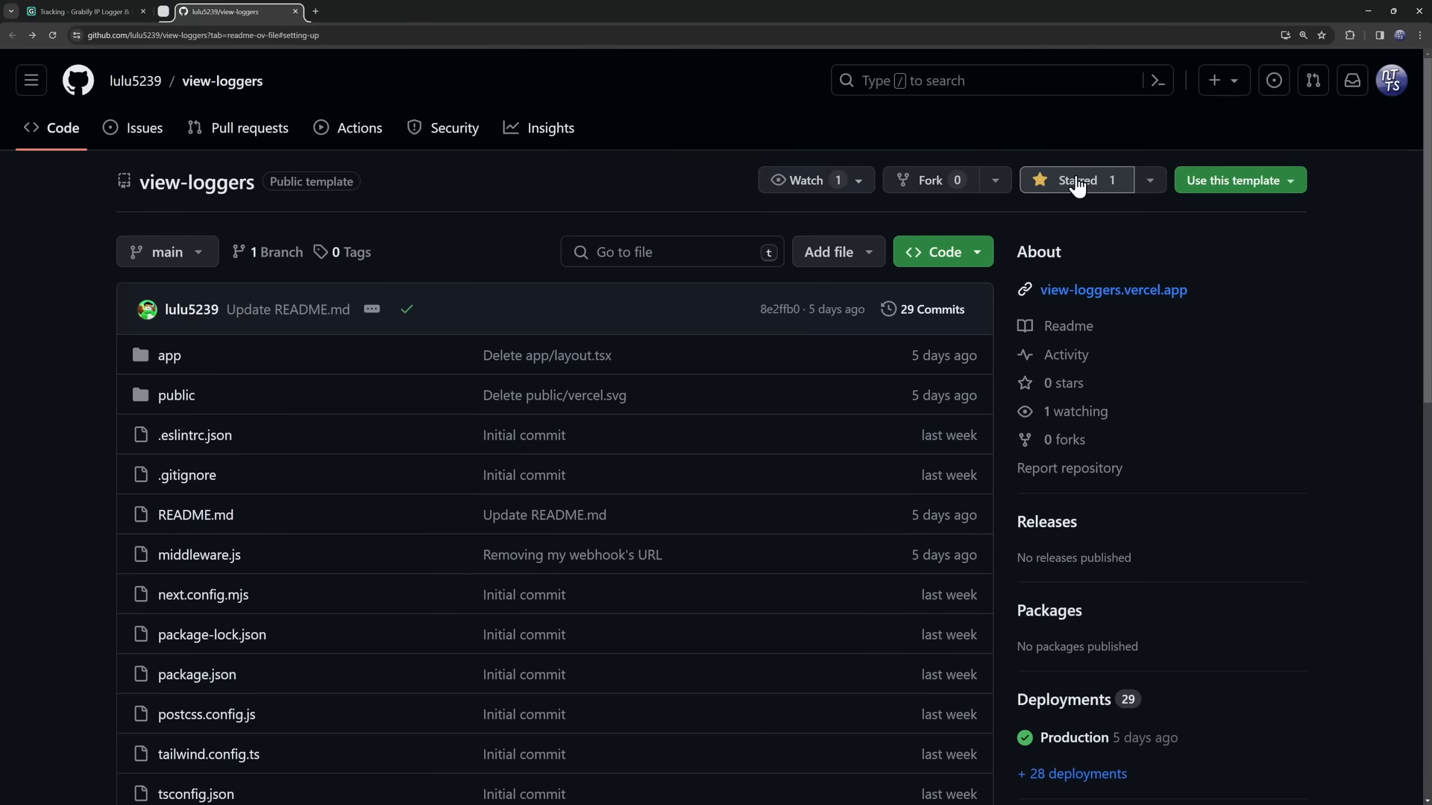
Step: Star the view-loggers repo and launch the README's Vercel link in an incognito window
click(1391, 80)
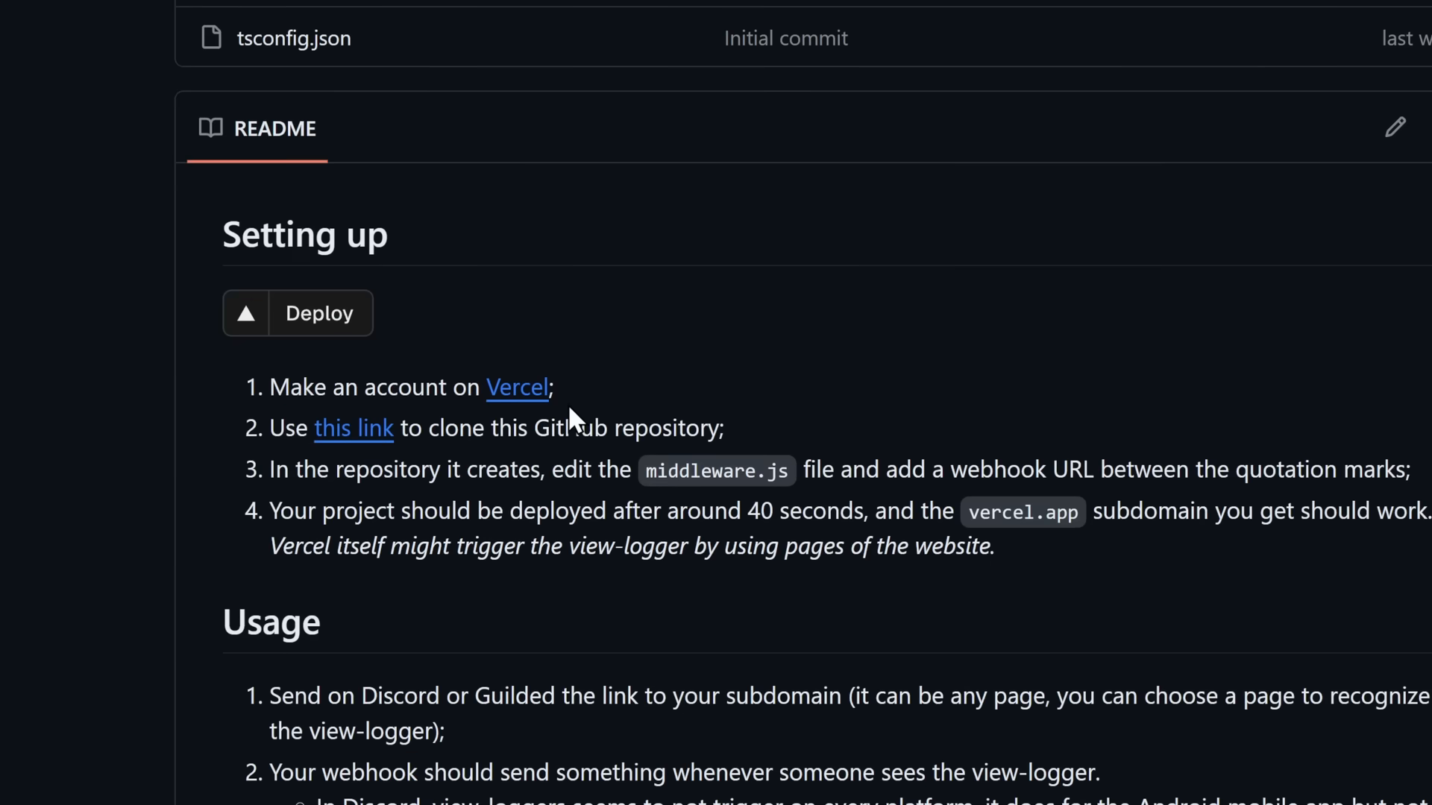
scroll(up, 3)
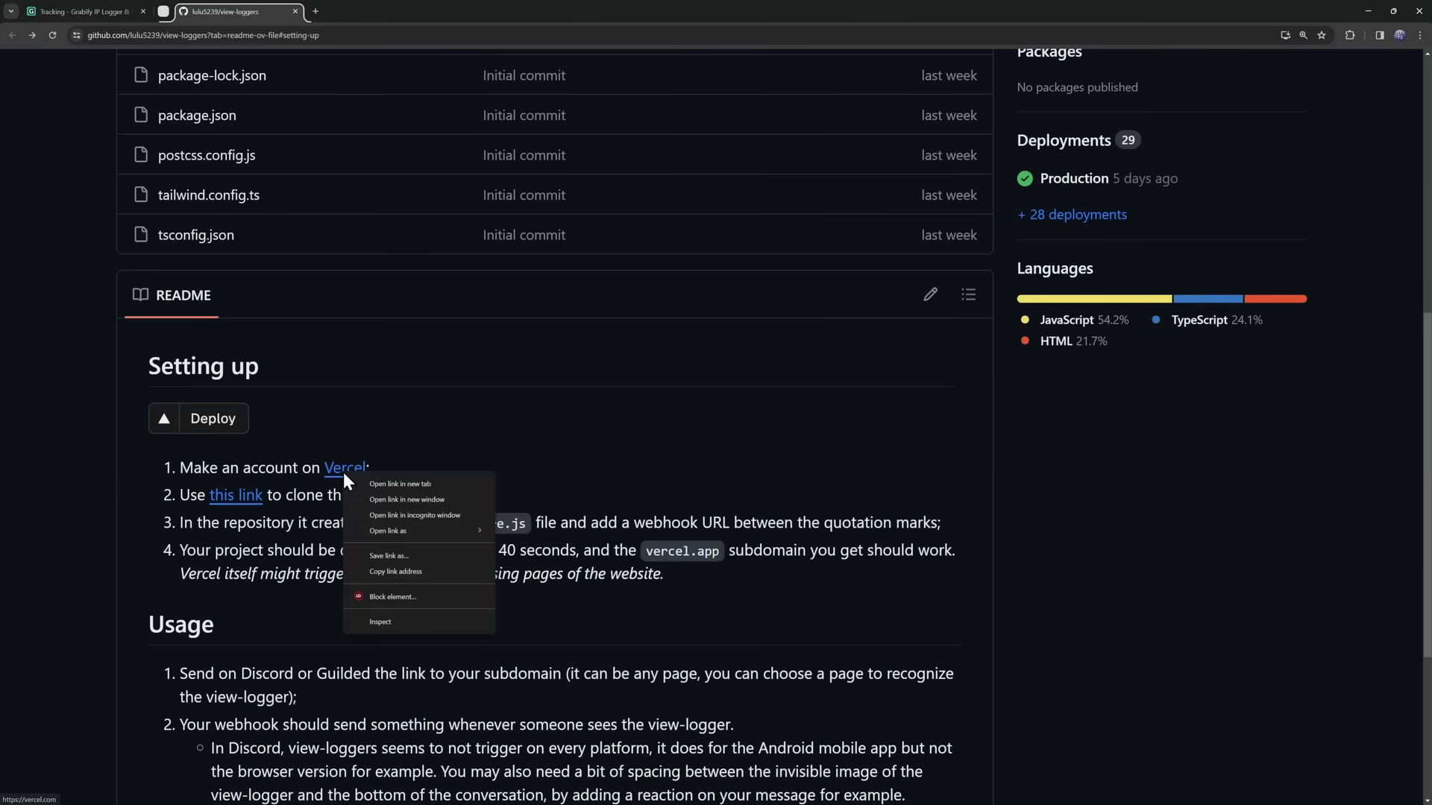
click(414, 516)
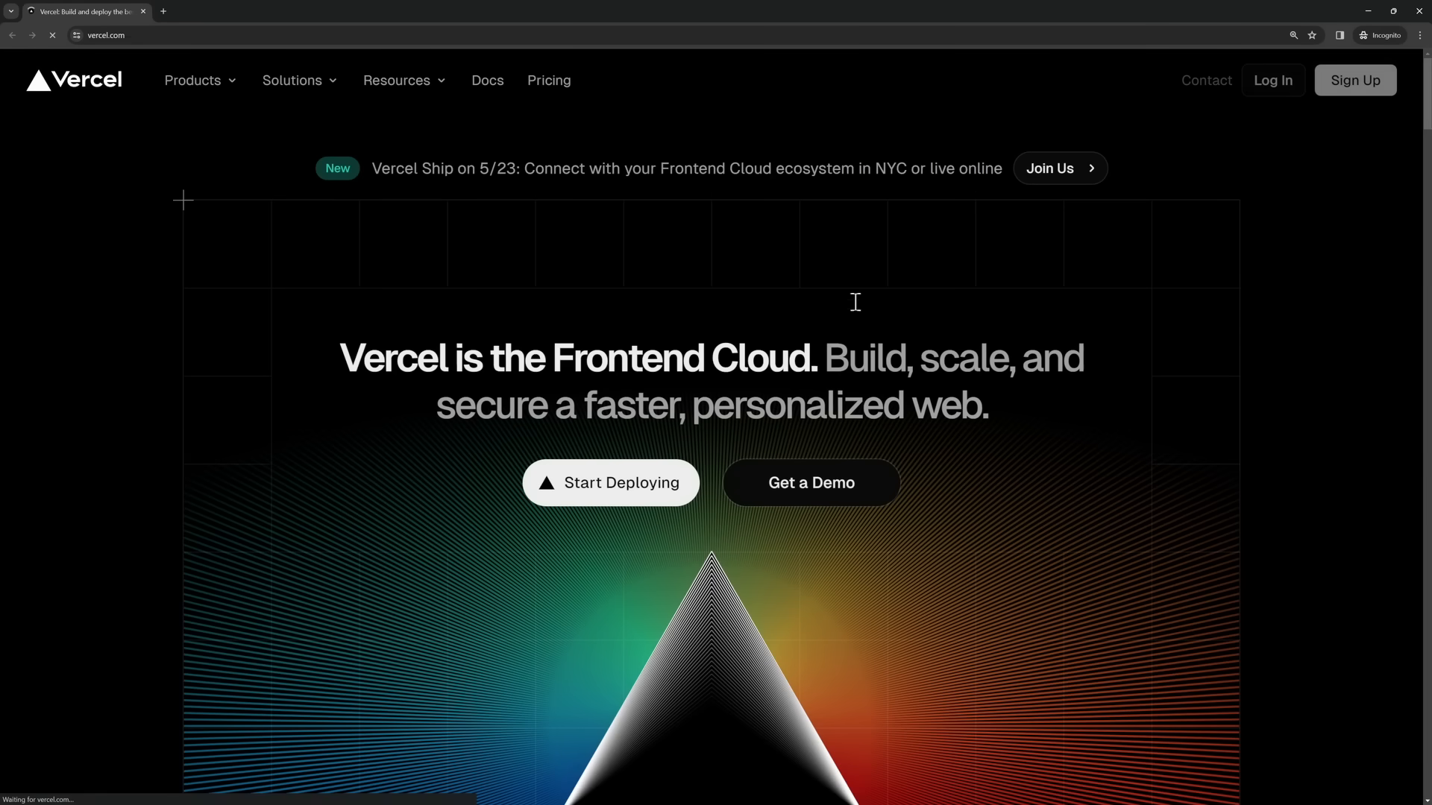
click(1354, 80)
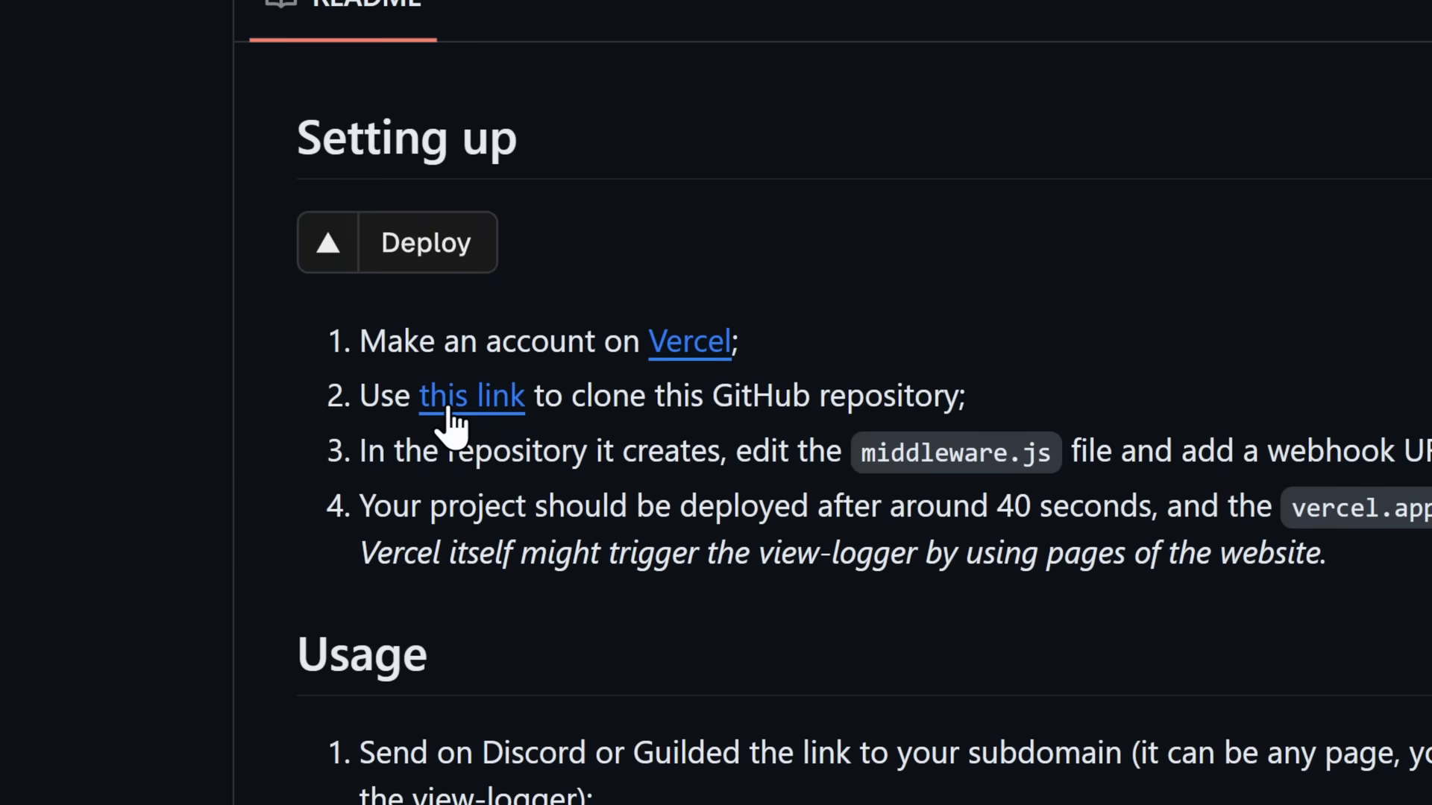
Step: Clone the repo on Vercel as private Git repository 'jimmyneutronsbrainblast' and create the deployment
click(471, 395)
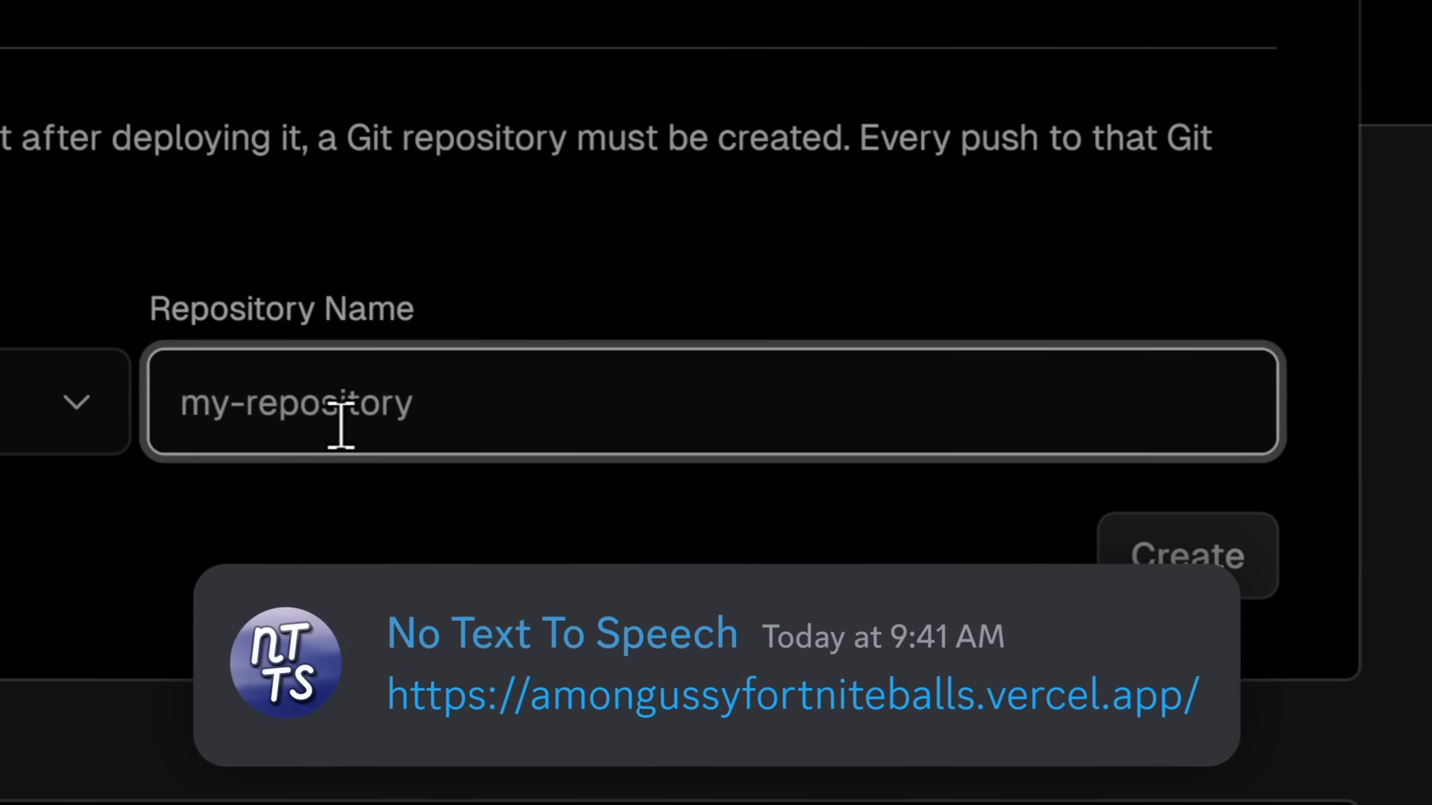
scroll(down, 3)
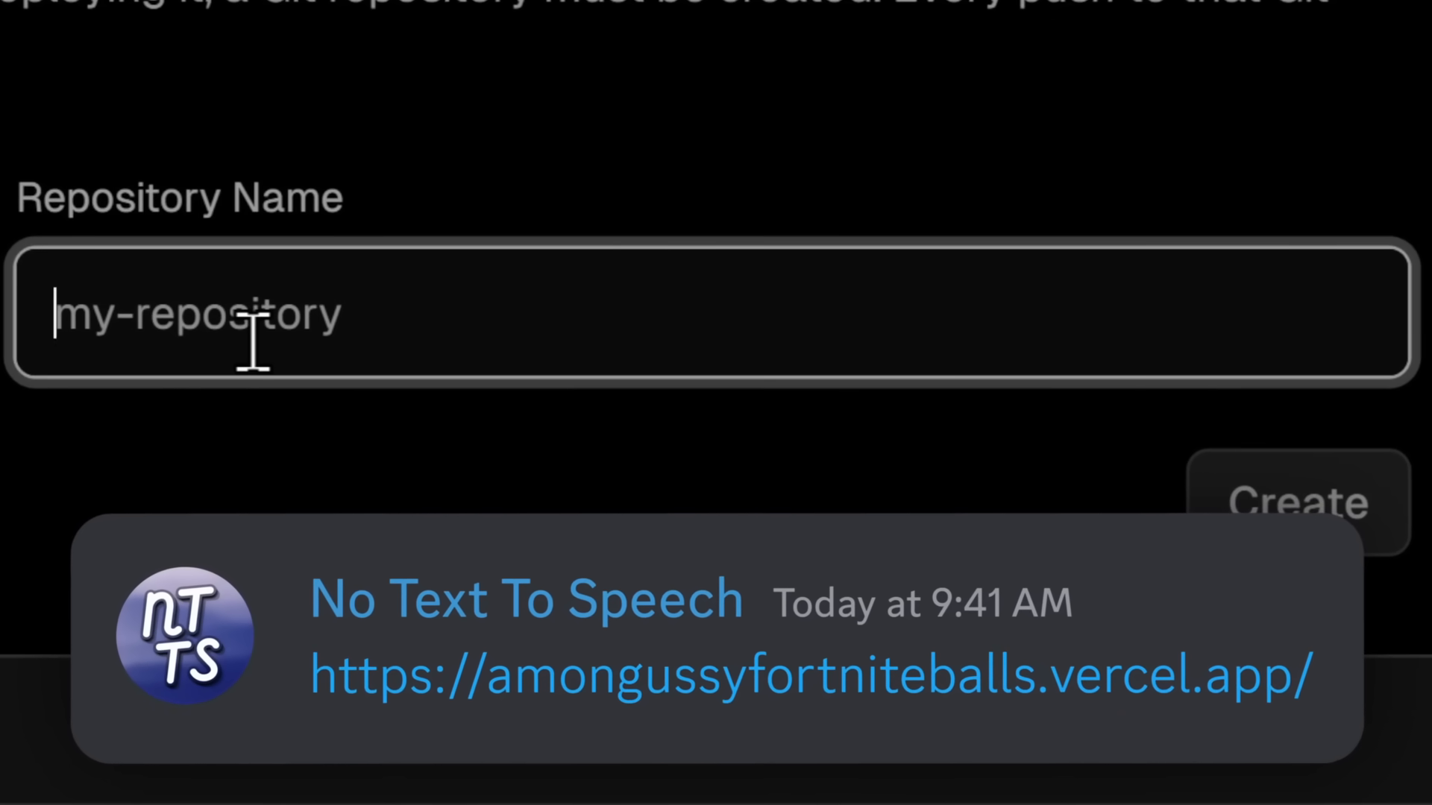
text(jimmyneutronsbrainblast)
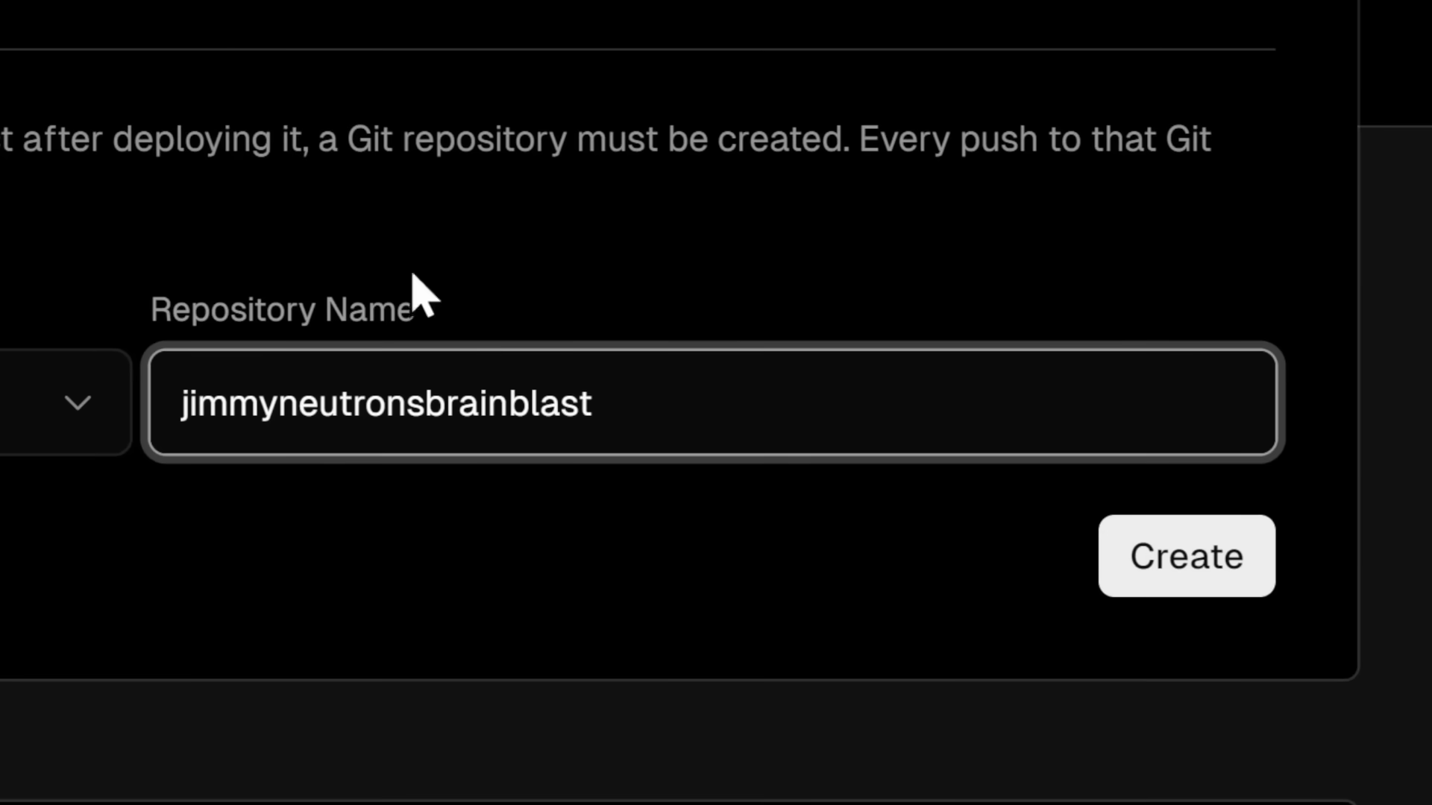
mouse_move(543, 401)
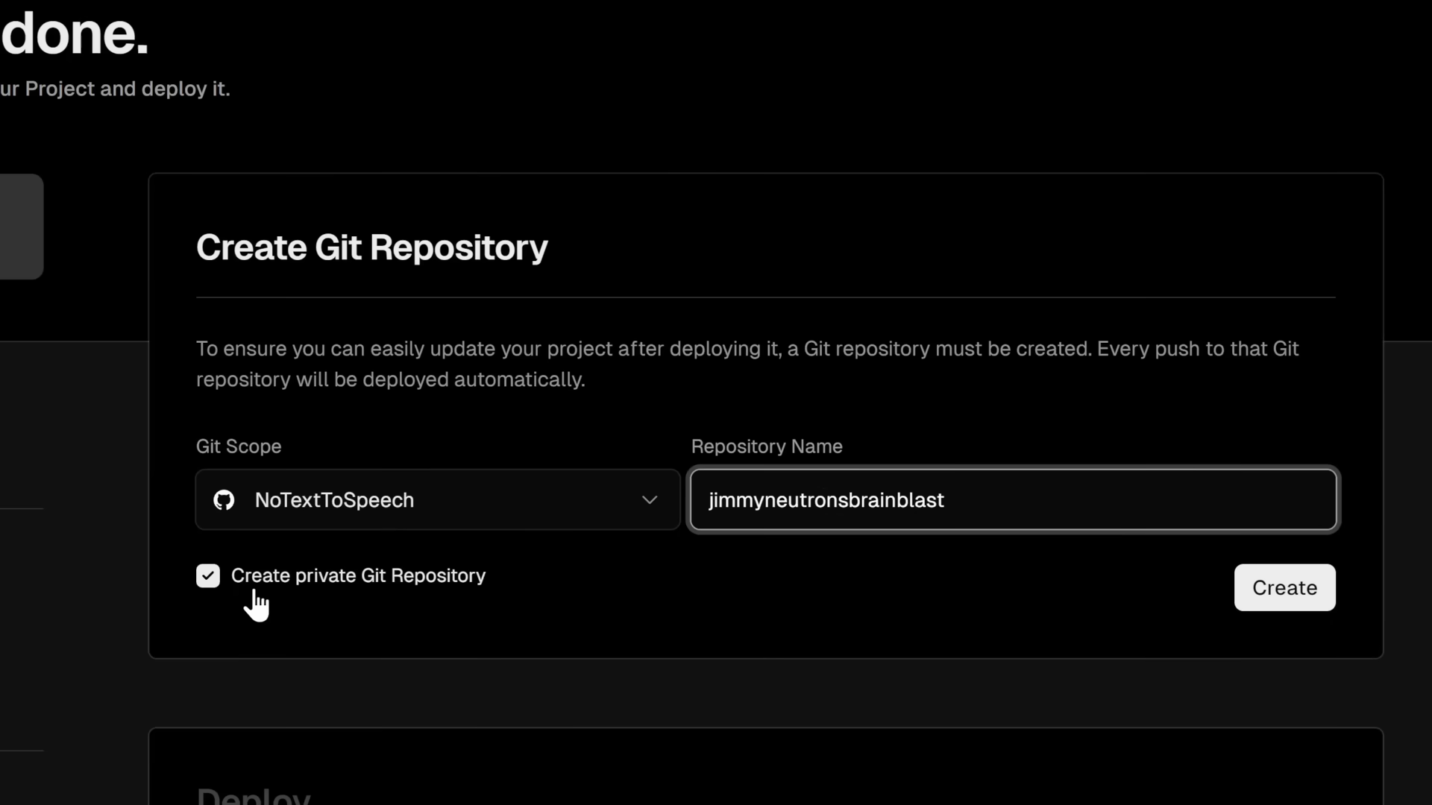
mouse_move(377, 619)
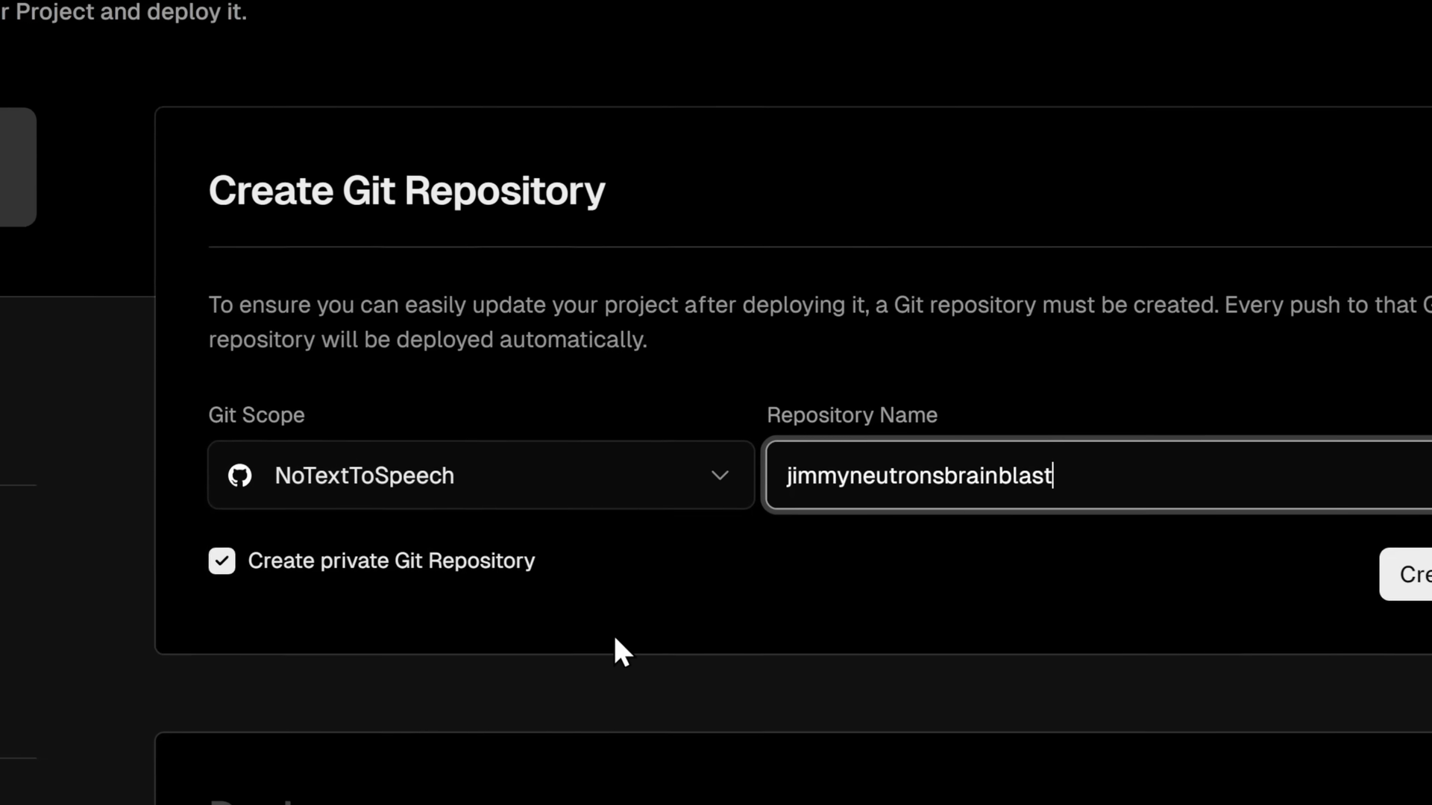
scroll(down, 3)
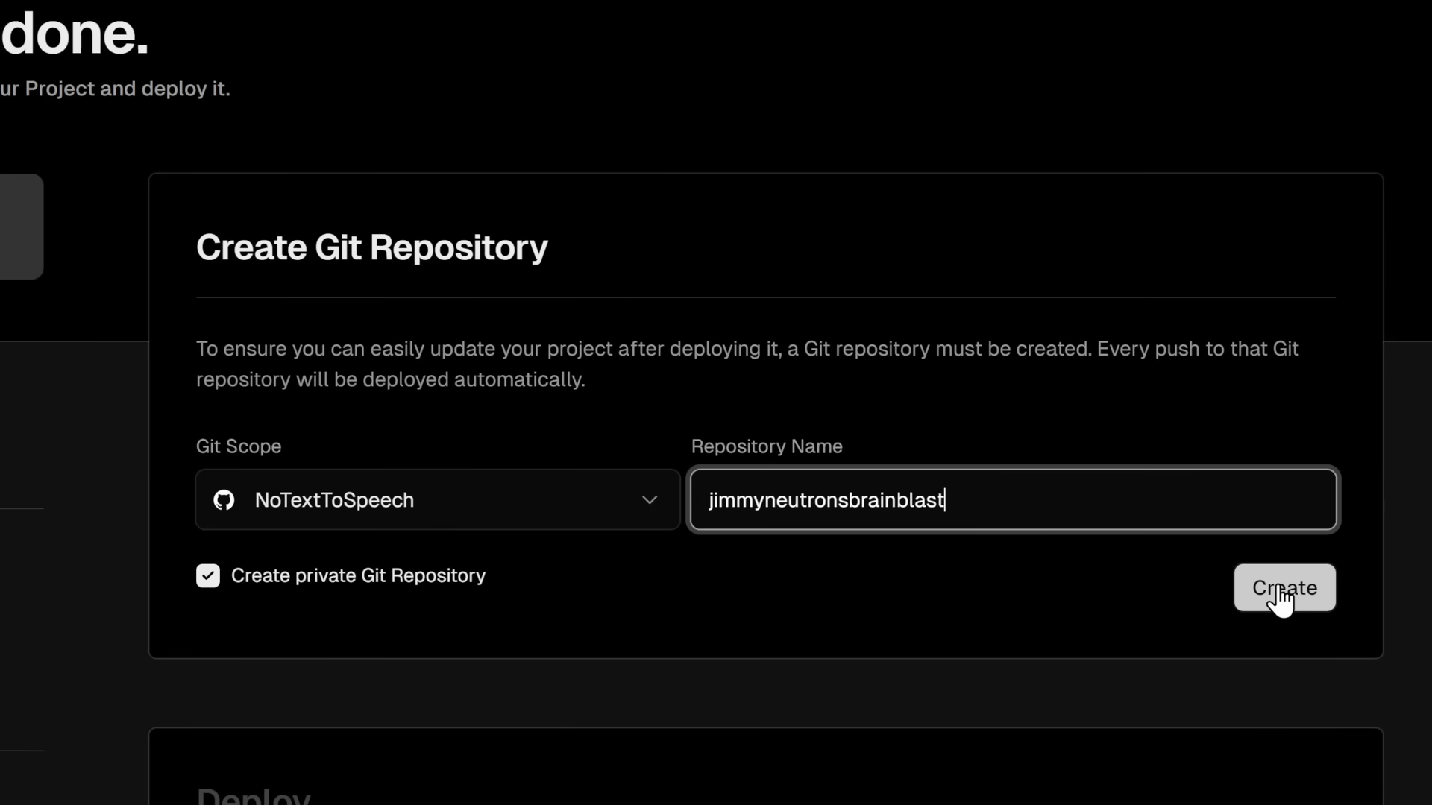
click(1284, 587)
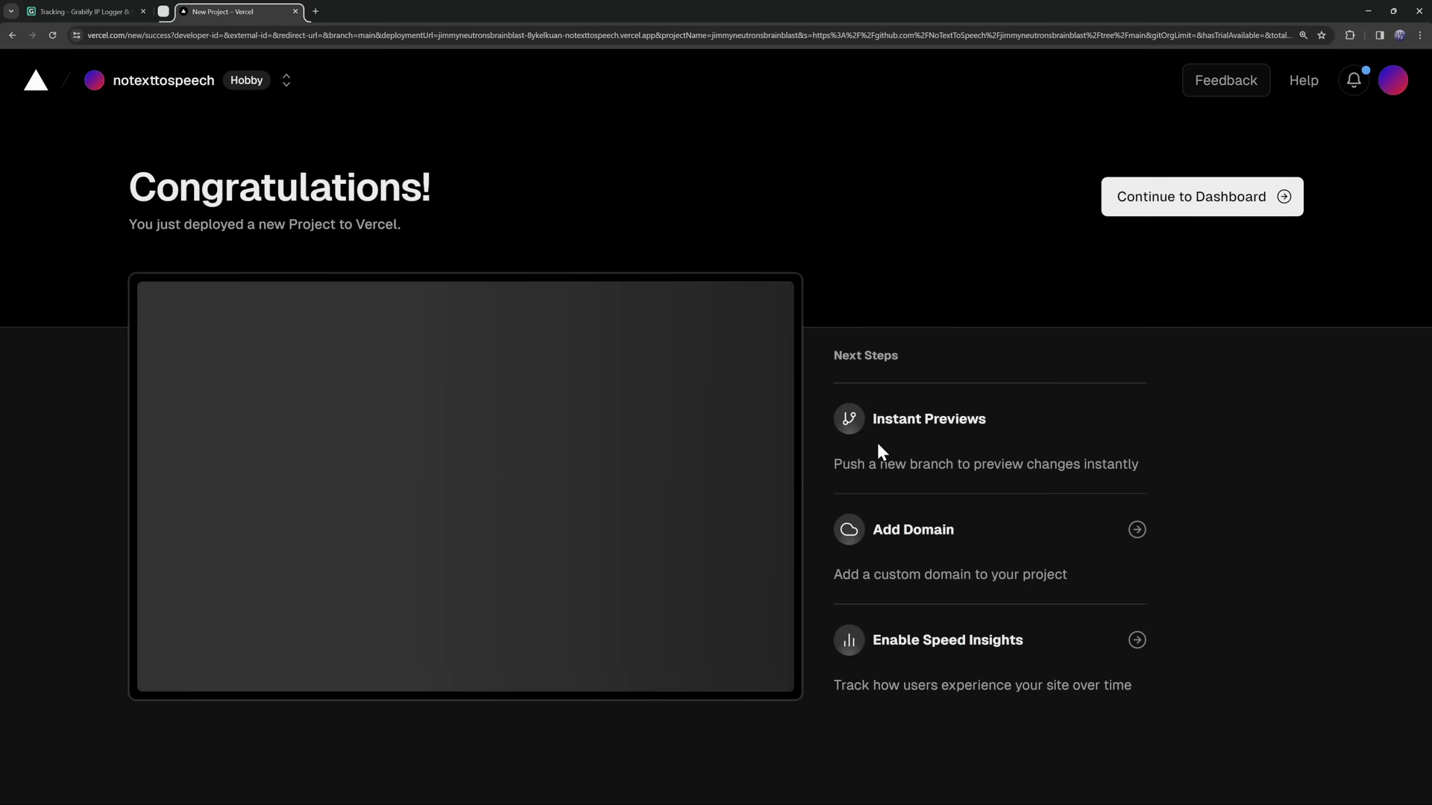
mouse_move(278, 223)
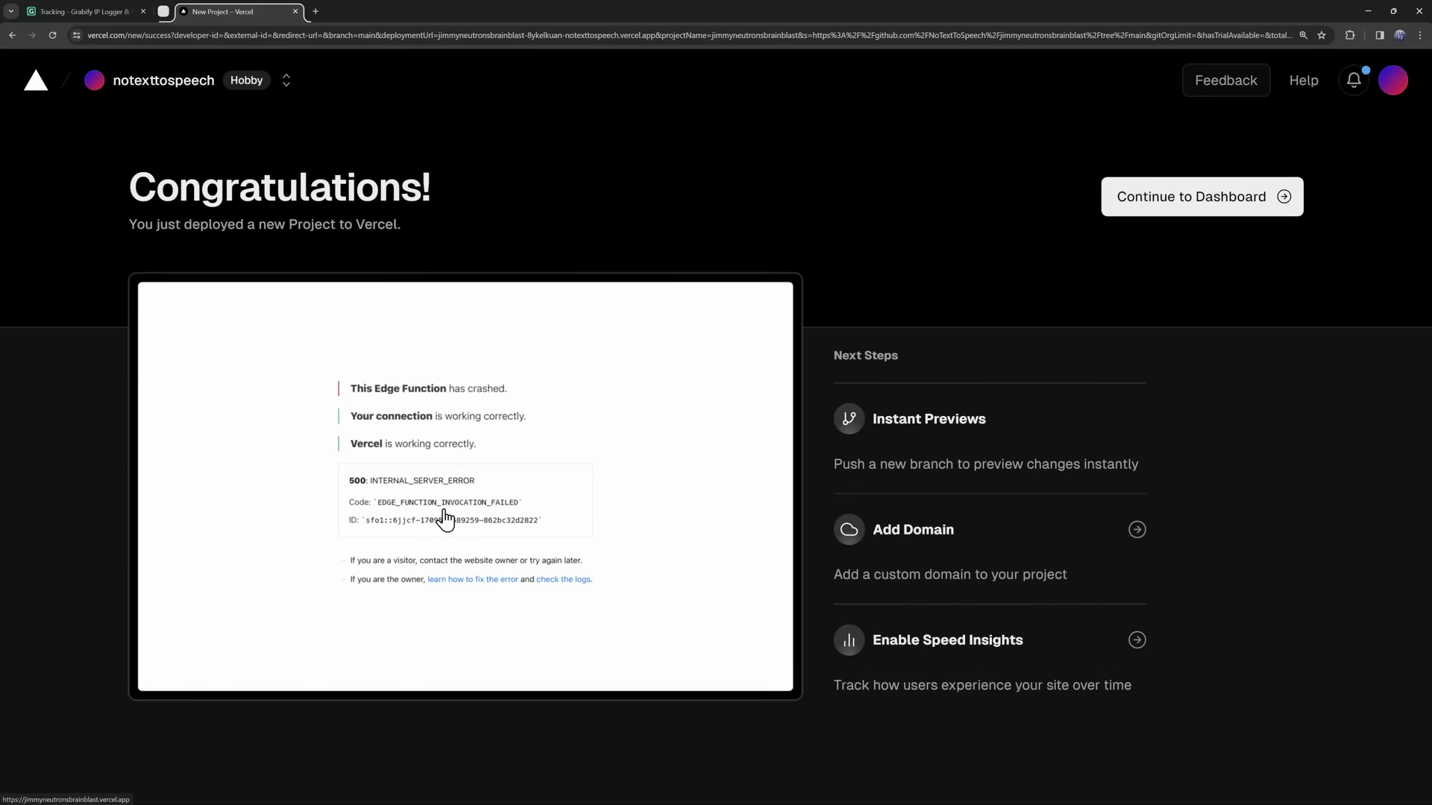
Step: Continue to the project dashboard and follow its Git Repository link to GitHub
click(1199, 197)
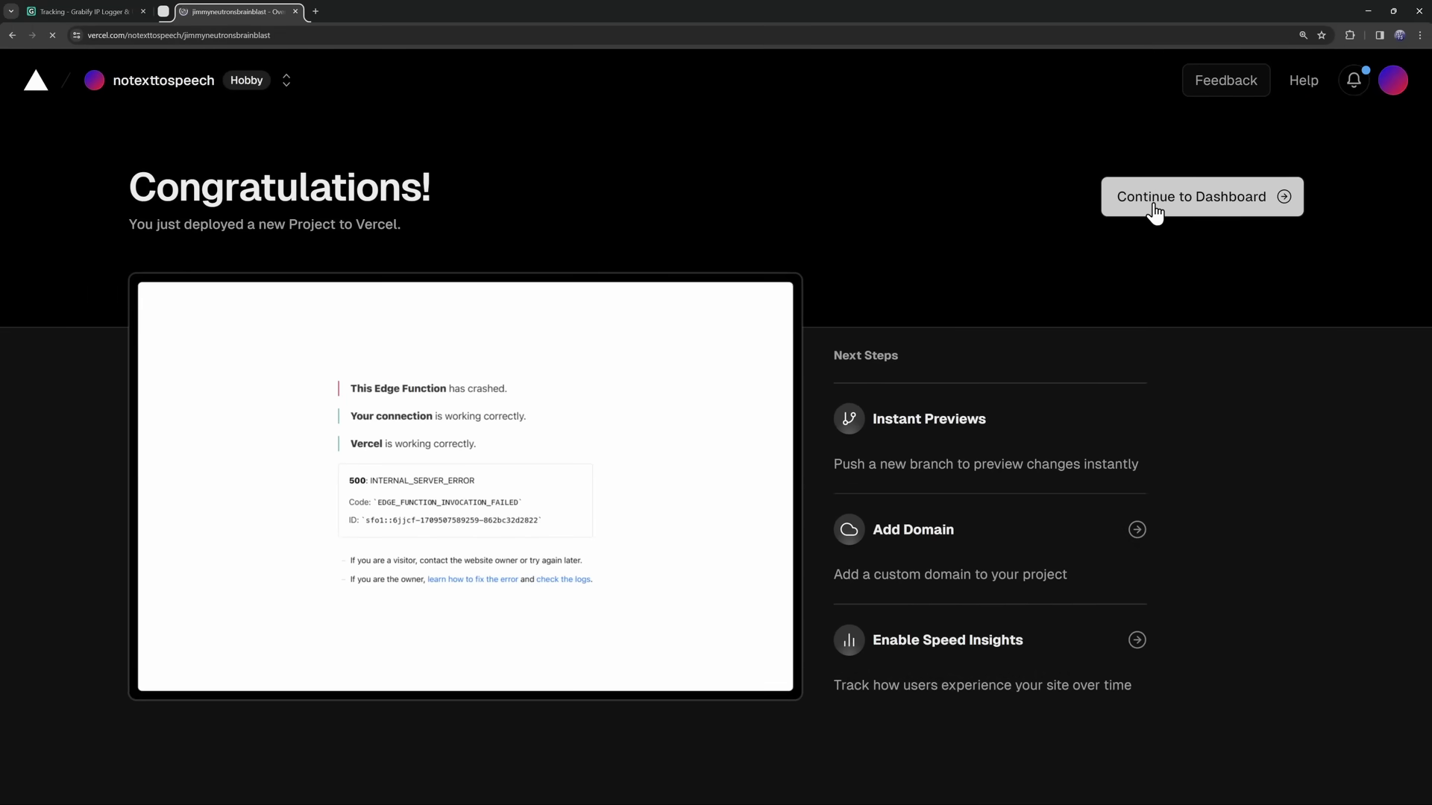
click(1199, 197)
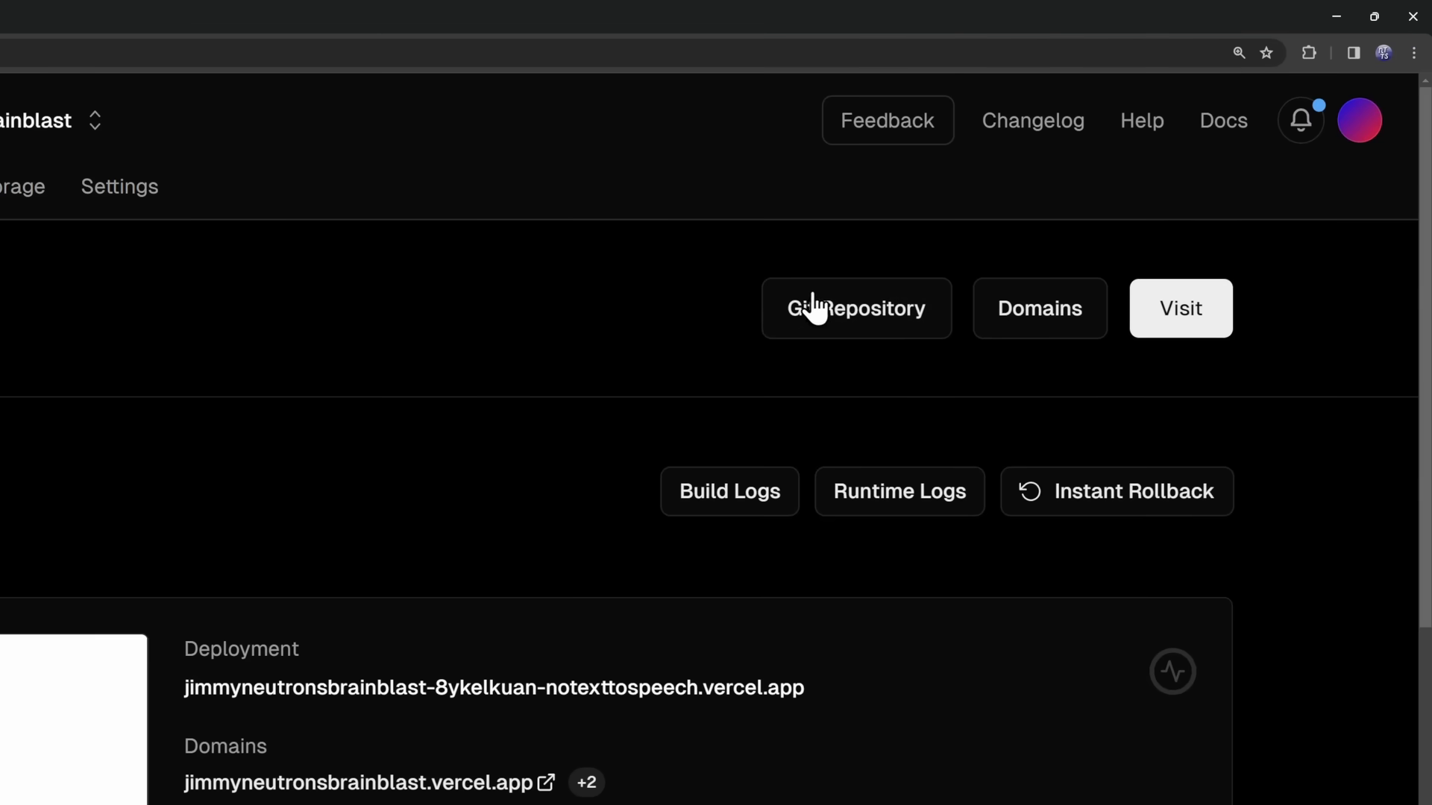
click(856, 308)
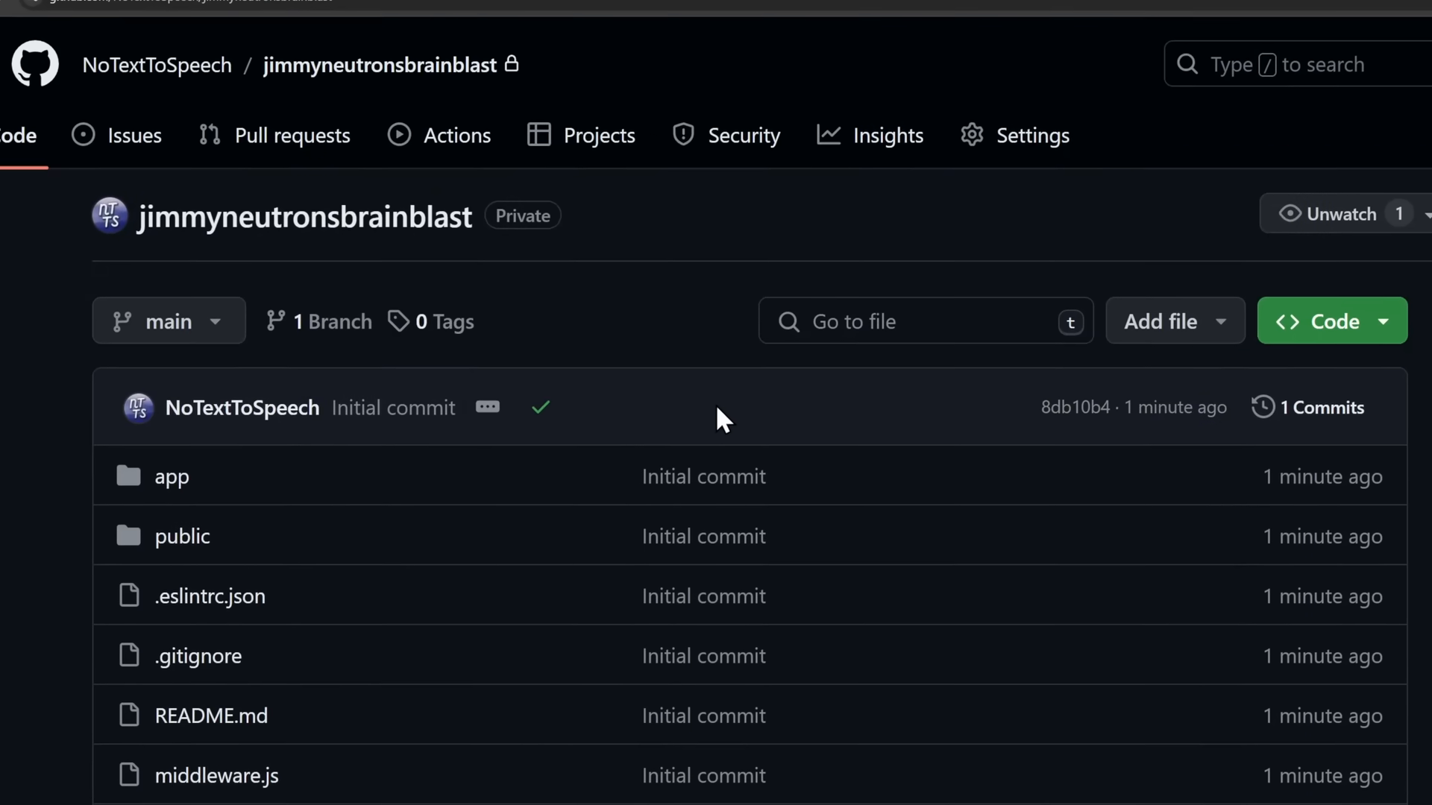
Step: View middleware.js with its empty webhook constant, then bring up the Read Receipts server in Discord
scroll(down, 3)
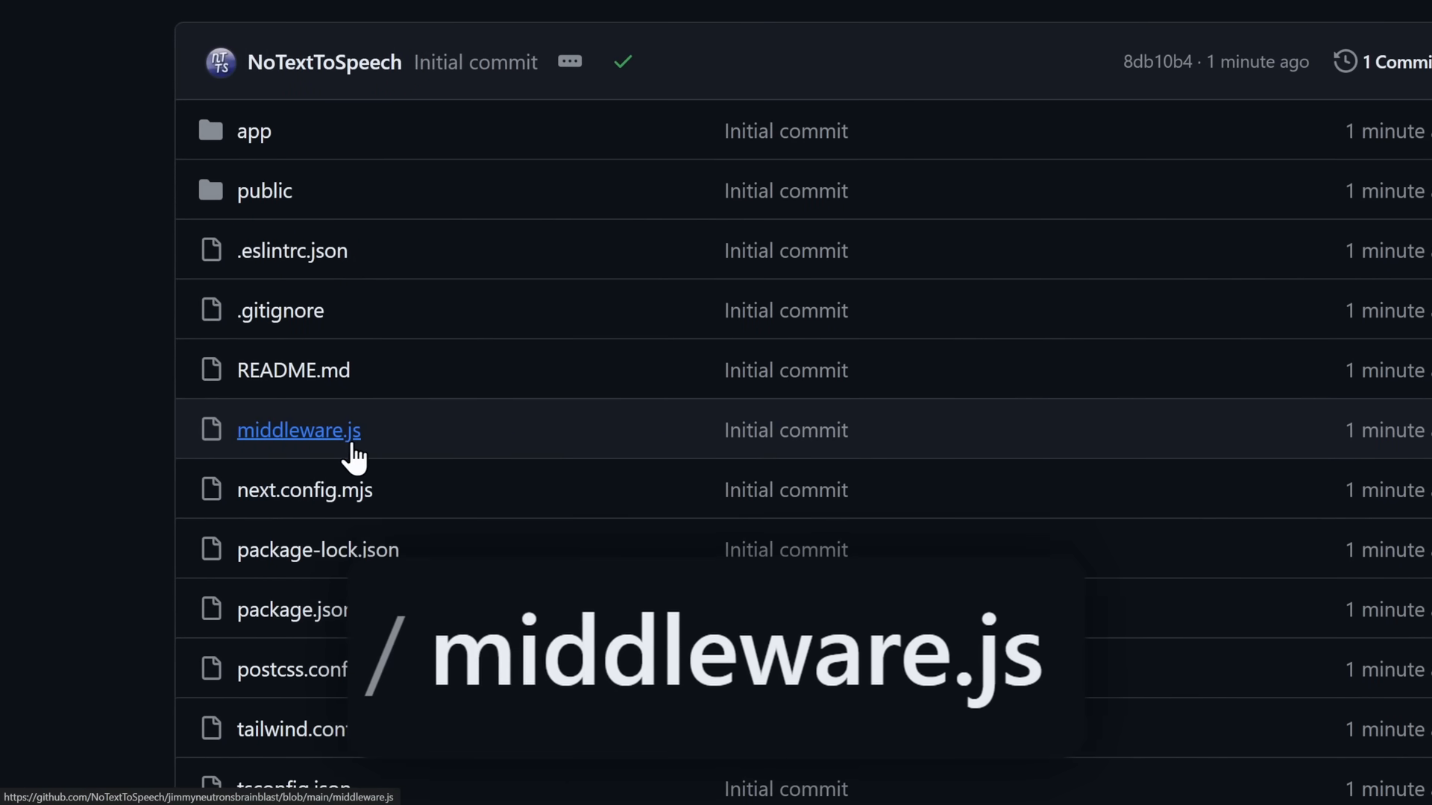
click(298, 429)
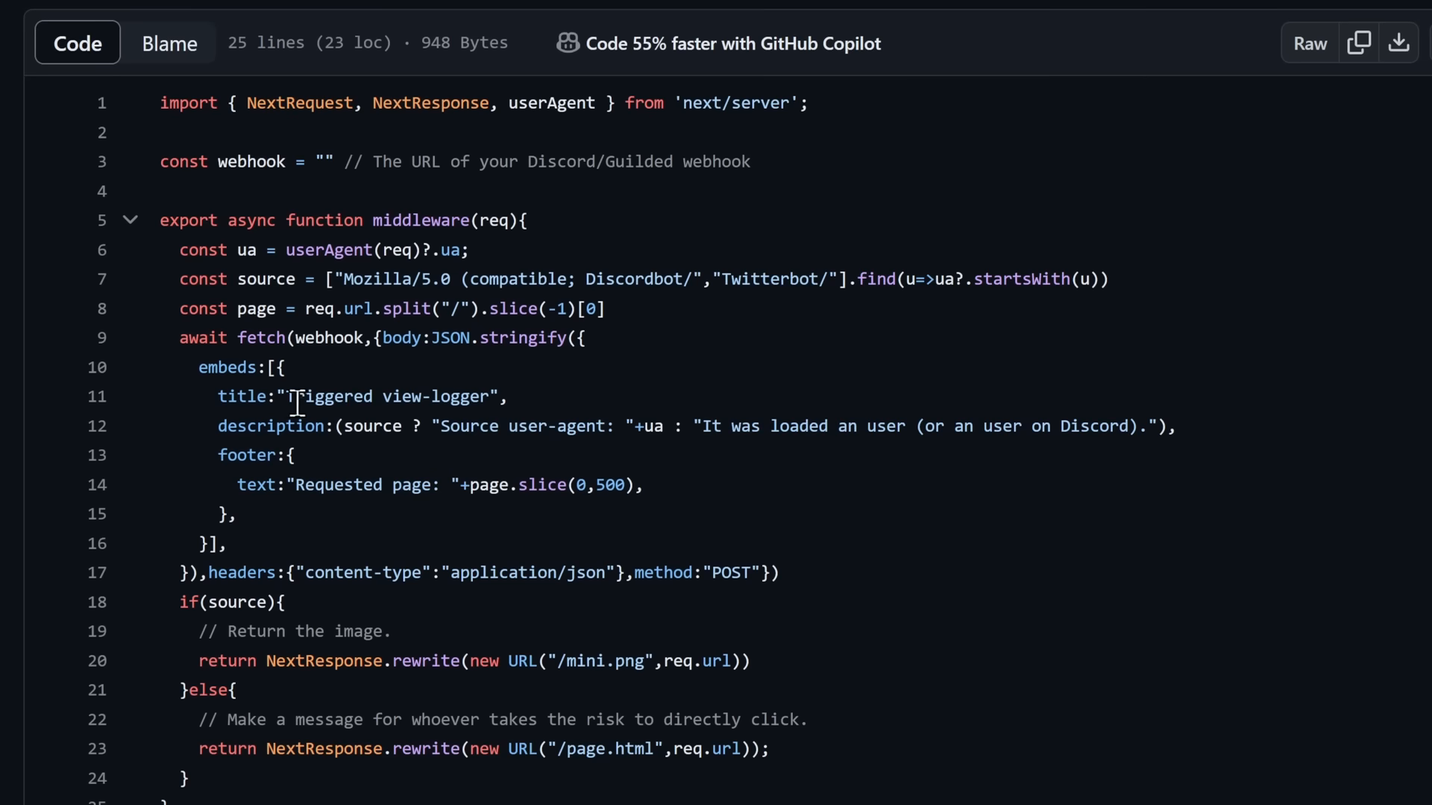
scroll(up, 3)
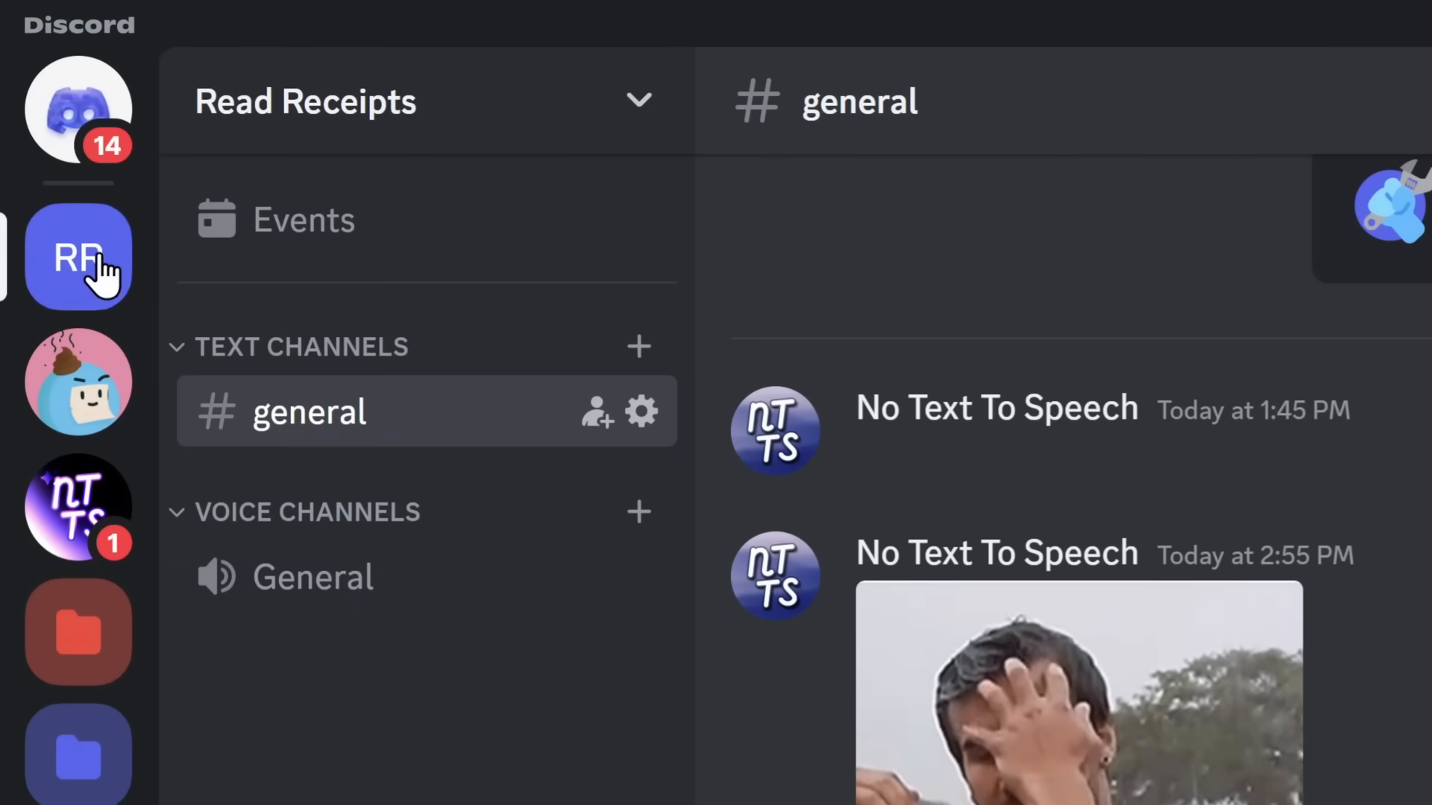
click(639, 346)
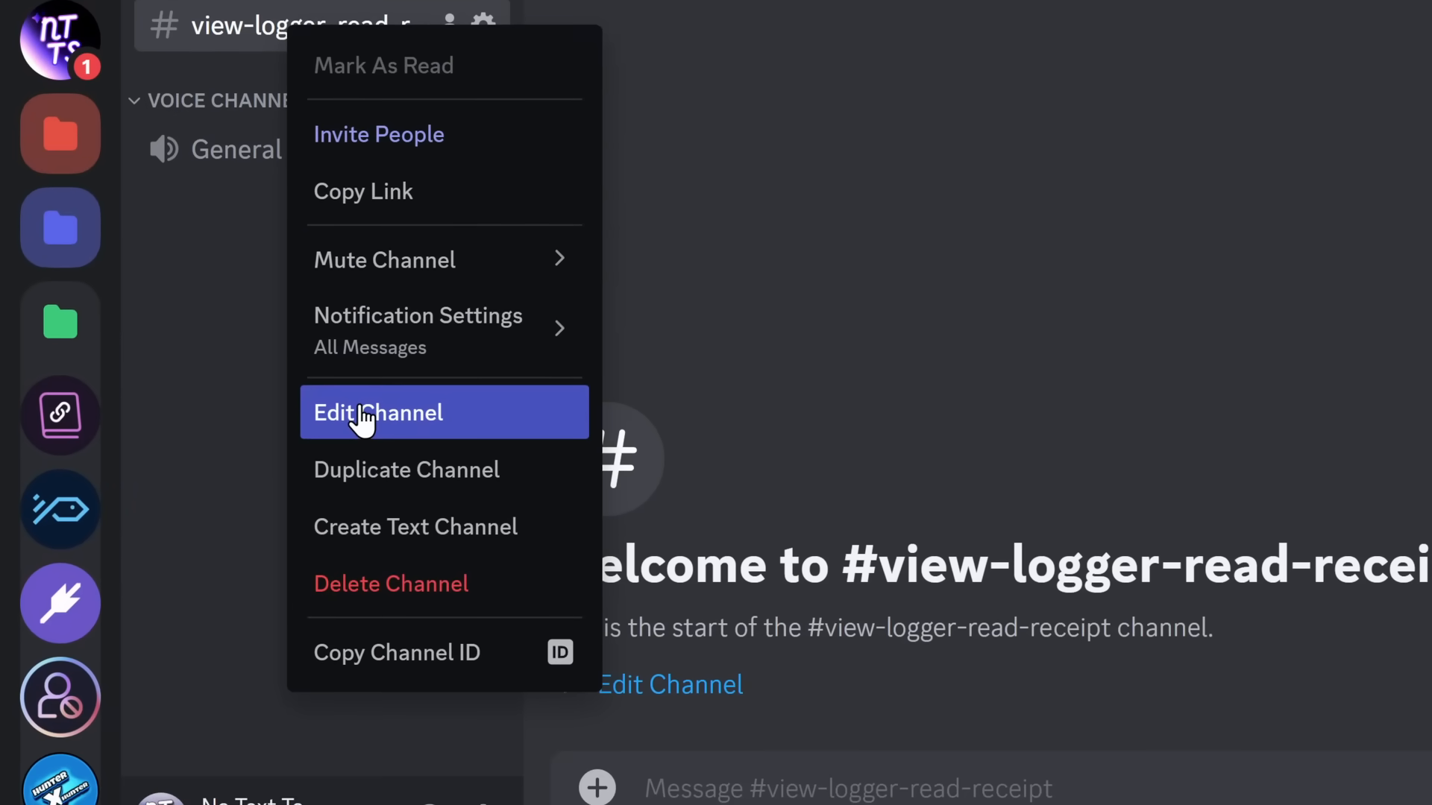
Step: Create a webhook on the view-logger-read-receipt channel via Integrations and copy its URL
click(377, 413)
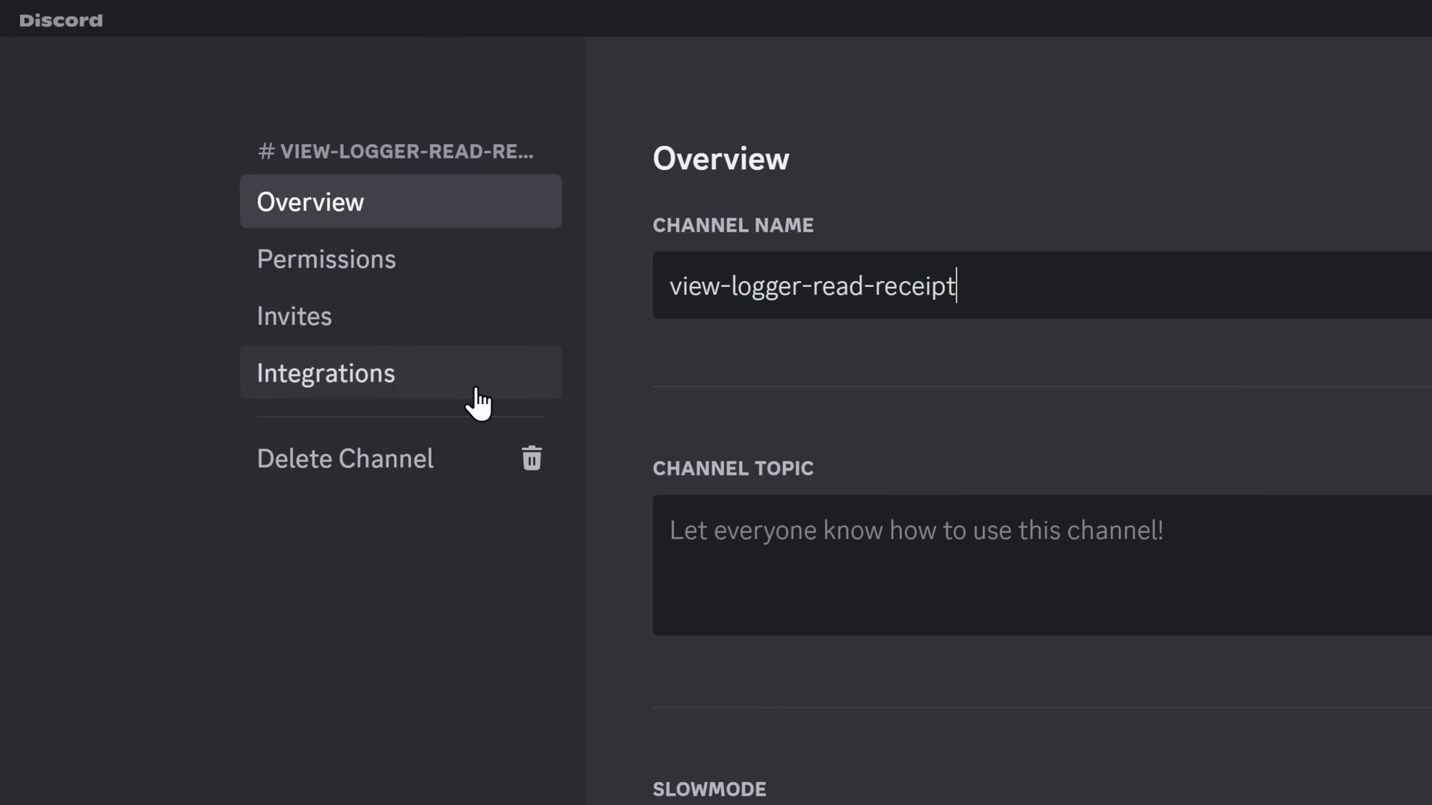
click(324, 373)
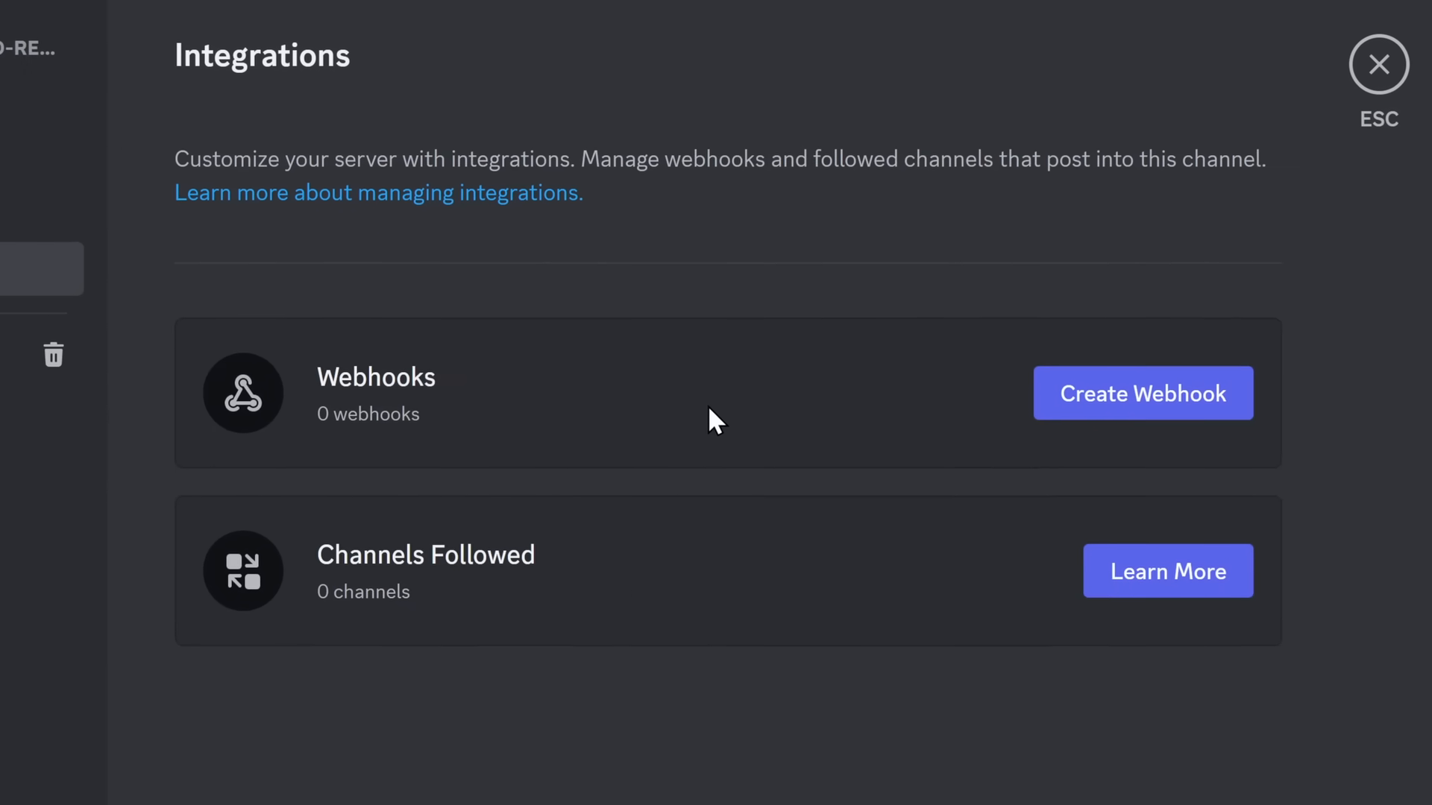
click(1141, 394)
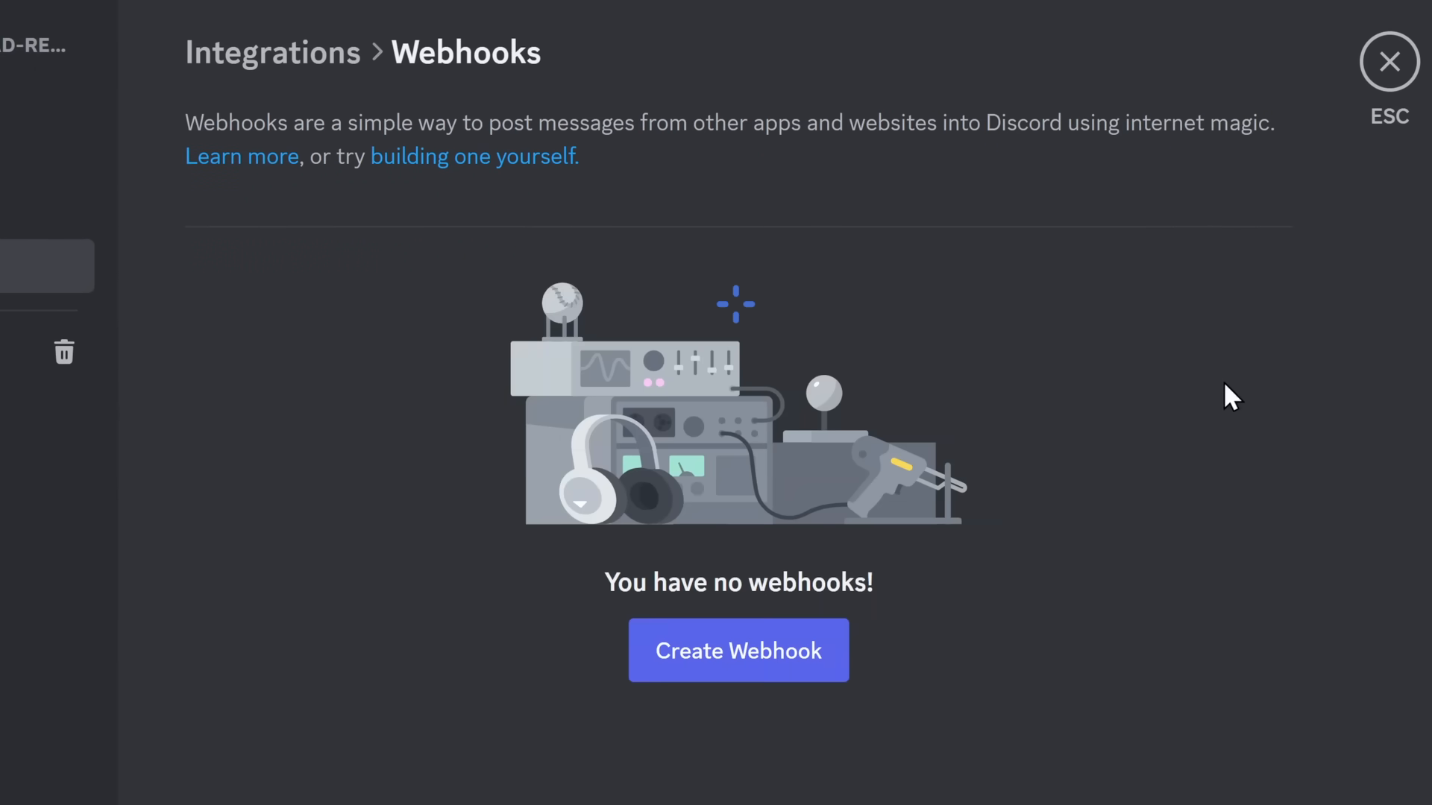
click(738, 650)
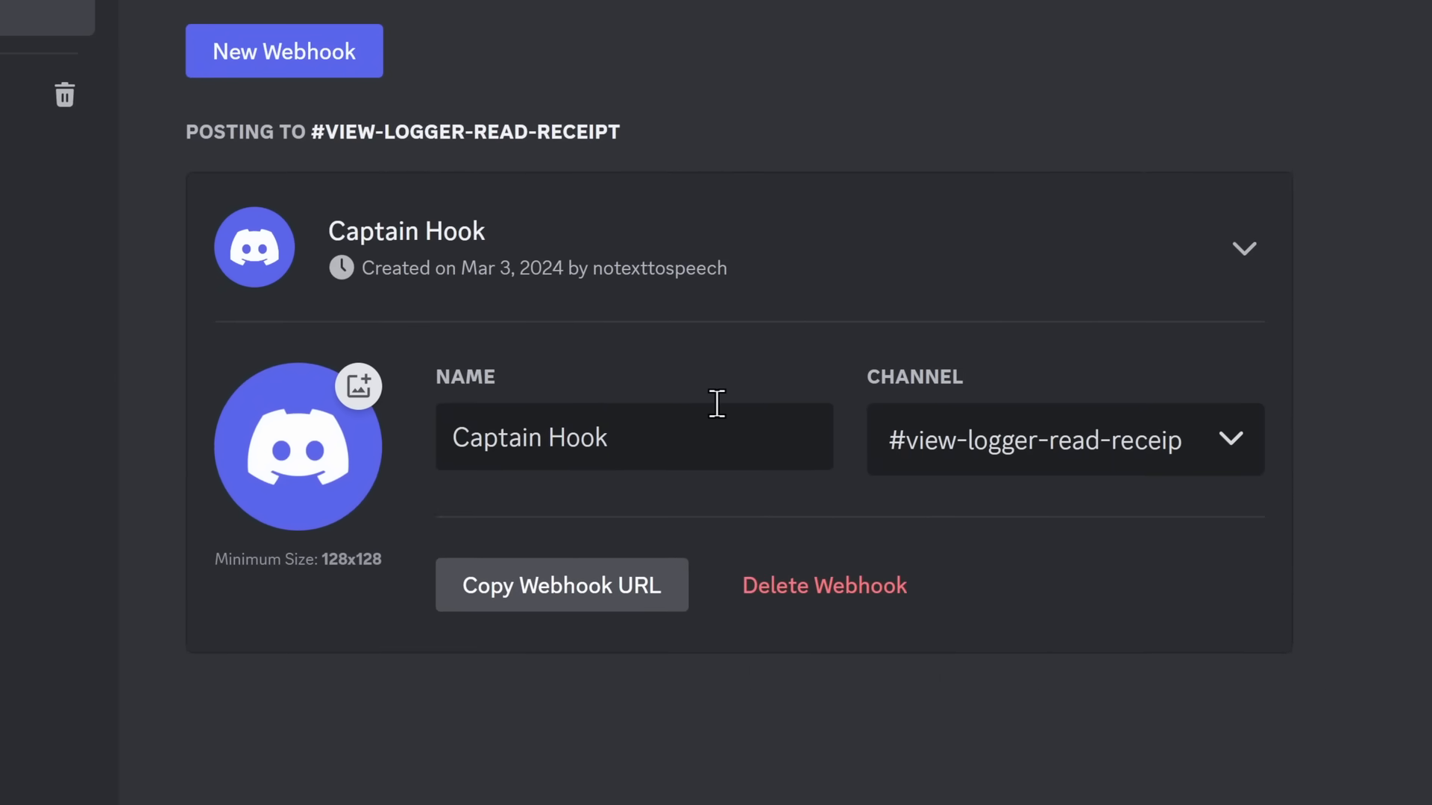
click(562, 585)
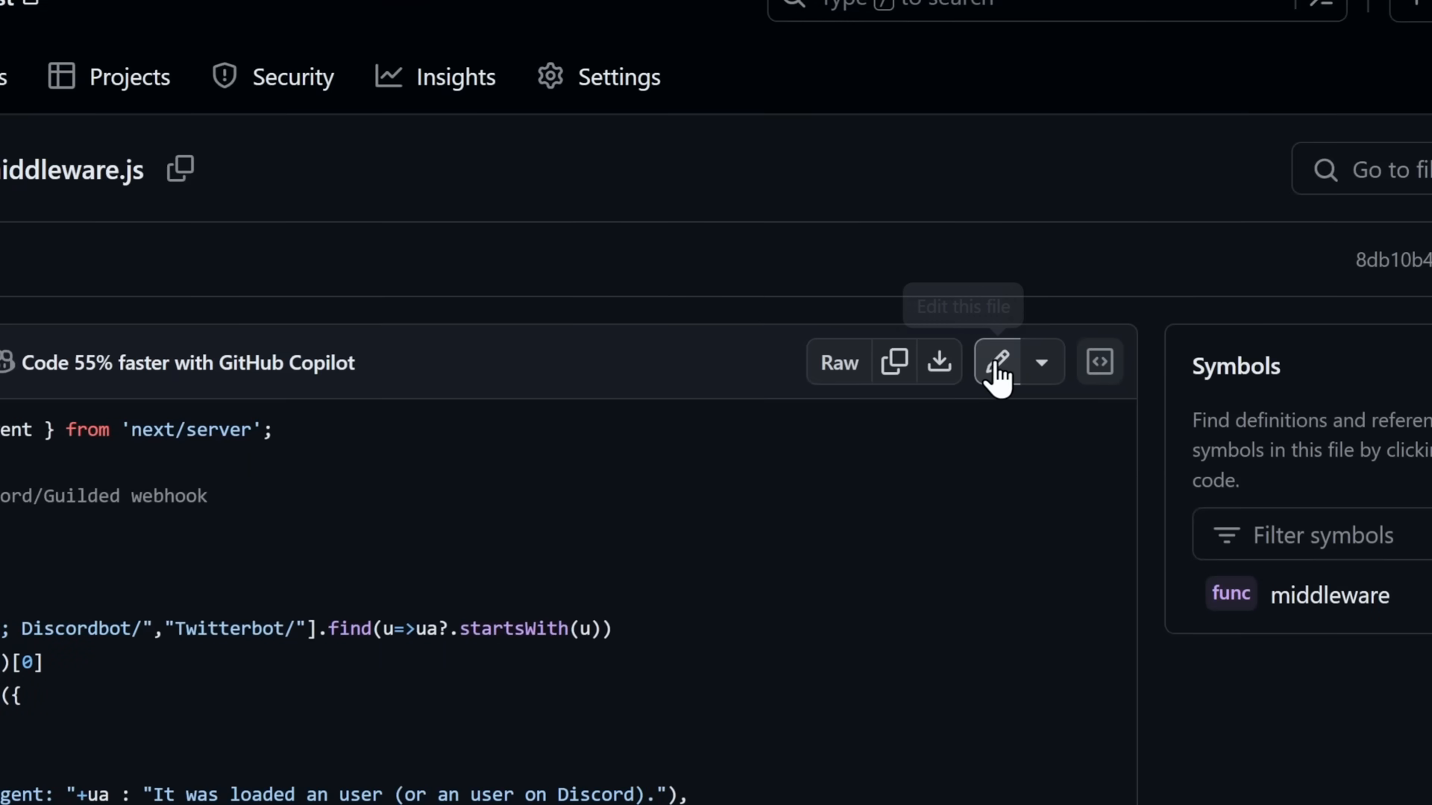
Step: Edit middleware.js to hold the Discord webhook URL and commit the change directly to main
click(999, 361)
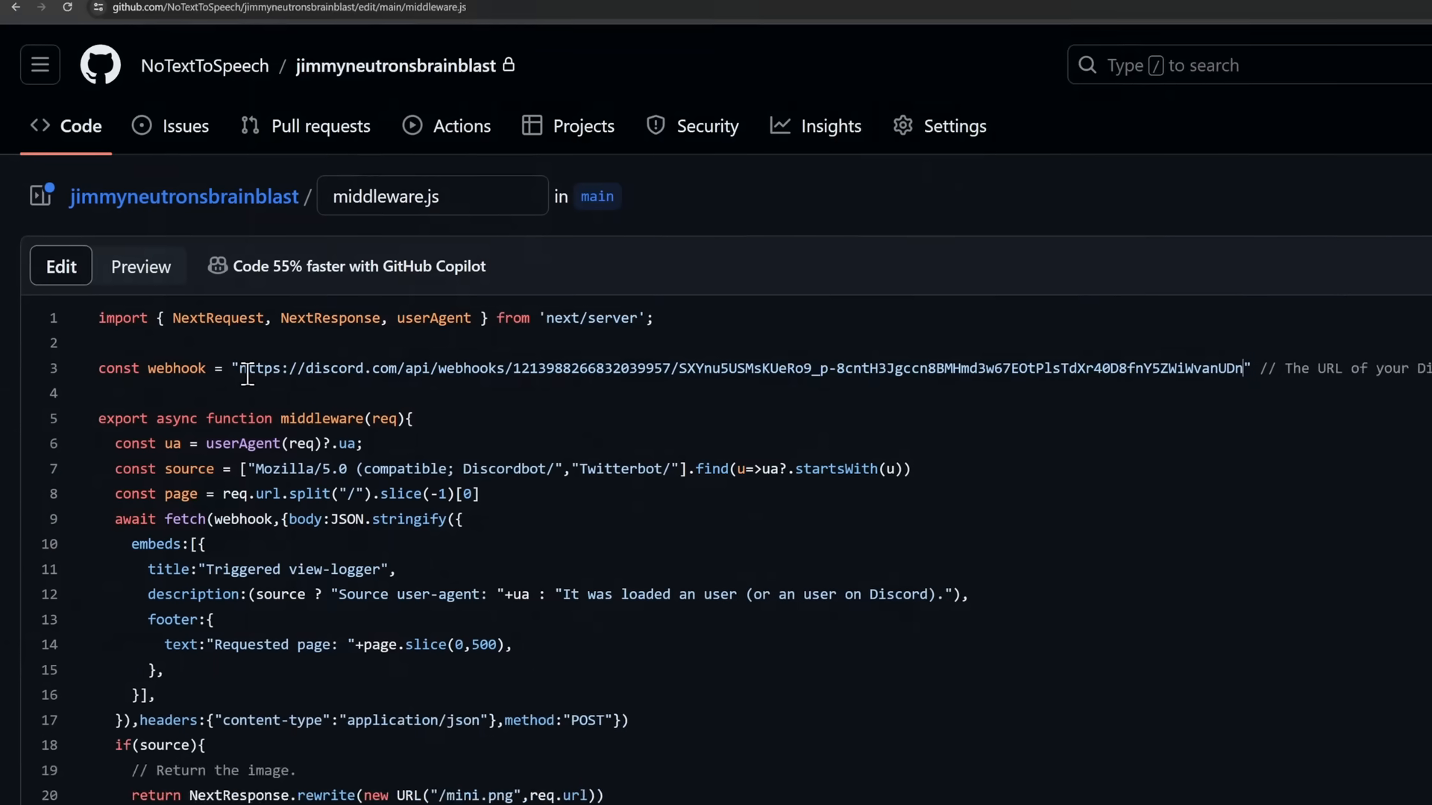
click(1345, 181)
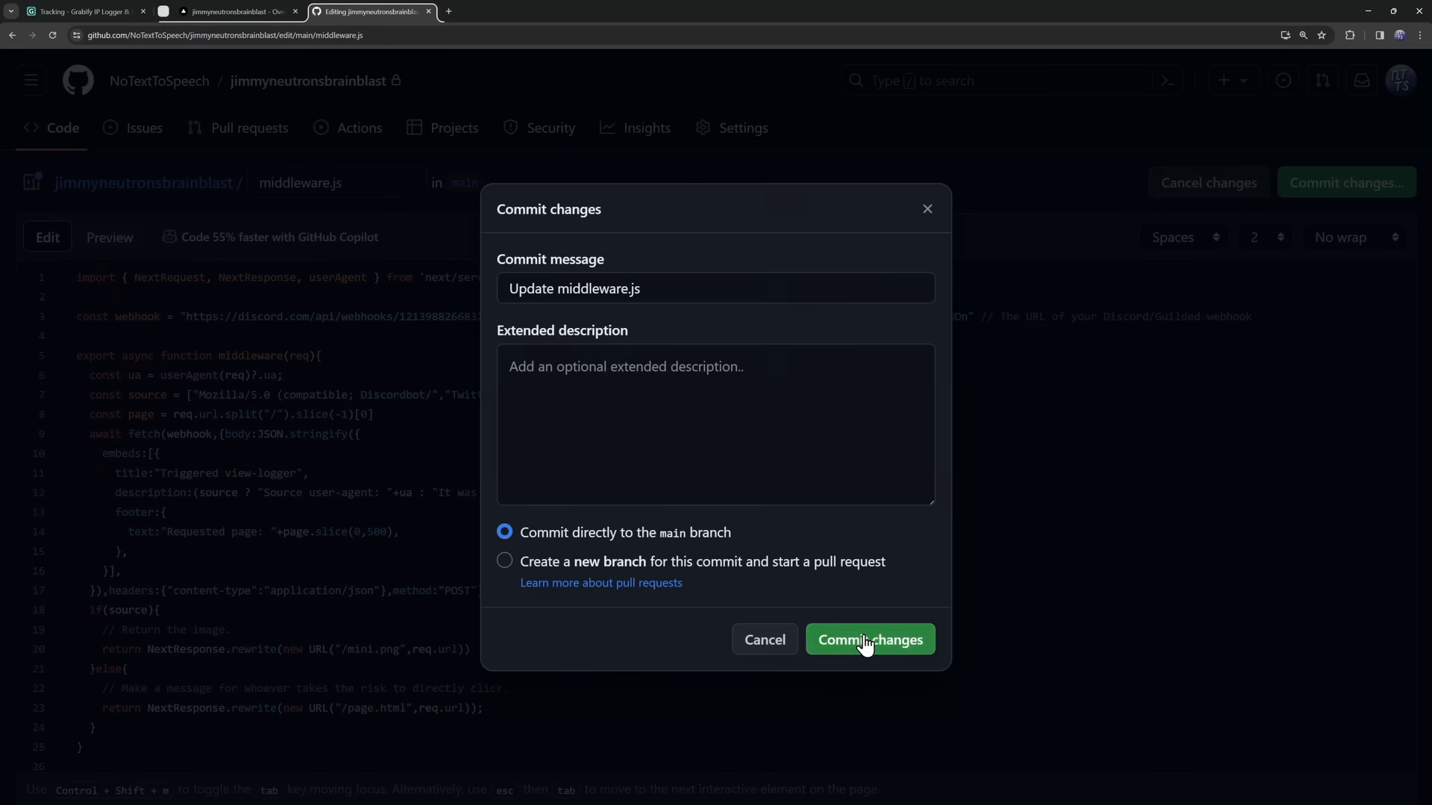
click(868, 639)
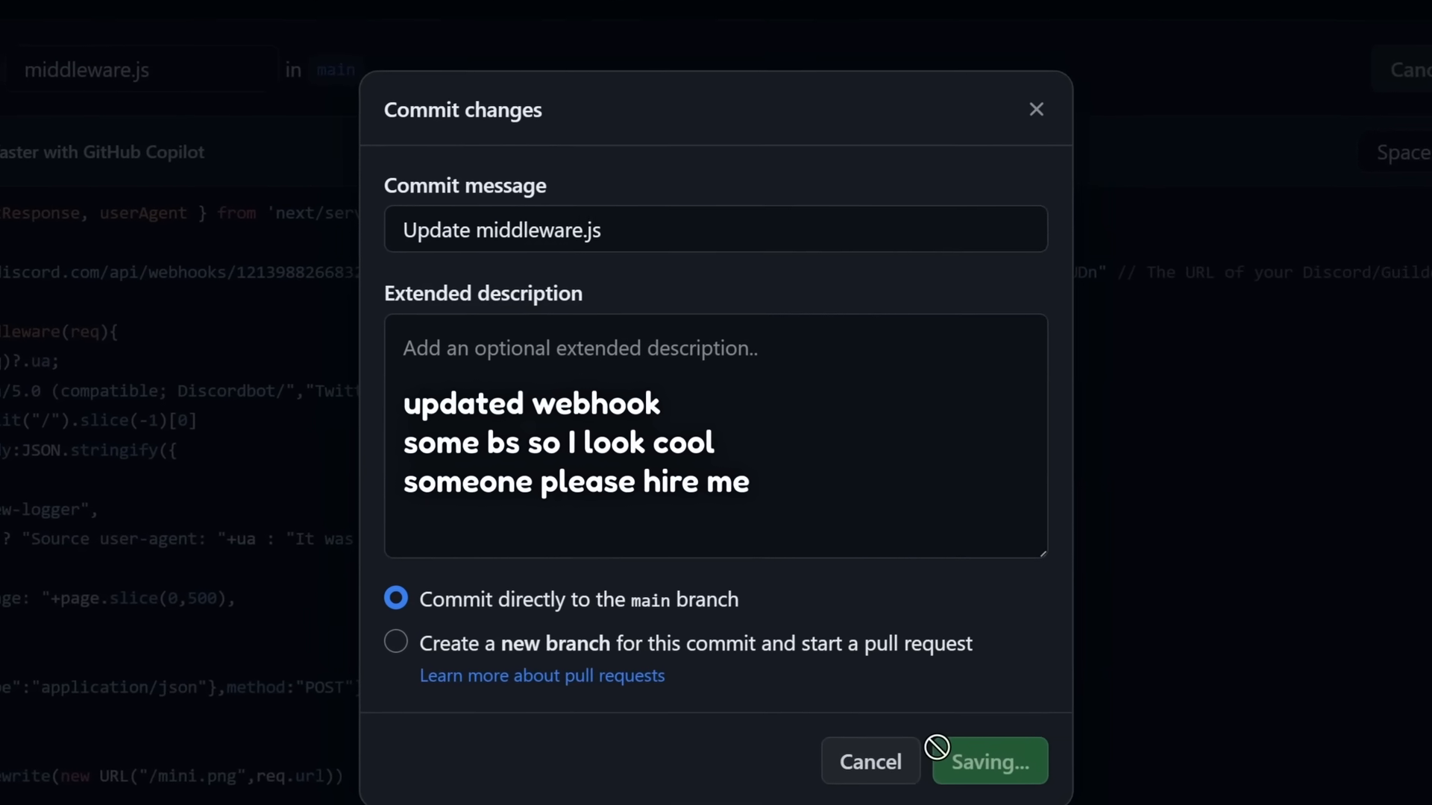
click(987, 762)
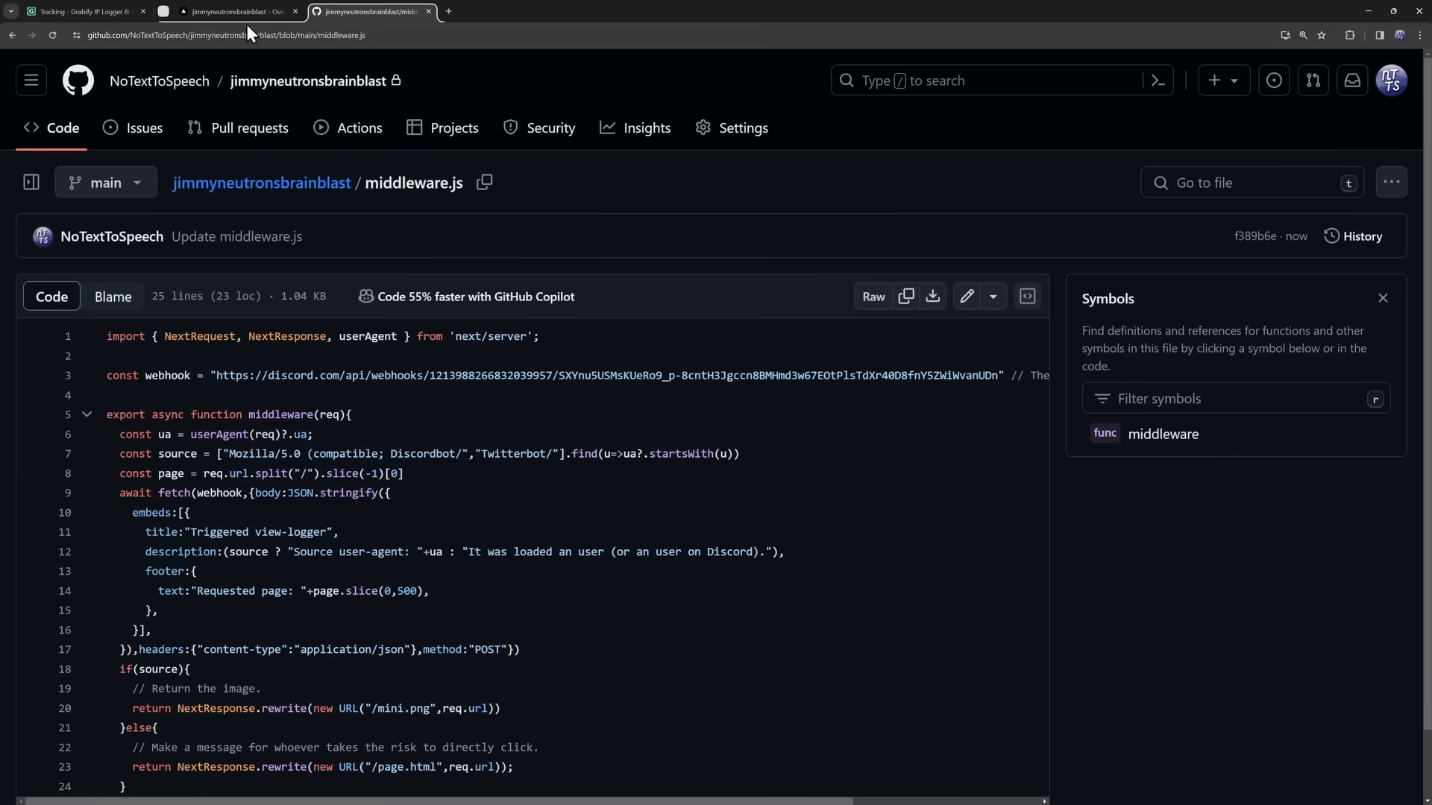
Step: Return to the Vercel project and check the production deployment from the middleware.js commit is Ready
click(228, 10)
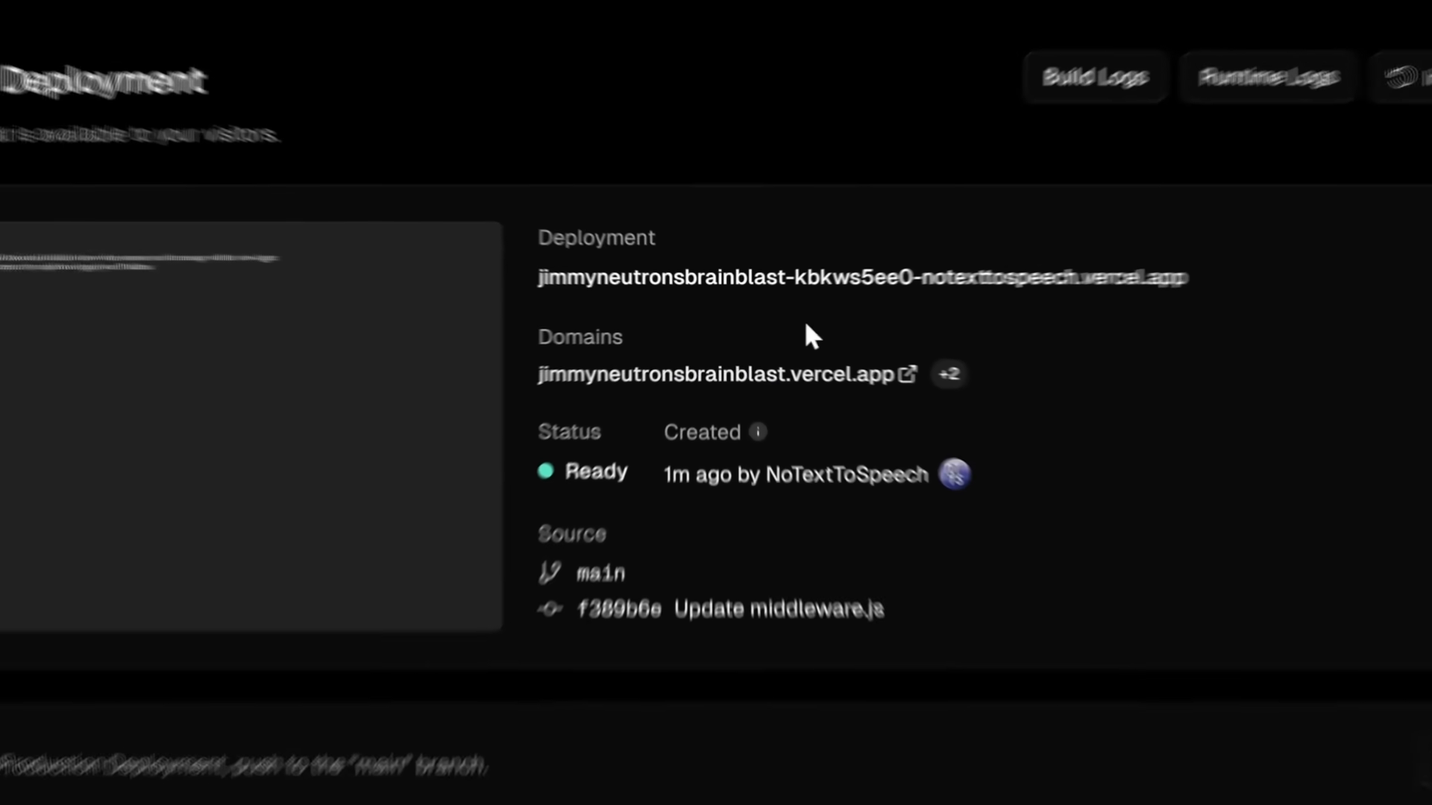
right_click(702, 374)
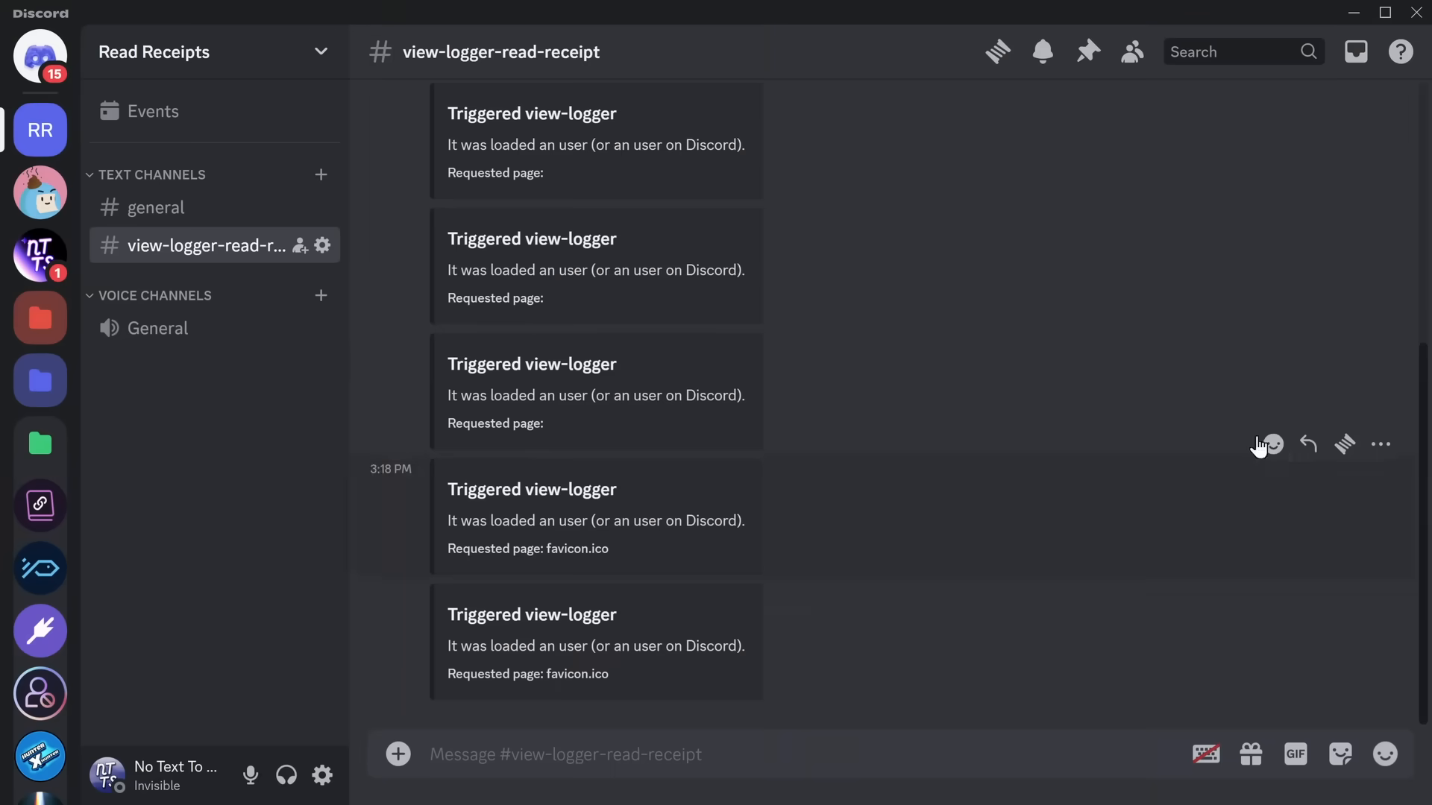
Step: Send the vercel.app link in #view-logger-read-receipt so Captain Hook posts a Triggered embed
scroll(up, 3)
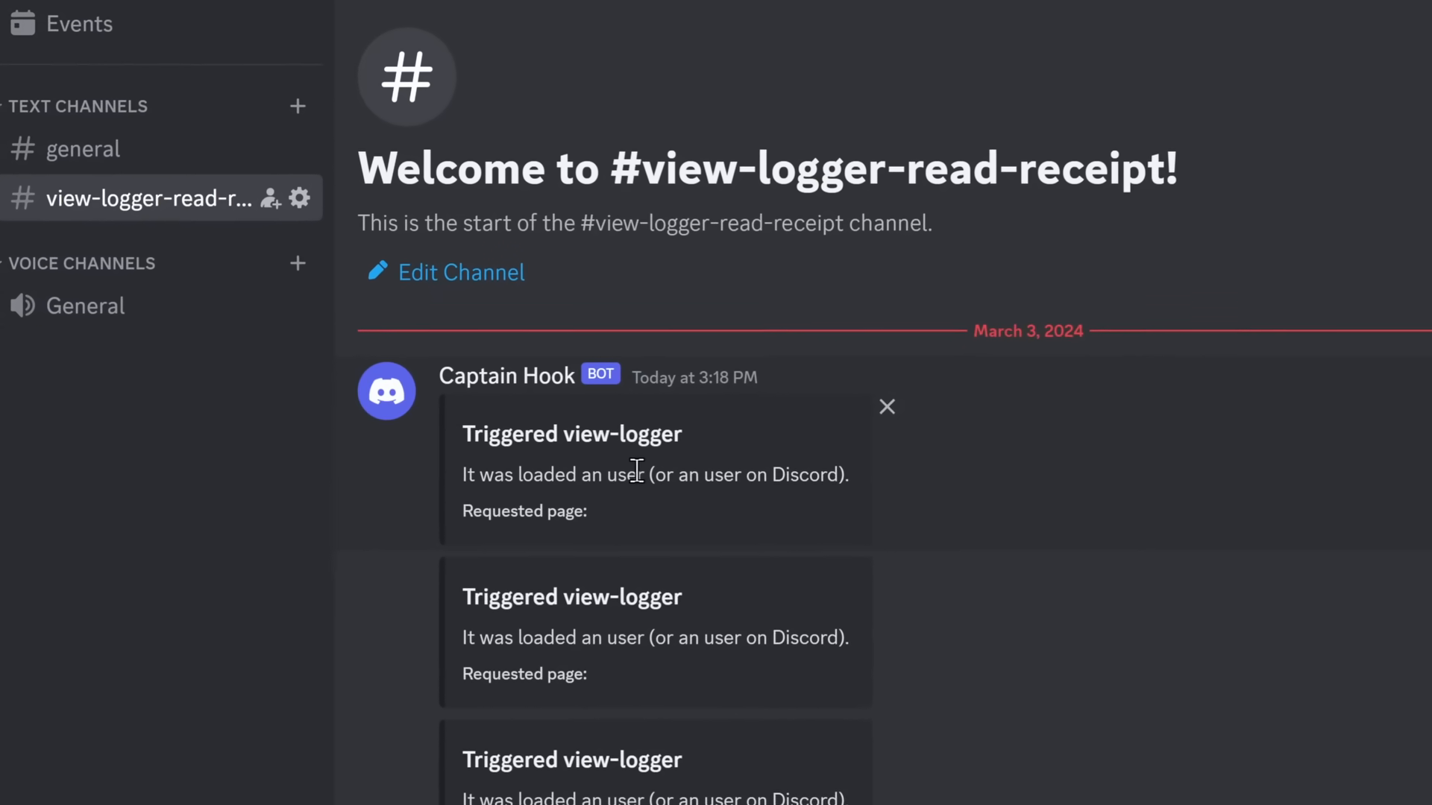
scroll(down, 3)
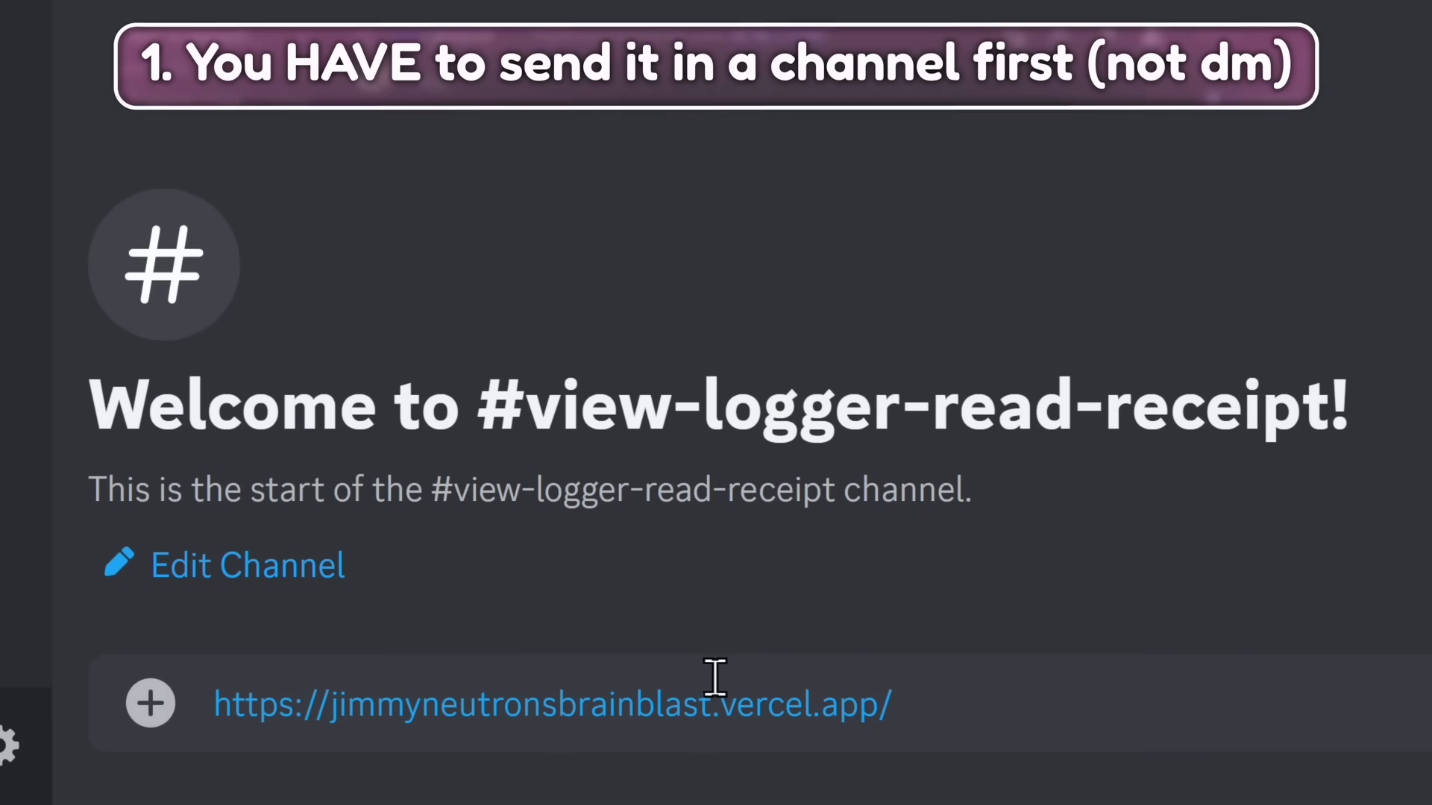
key(Return)
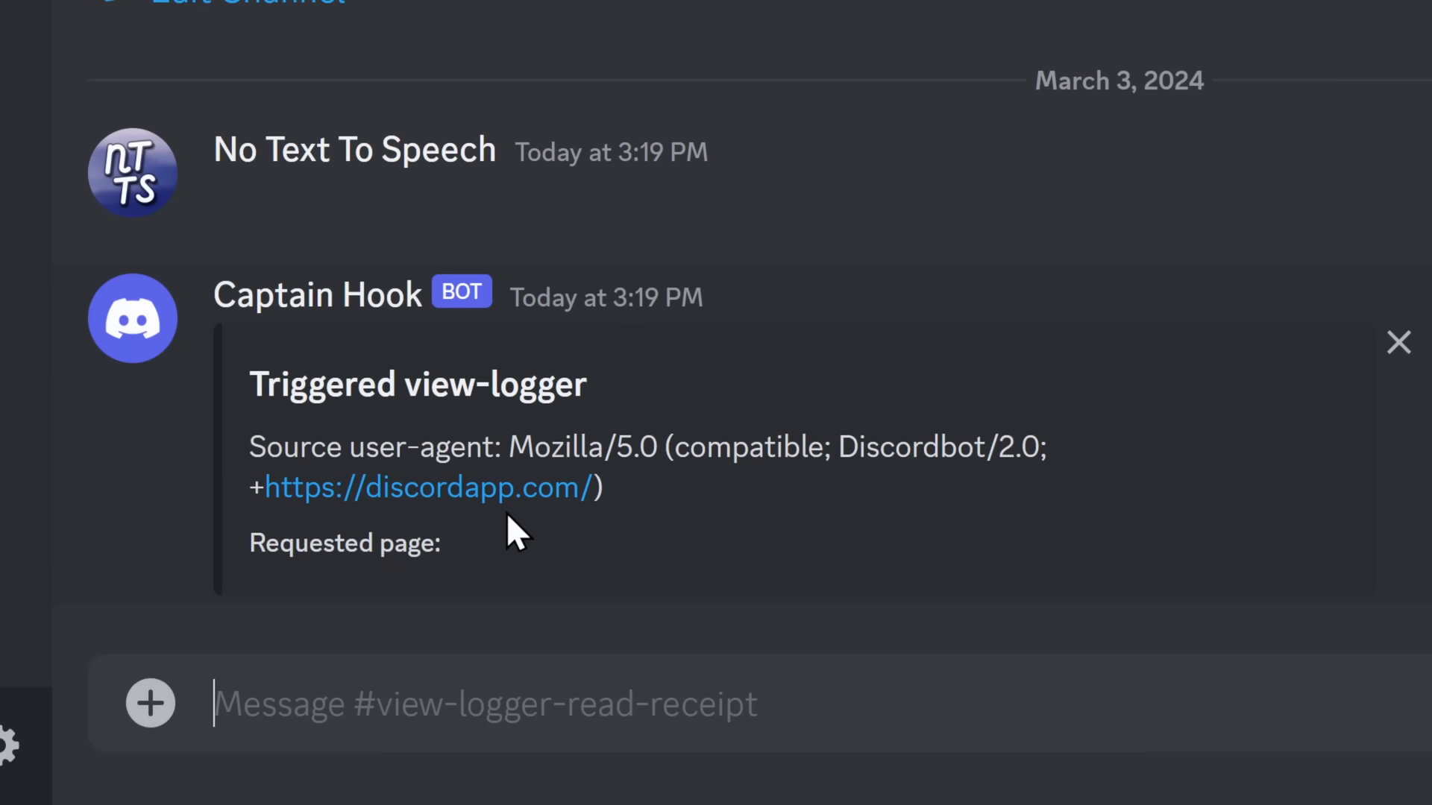
mouse_move(841, 463)
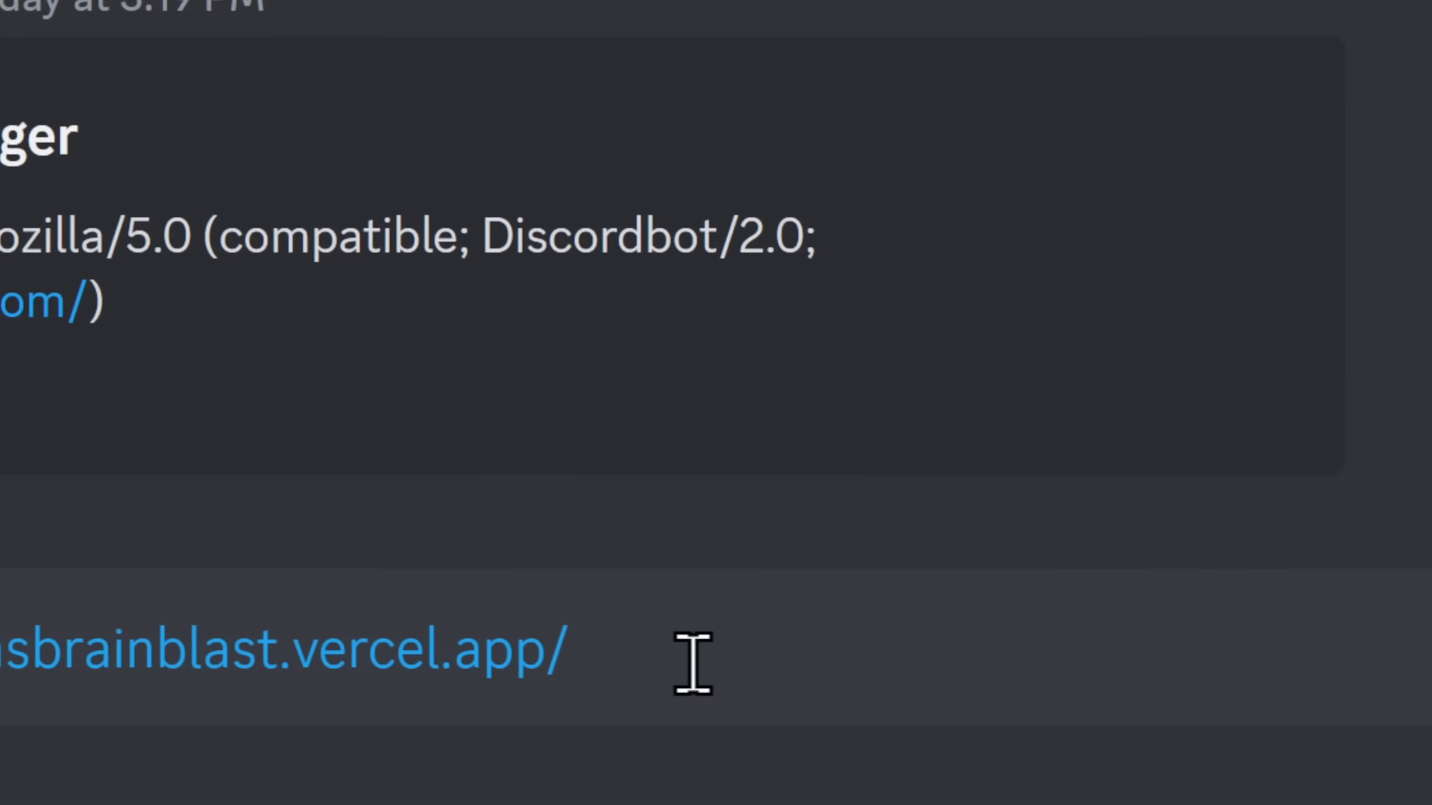
Step: Append the cia-government-official path to the link, send it and view the bot's alert embed
click(567, 653)
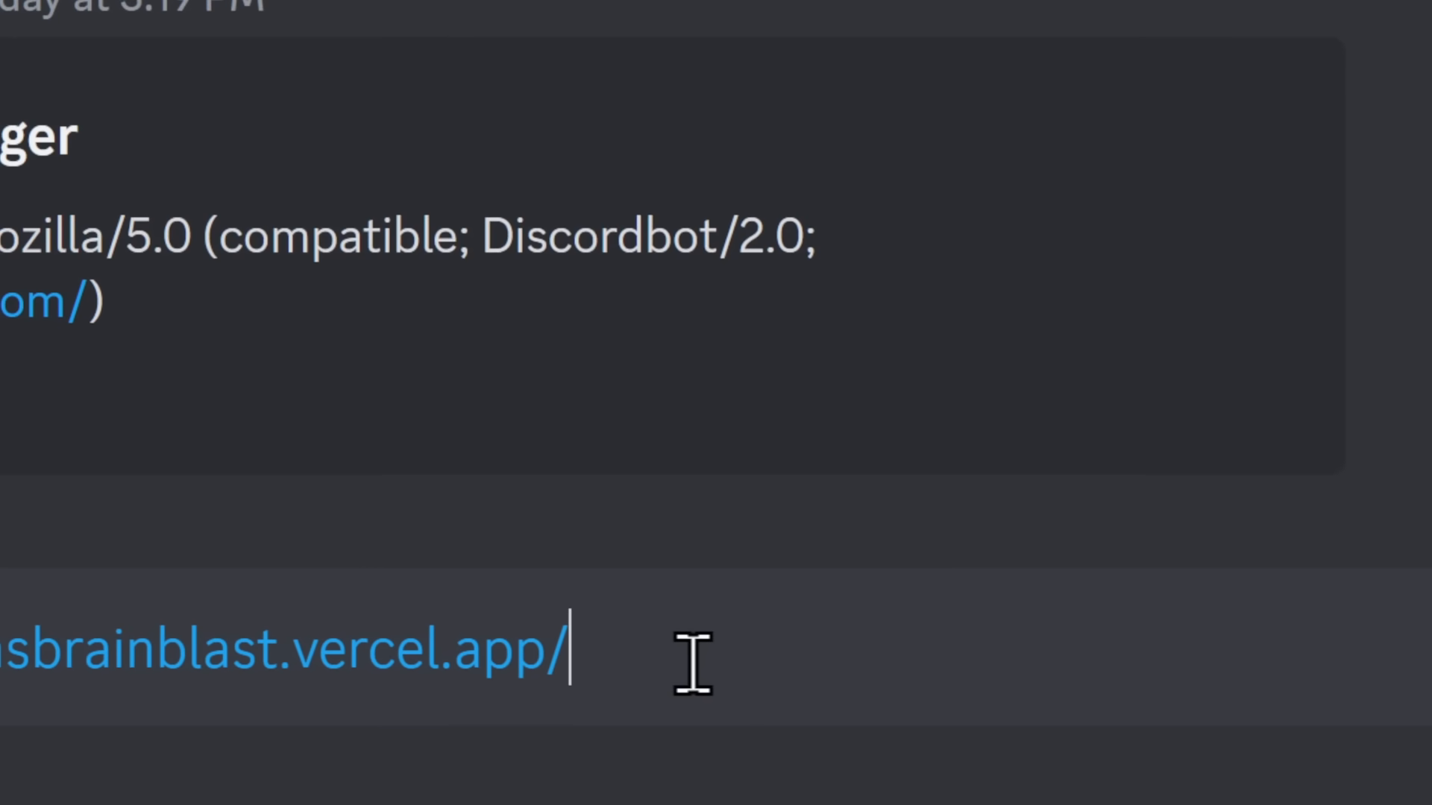
text(ntts)
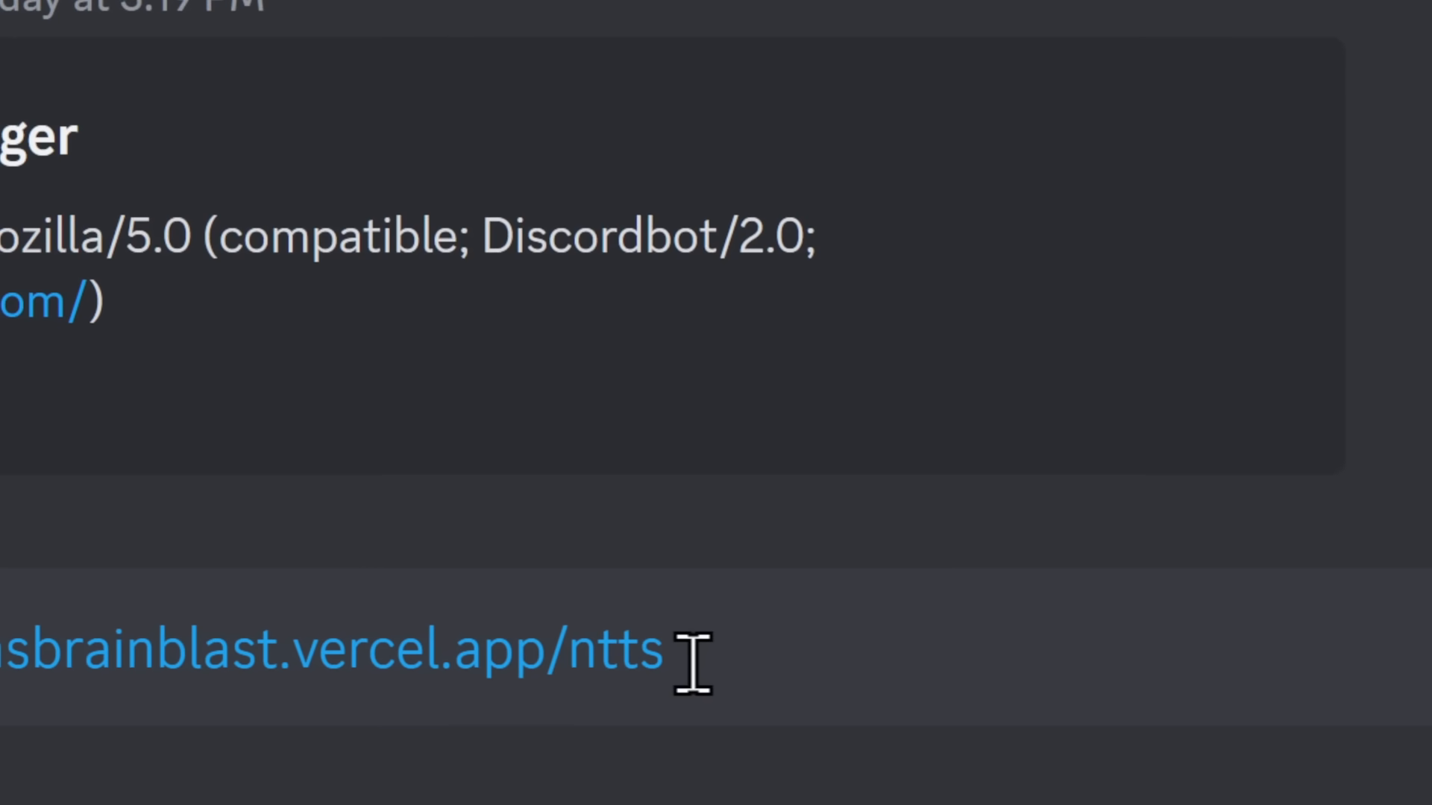
text(egirl)
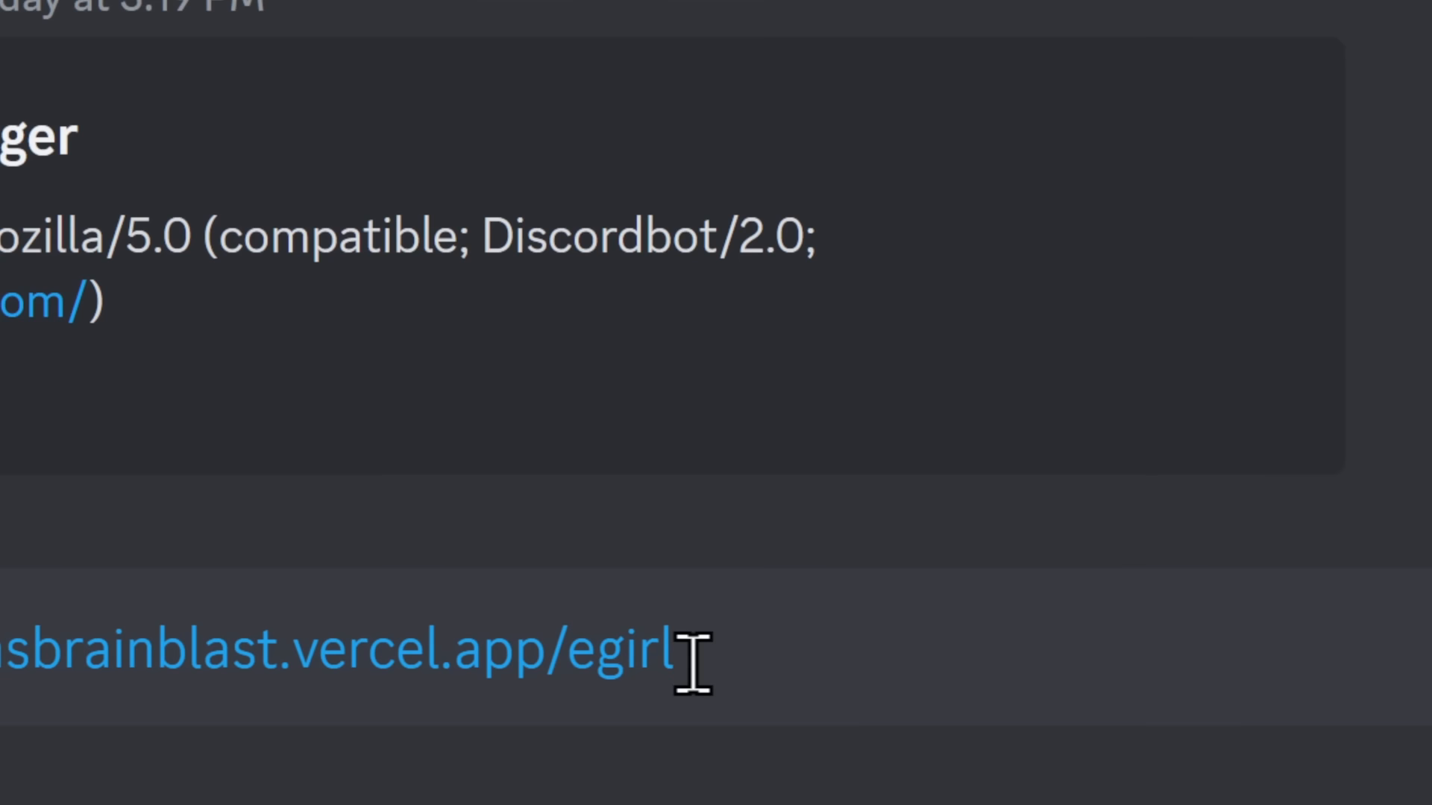
text(cia-government-official)
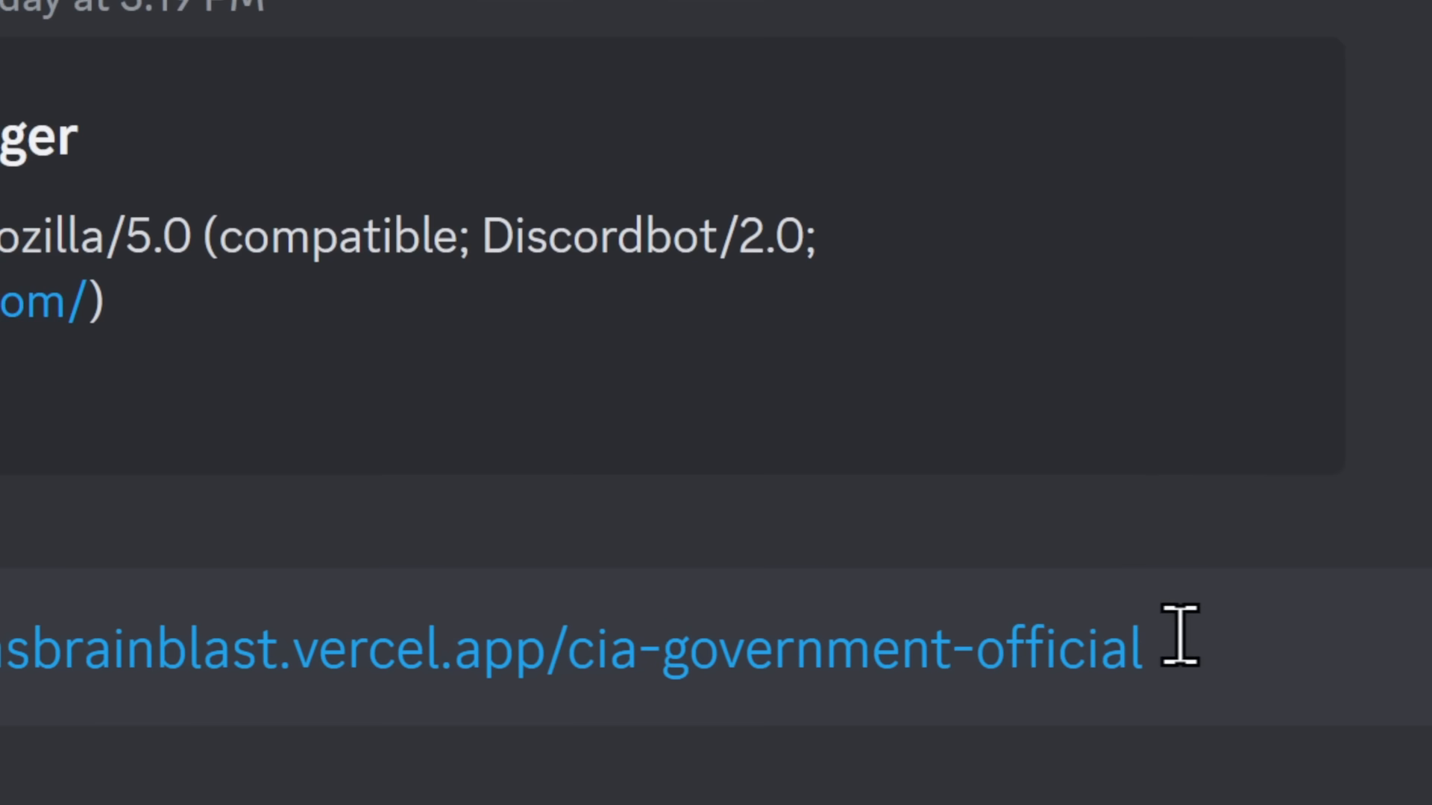
double_click(853, 629)
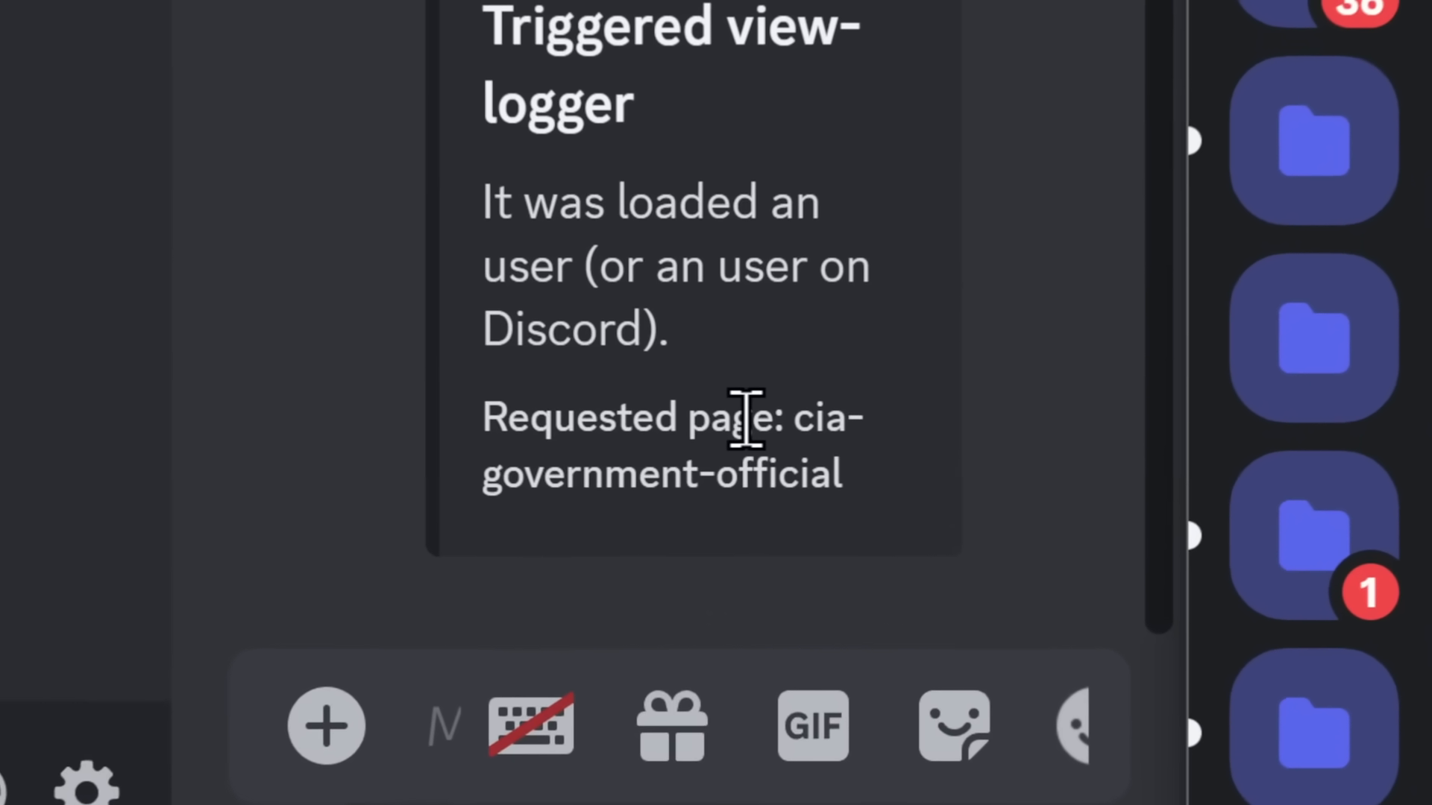
scroll(down, 3)
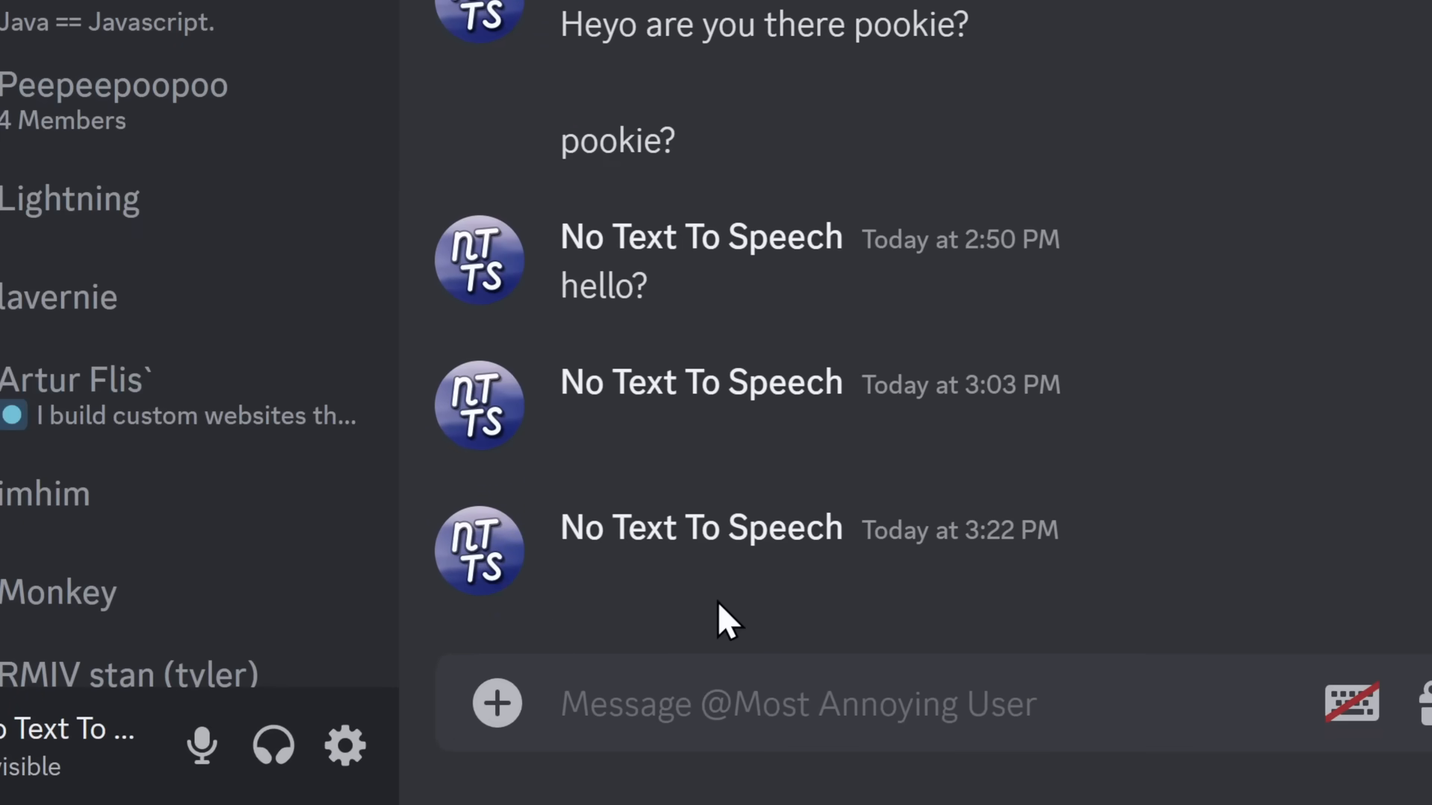
Step: Send 'hello' with the cia-government-official link in the DM, cancelling the edit of an older message
click(795, 702)
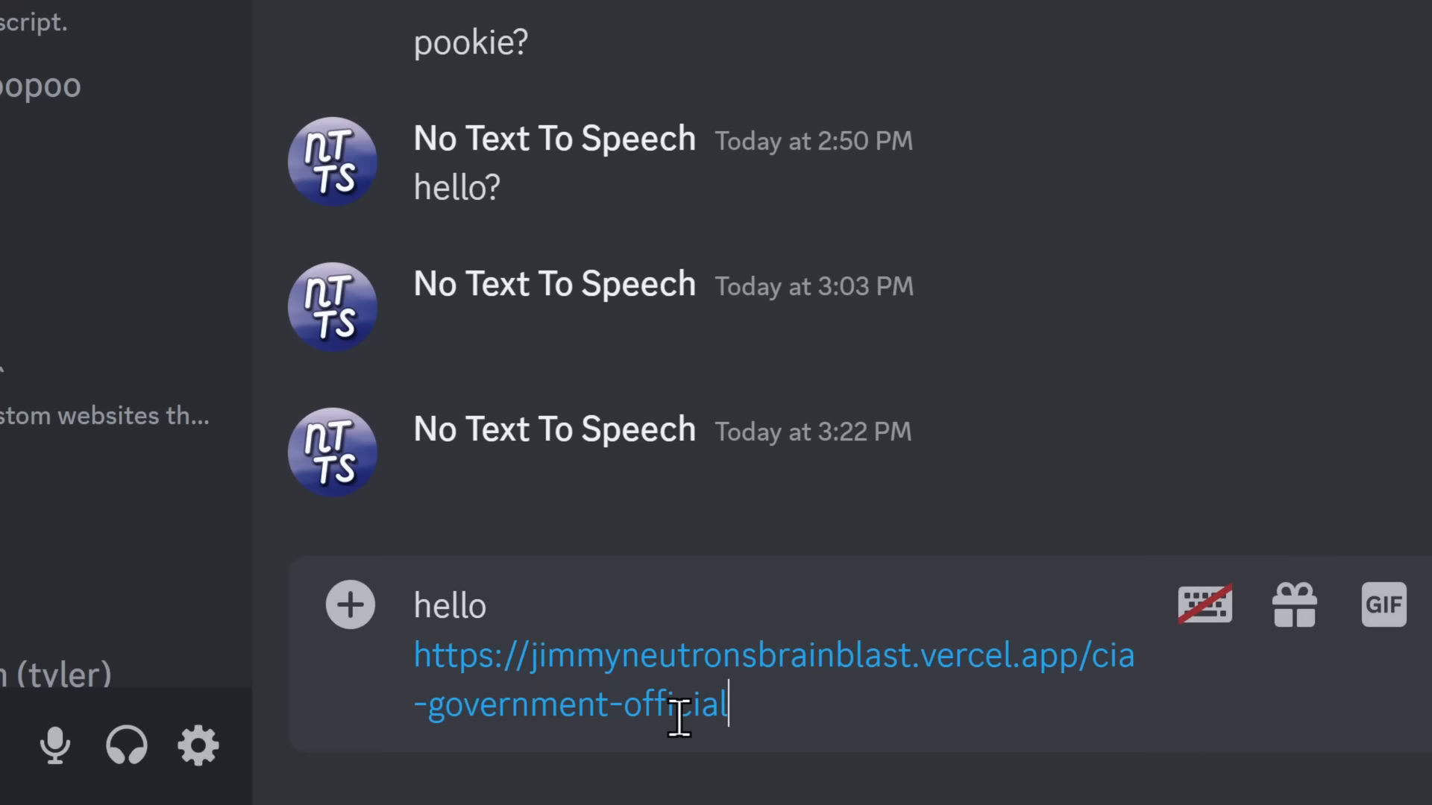
key(Return)
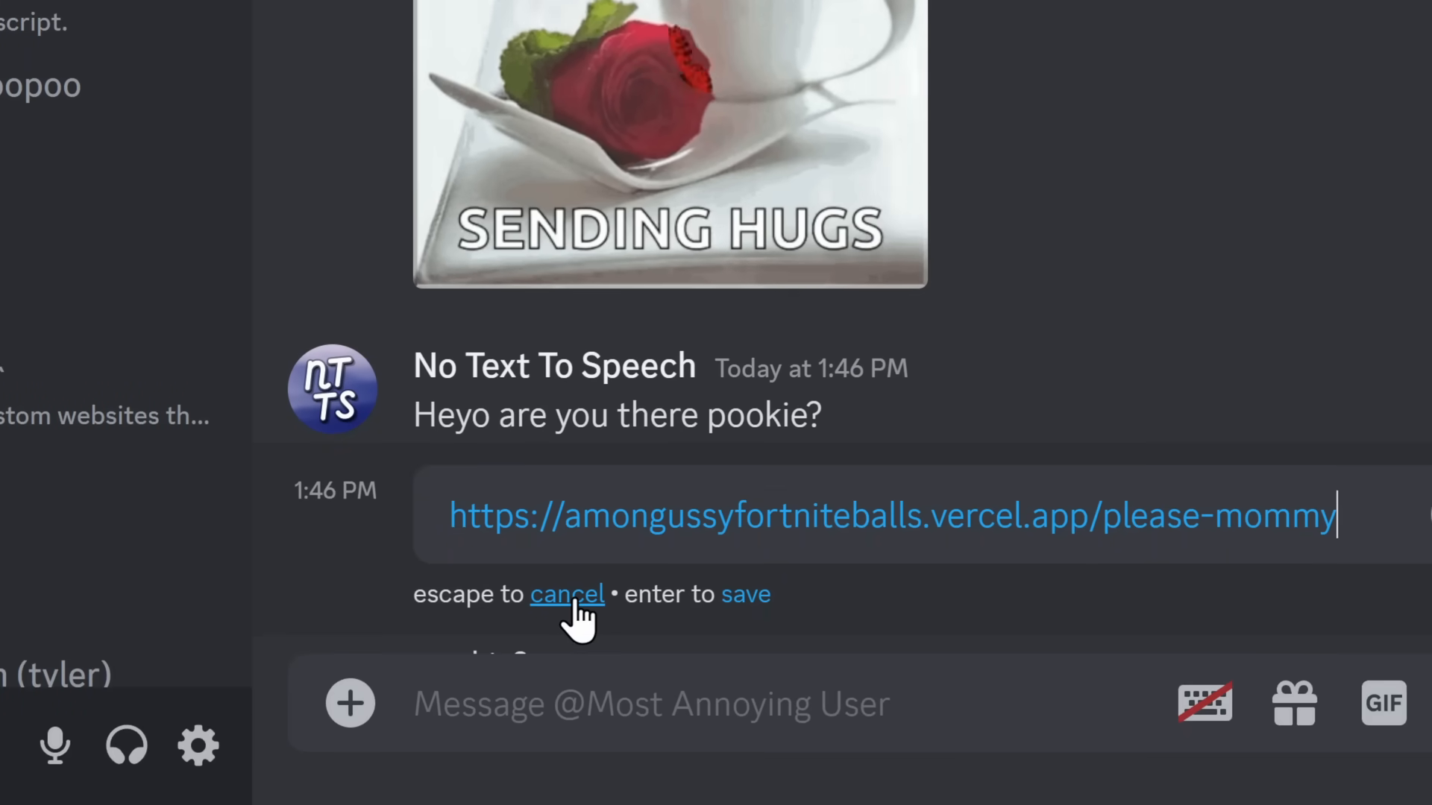
click(567, 594)
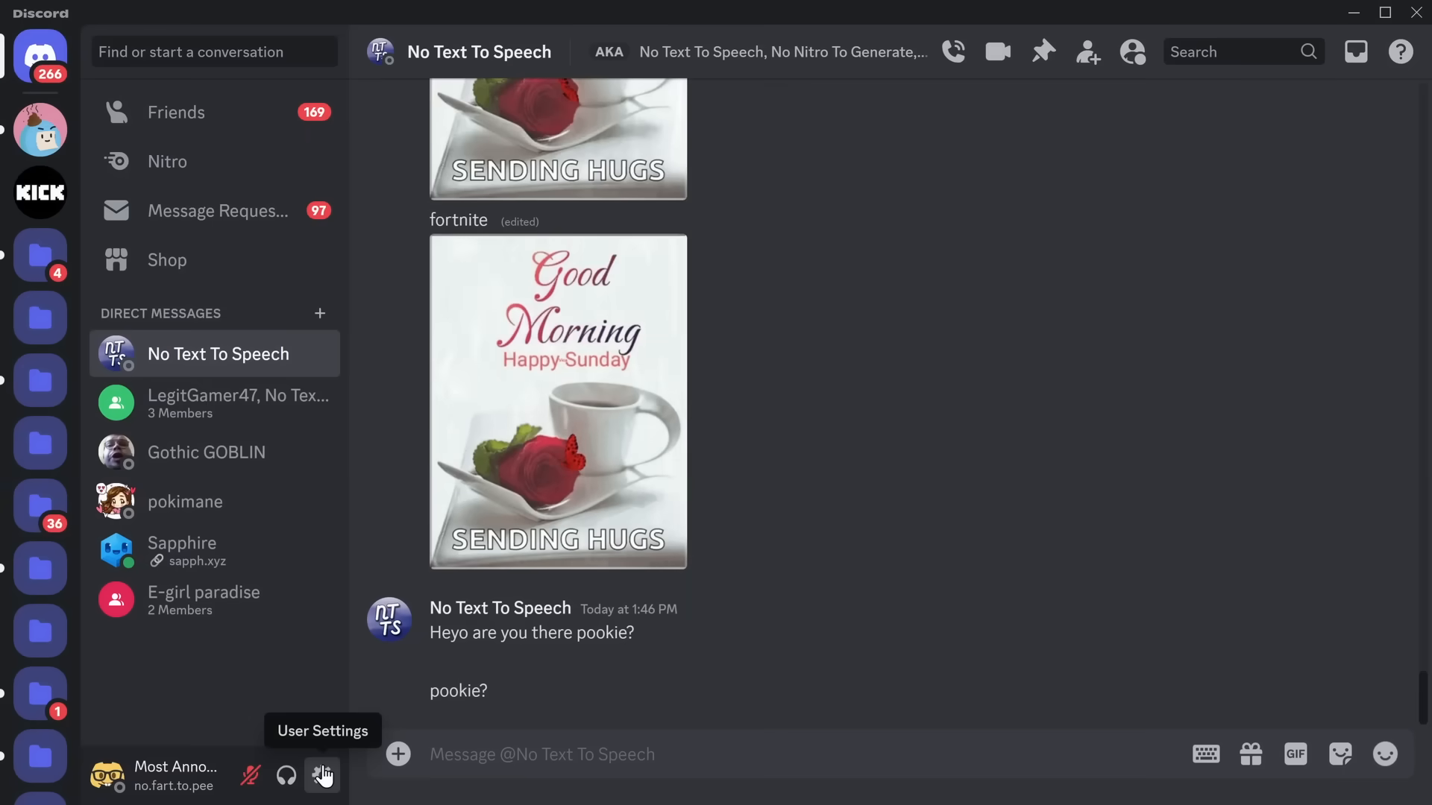
Step: In Chat settings, switch off image display 'When posted as links to chat'
click(322, 776)
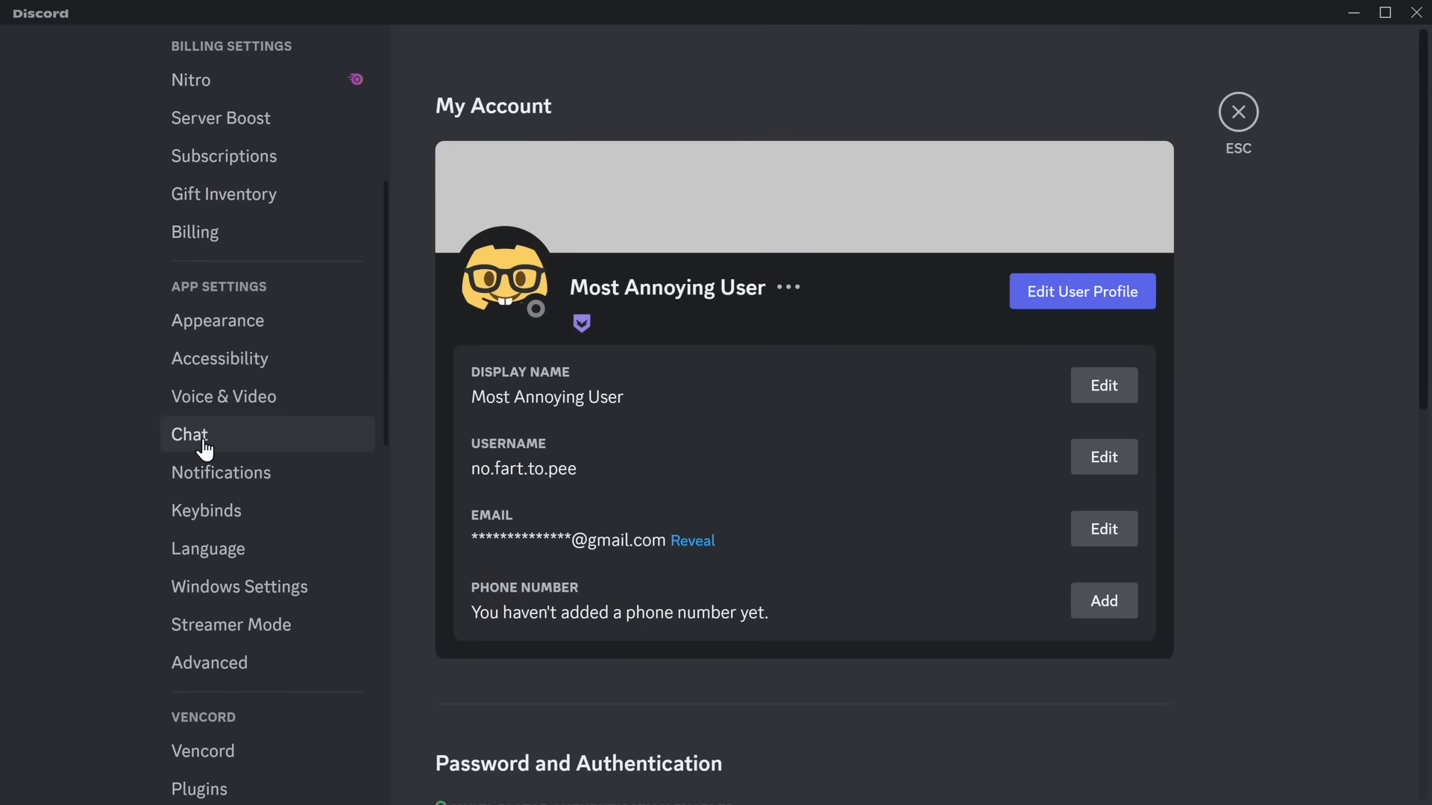
click(189, 434)
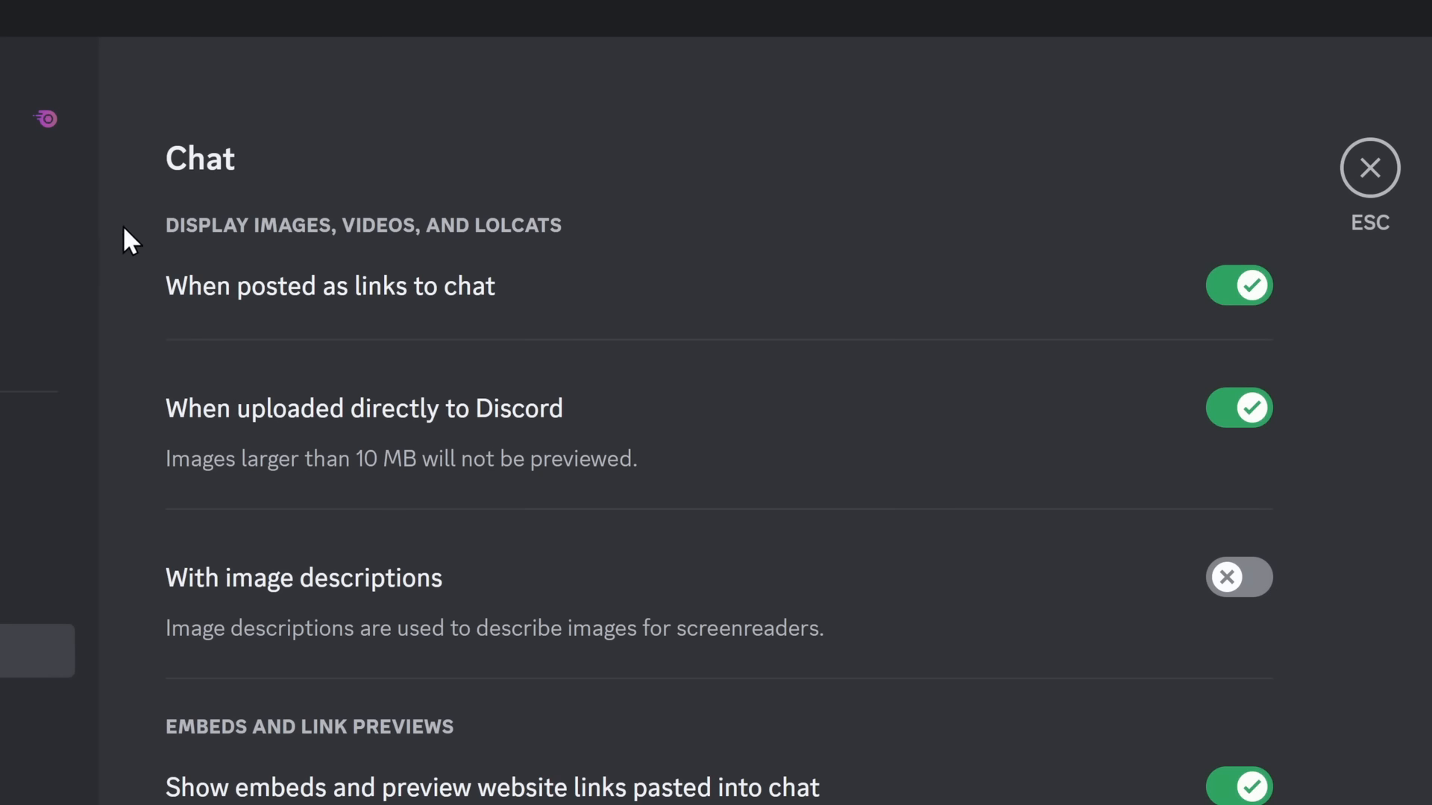
mouse_move(458, 352)
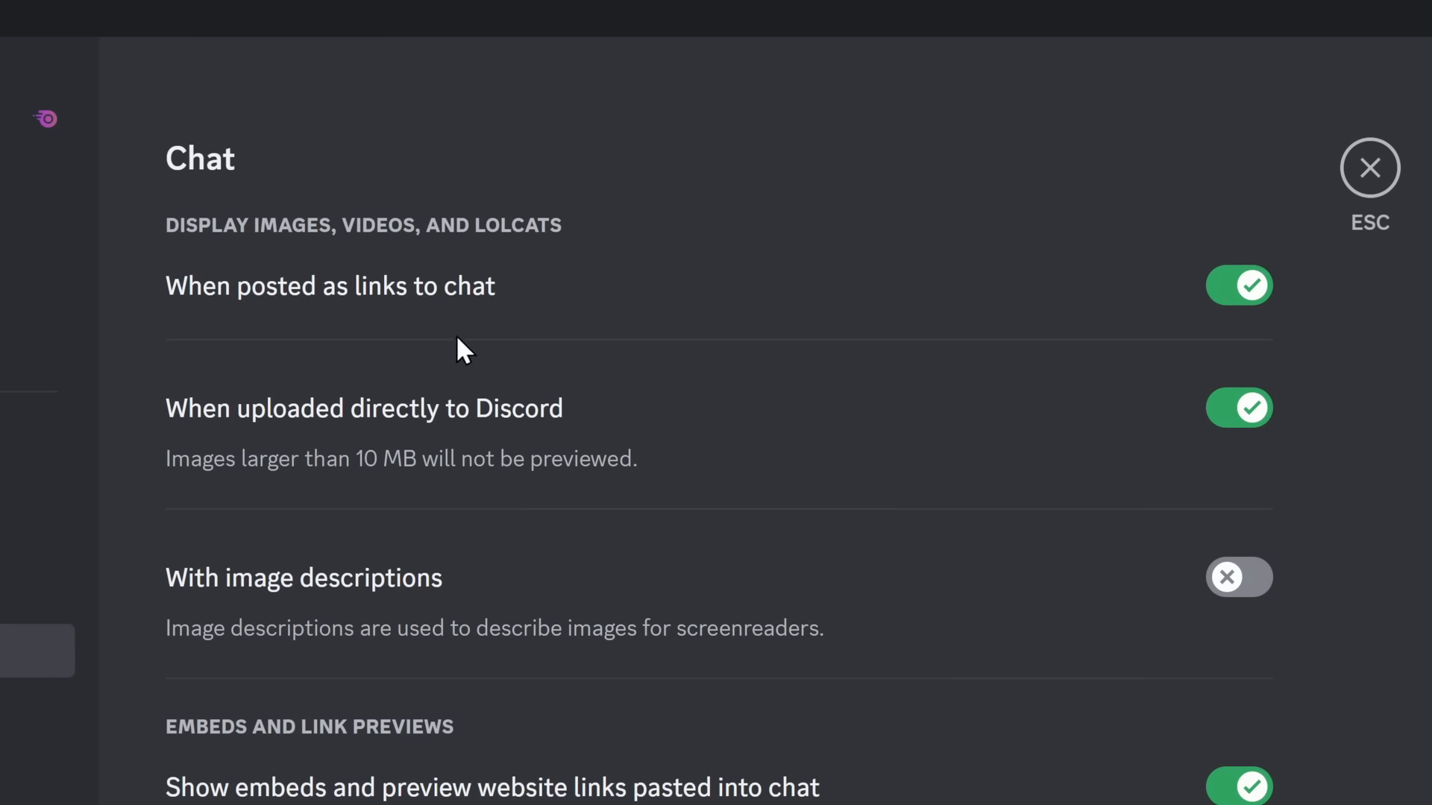
mouse_move(267, 254)
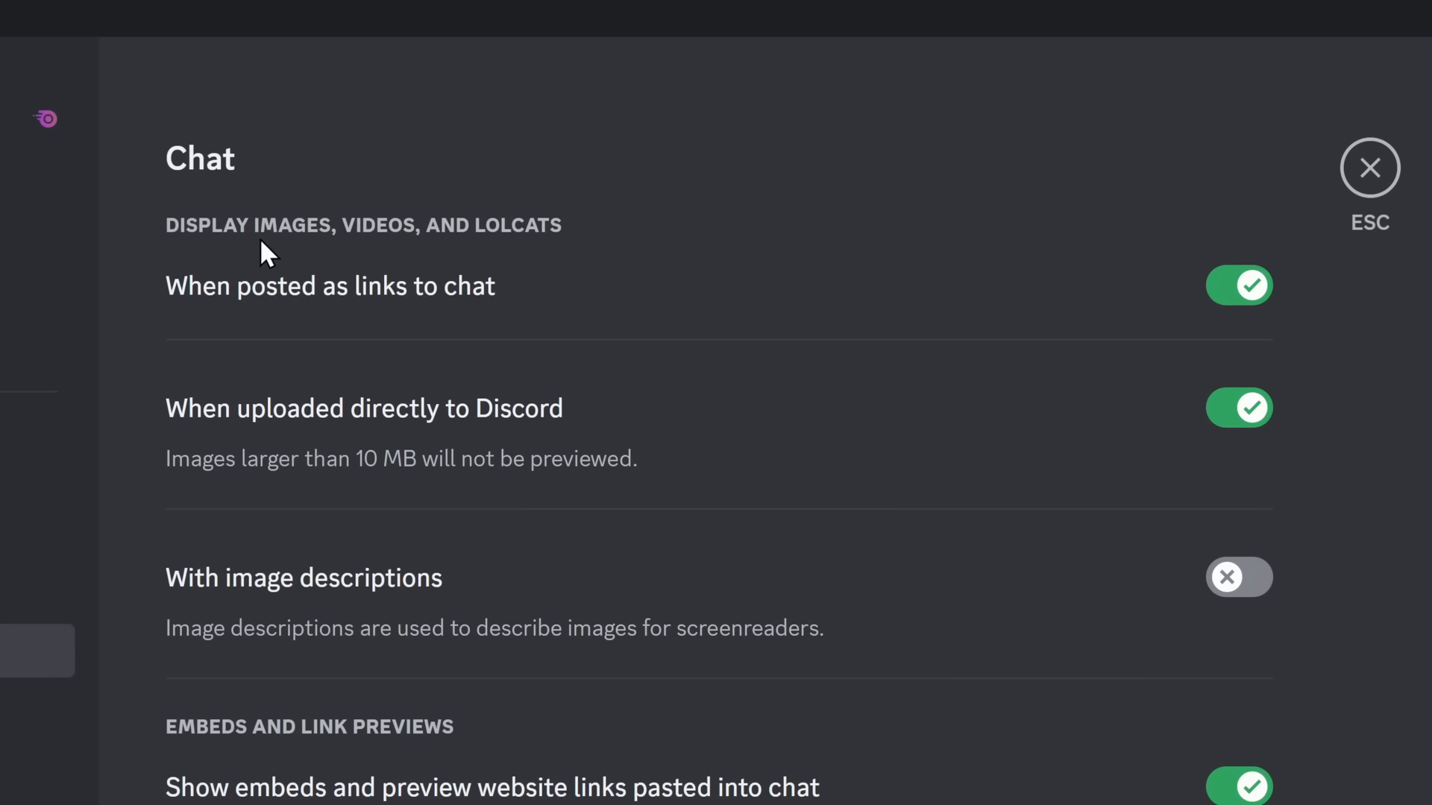
click(1238, 285)
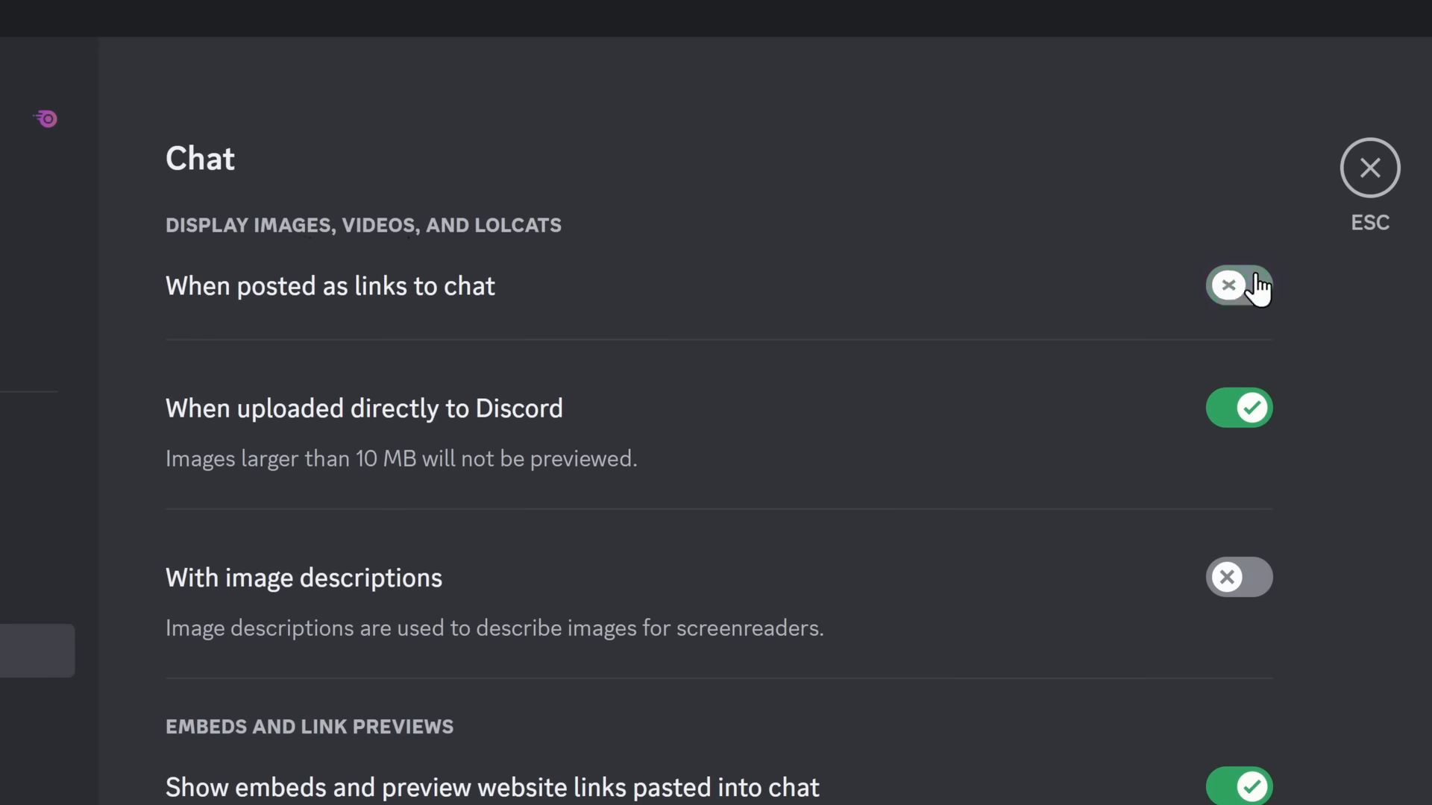
click(1369, 169)
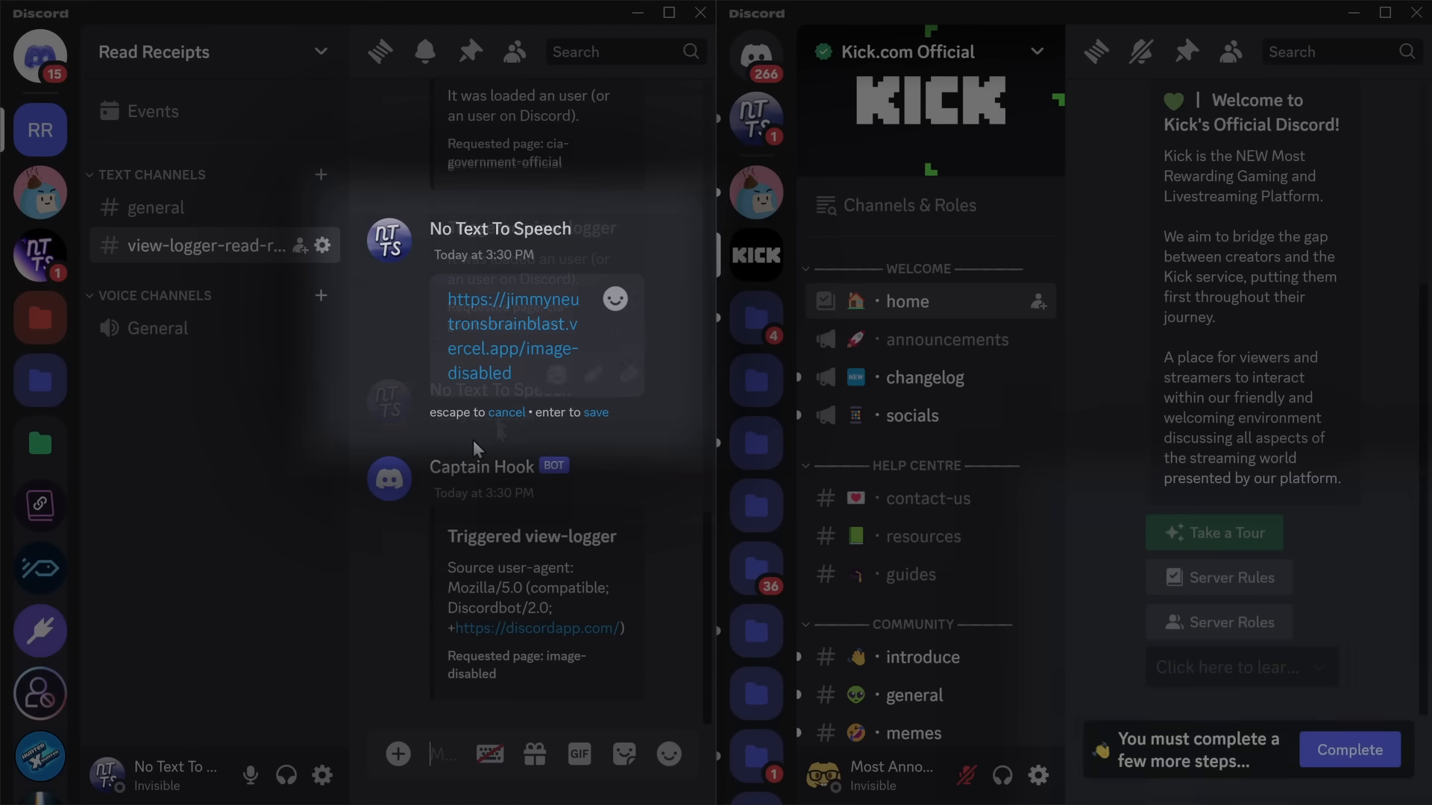
Step: Send the image-disabled vercel.app link in the DM and check Captain Hook's new embed
click(754, 55)
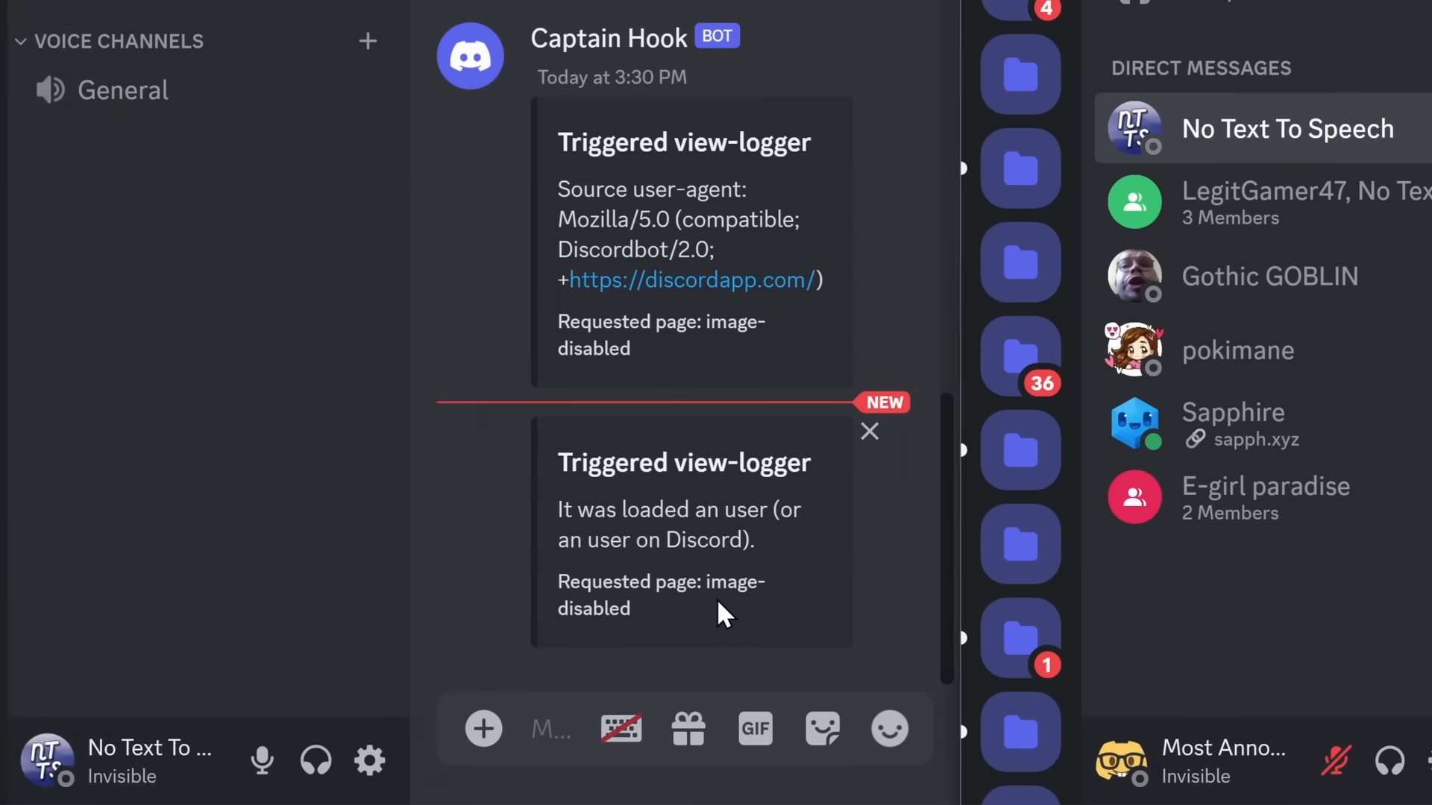
click(1287, 128)
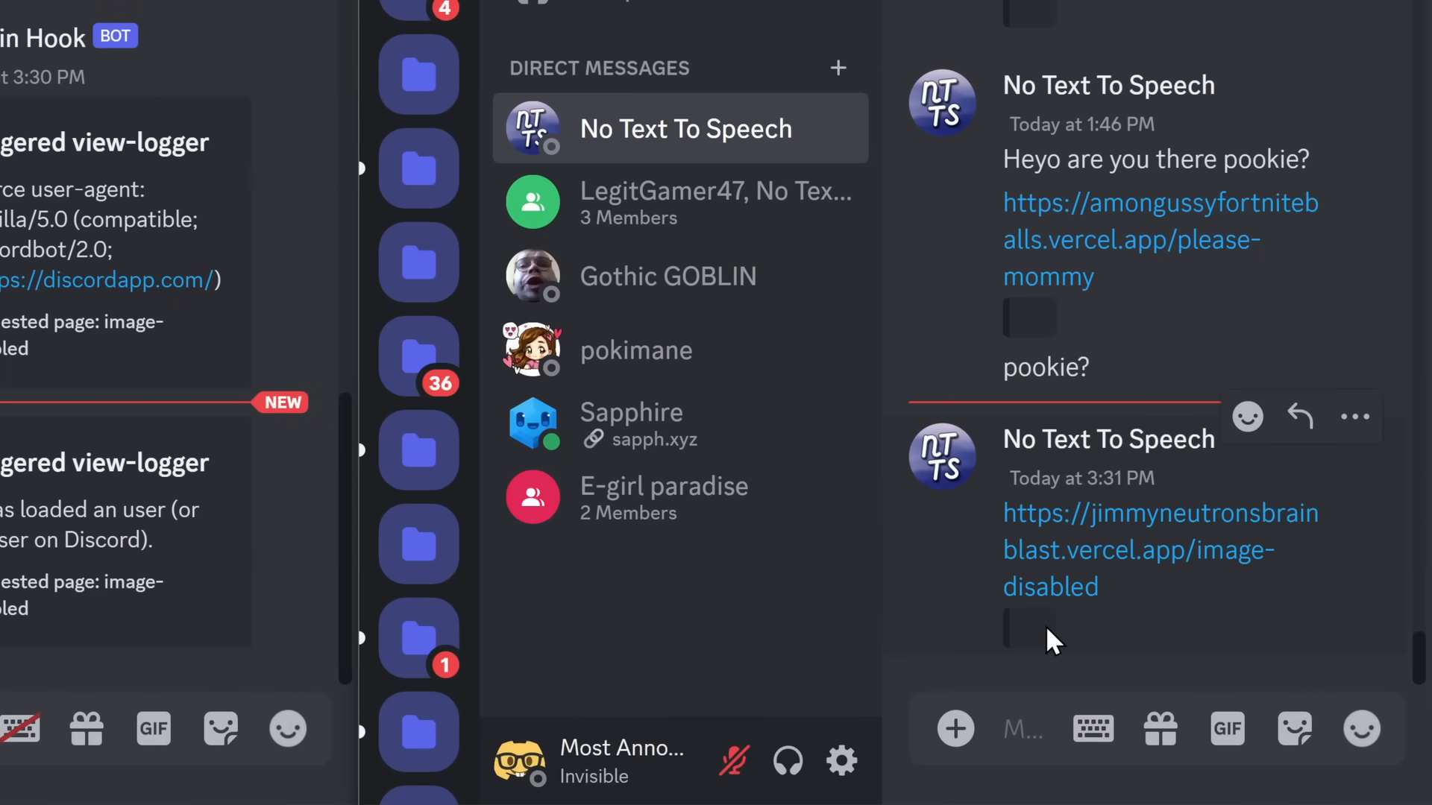
click(839, 759)
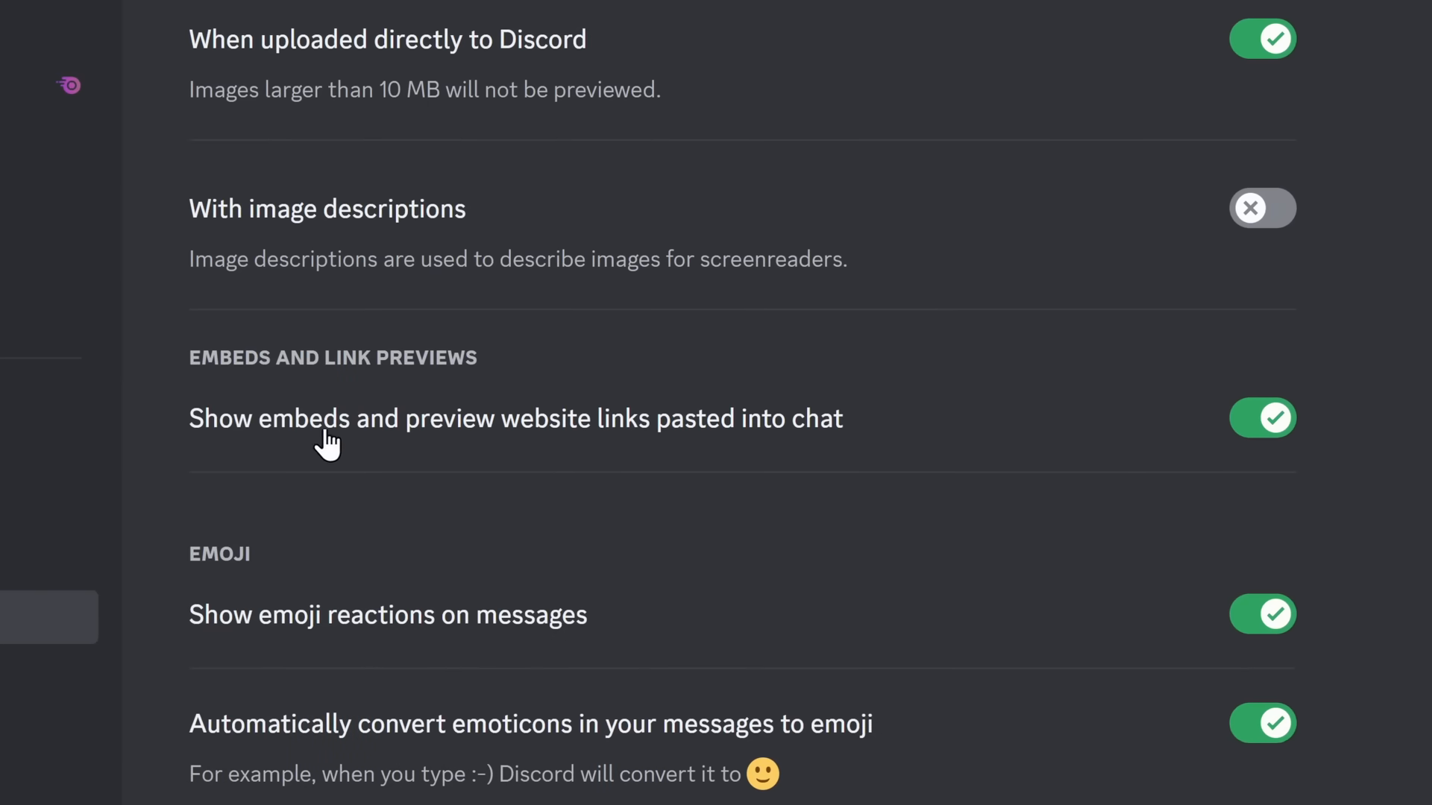
mouse_move(507, 451)
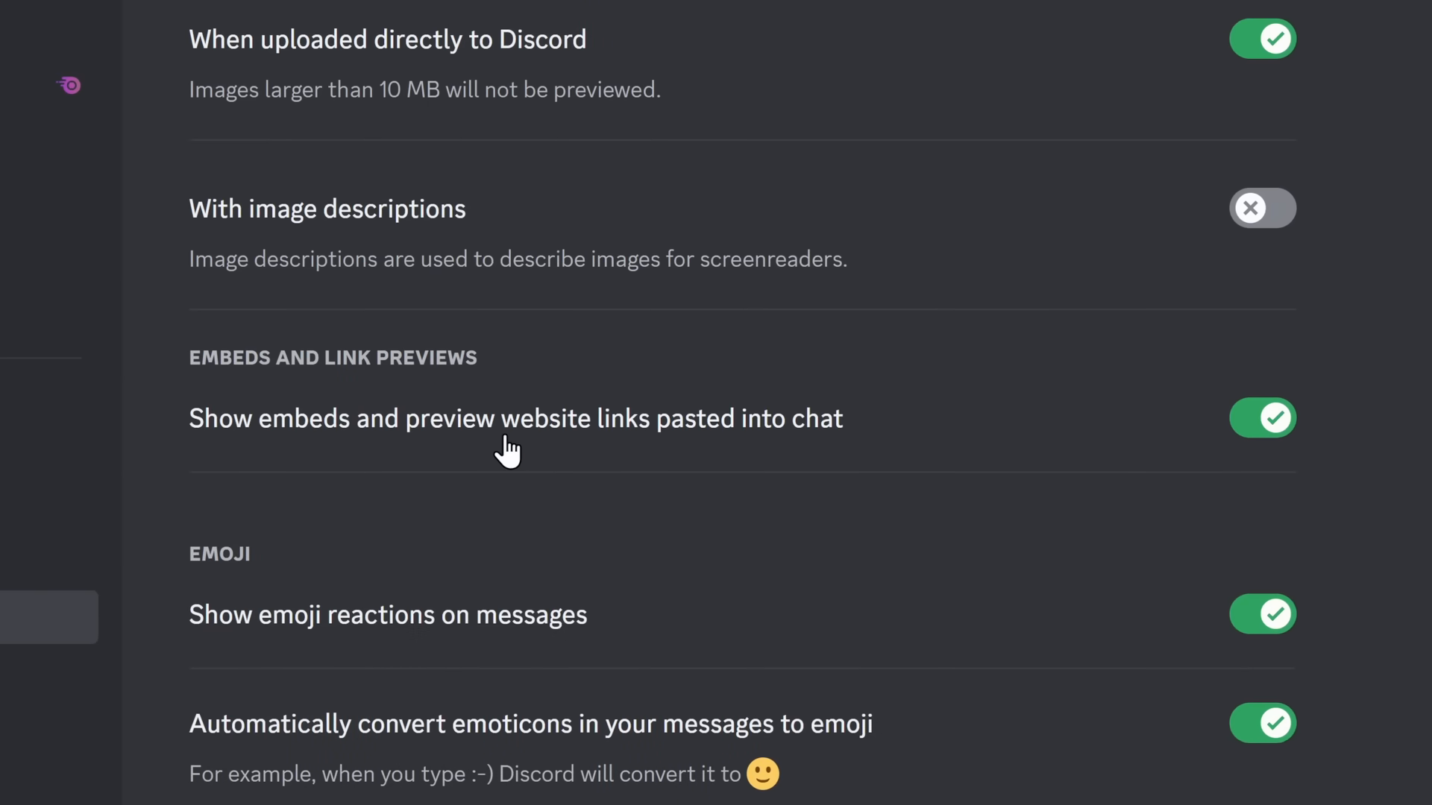
Step: Switch off 'Show embeds and preview website links pasted into chat' in Chat settings
click(1261, 417)
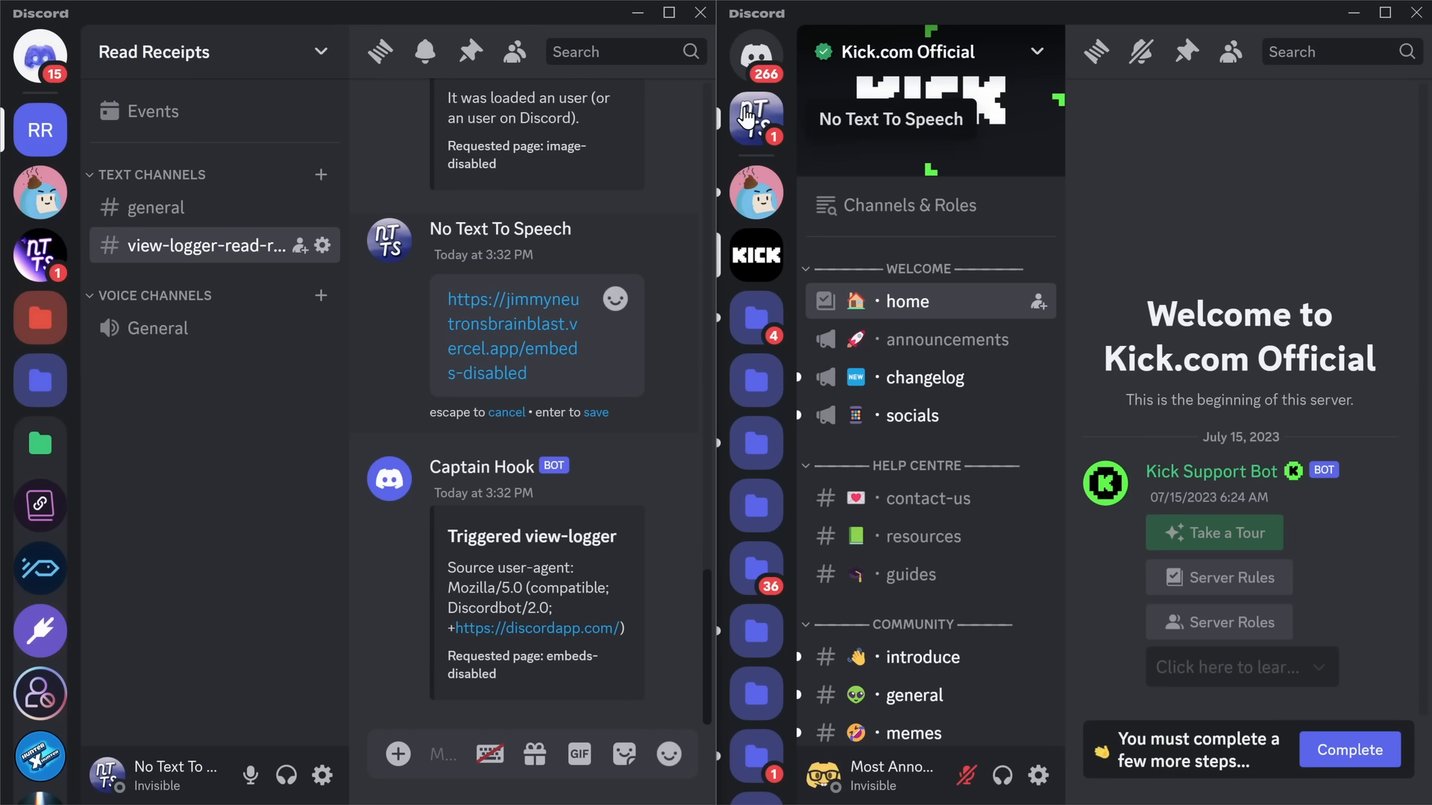
Step: Send the embeds-disabled link in the DM and view Captain Hook's loaded-page report
click(756, 57)
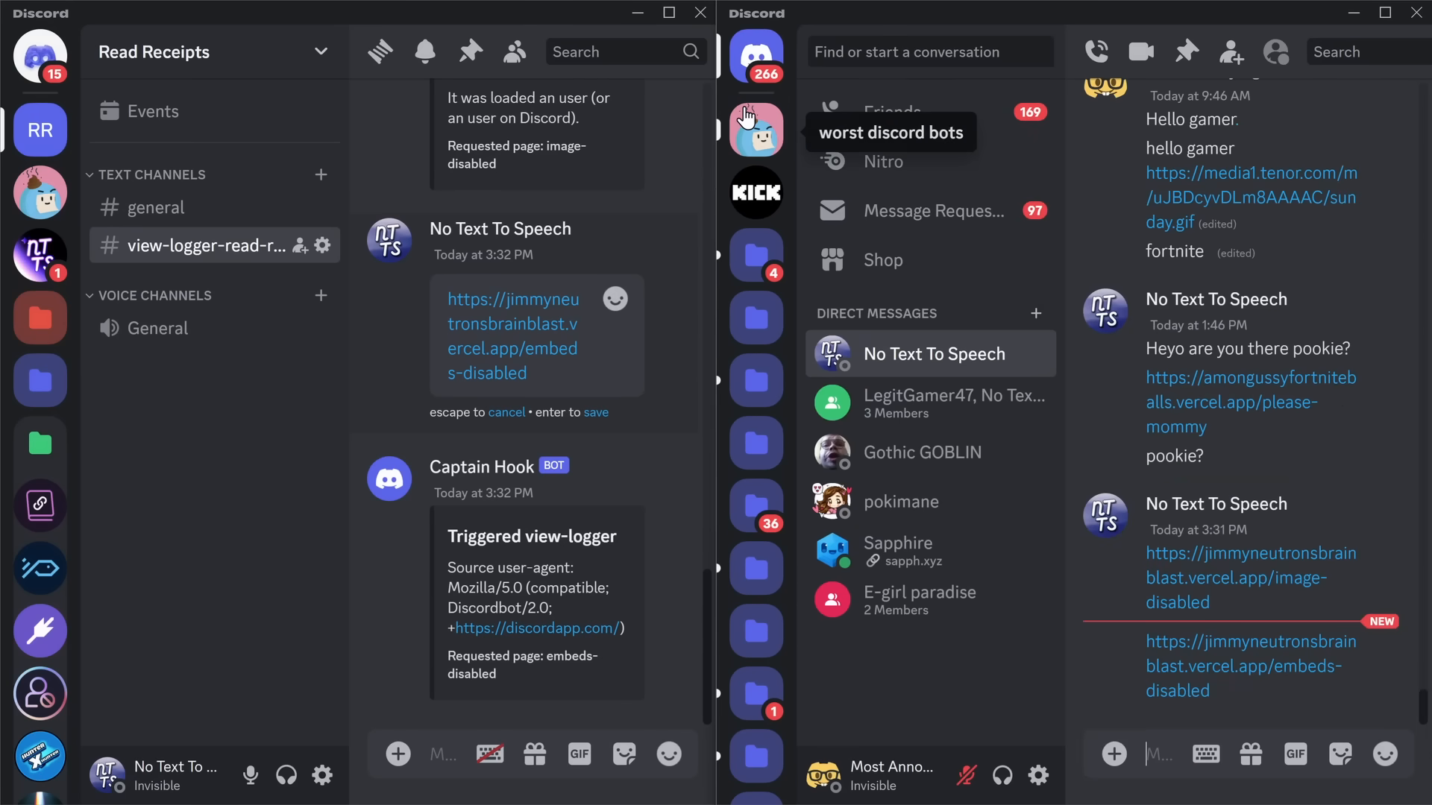
scroll(down, 3)
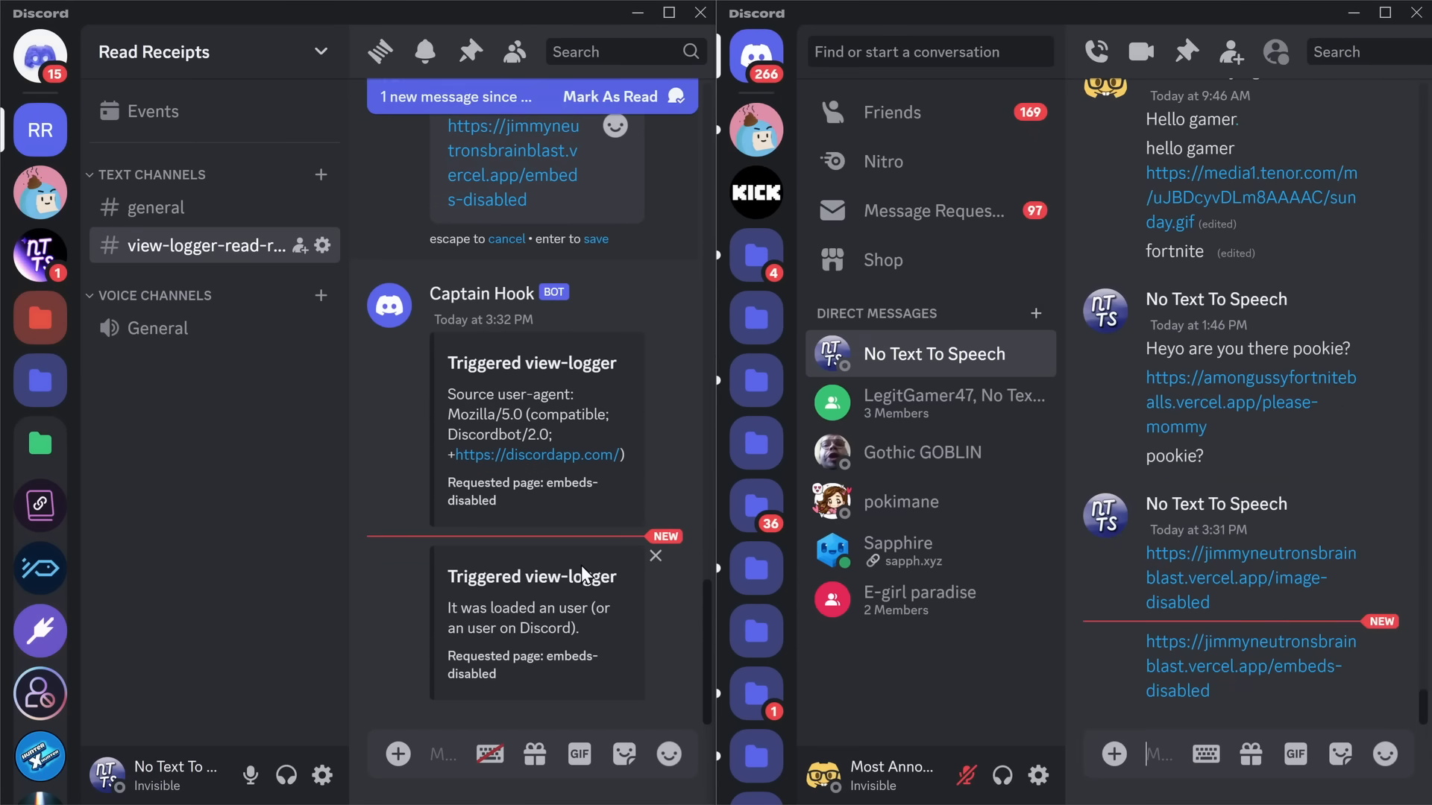